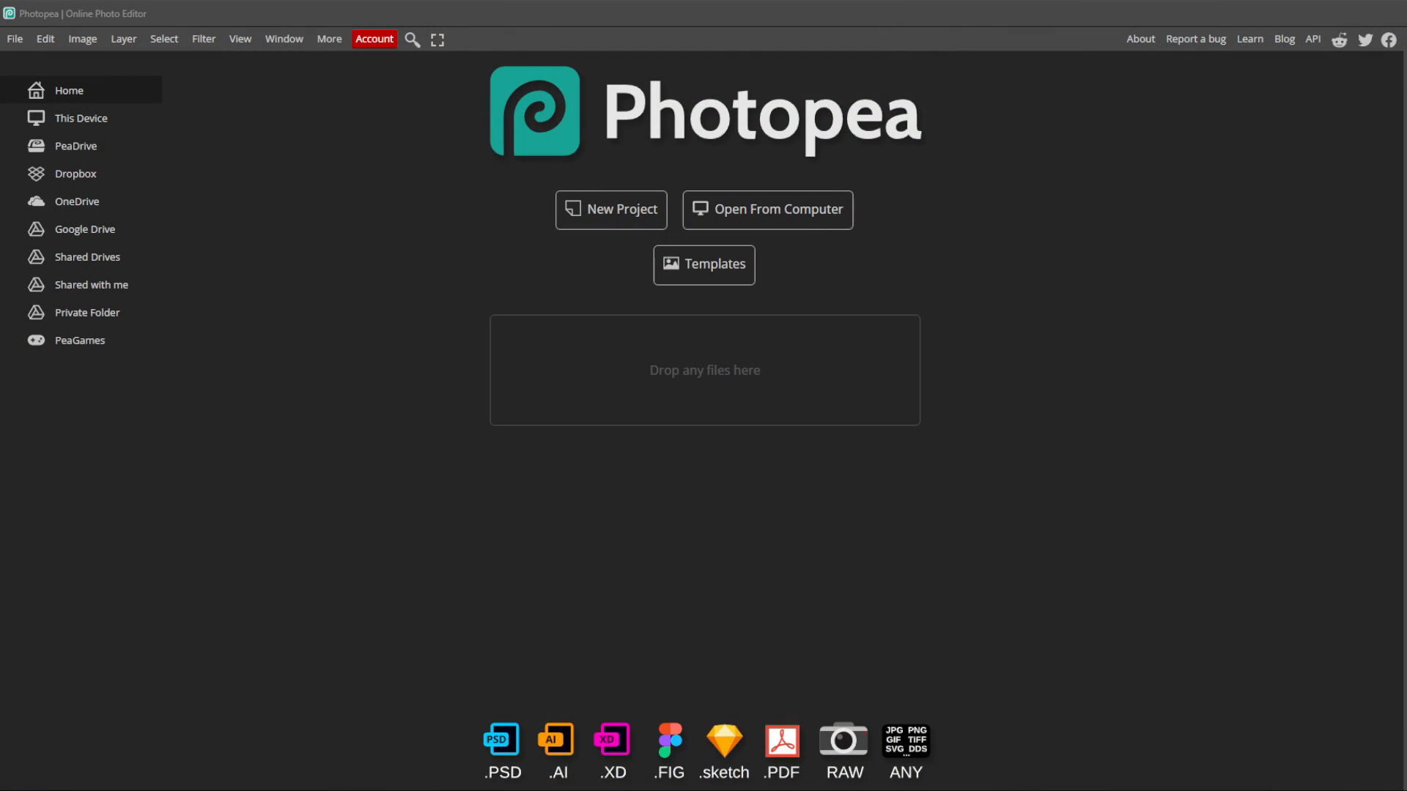
{"action": "mouse_move", "coordinate": [669, 425]}
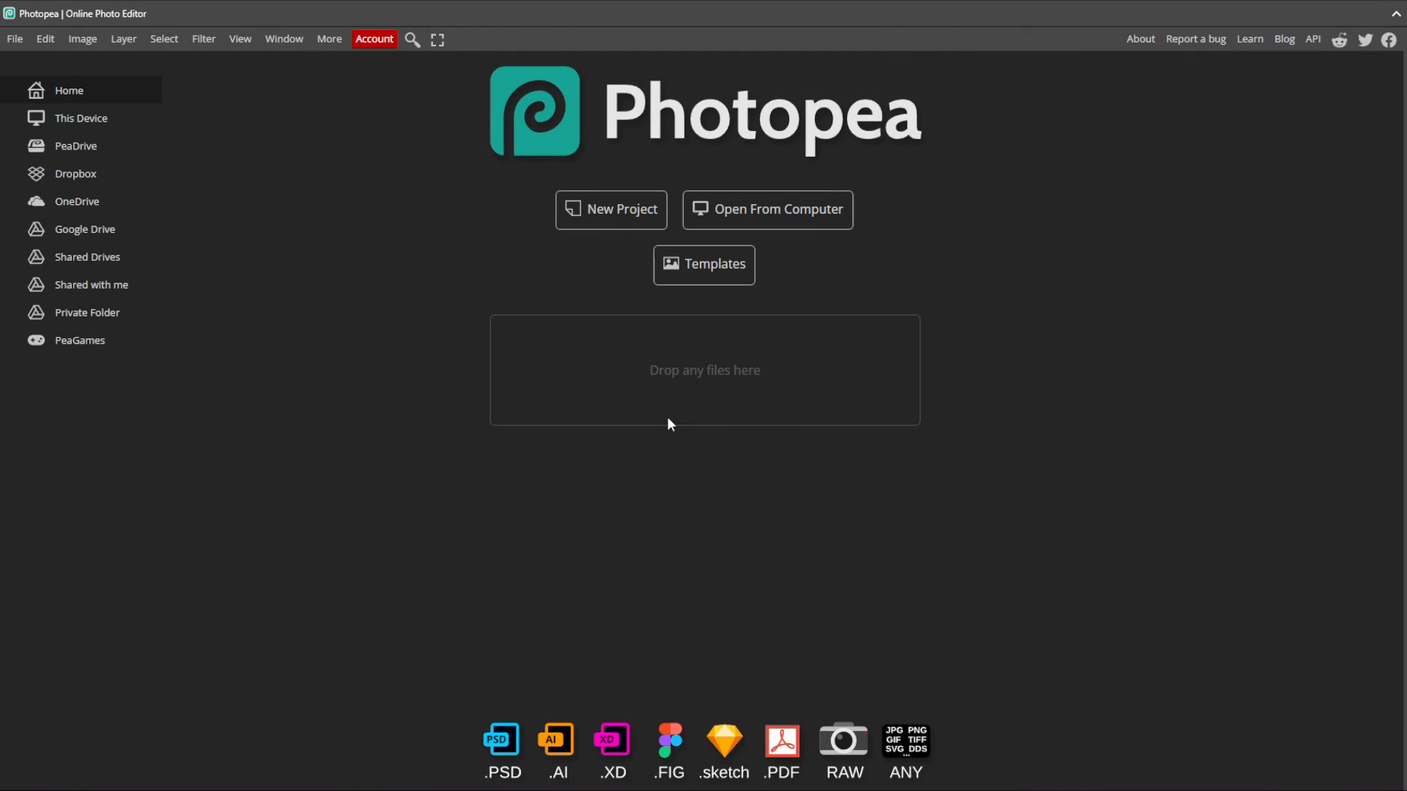
Step: Open 'Pastel Effect 1 - Before.psd', the photo of the woman on the tree-lined road
{"action": "left_click", "coordinate": [768, 211]}
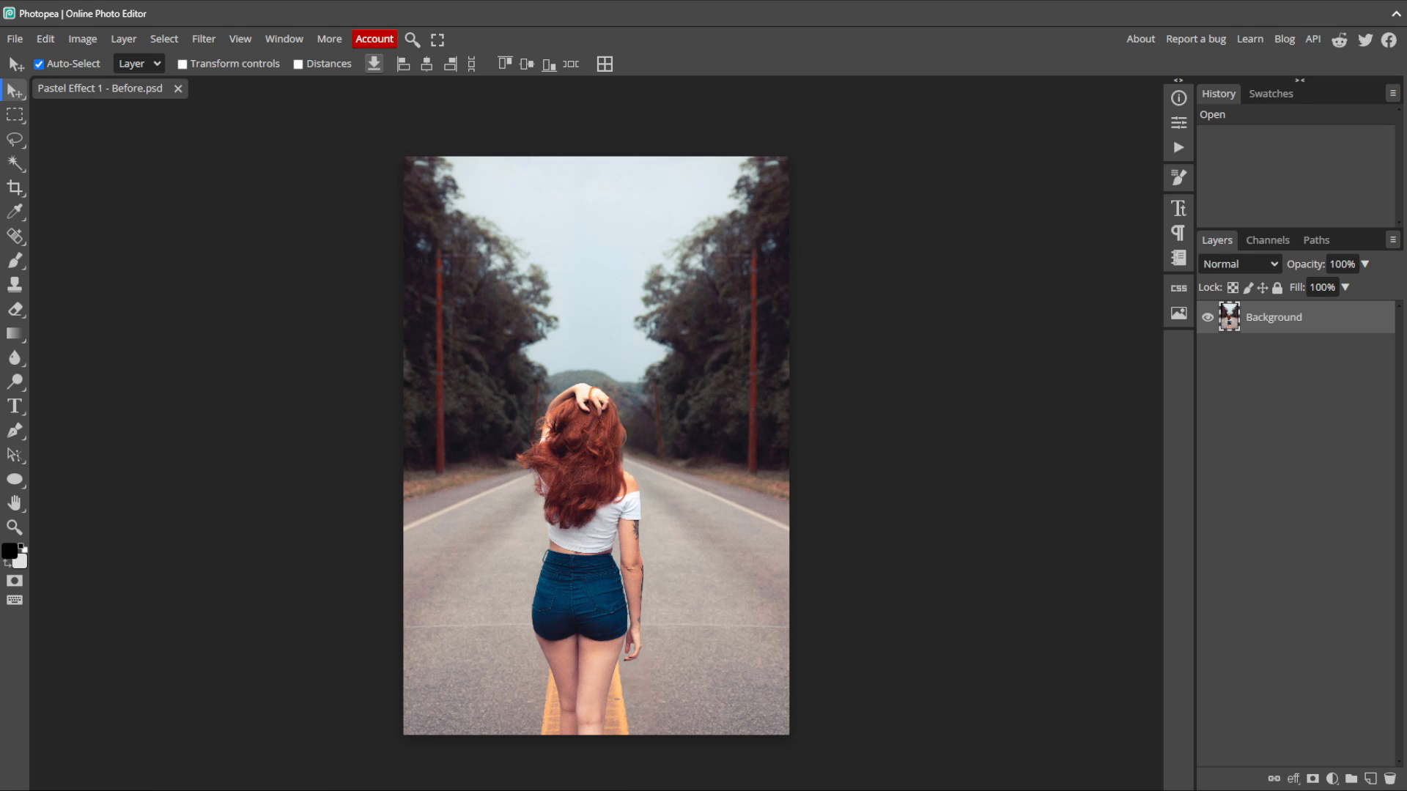
{"action": "mouse_move", "coordinate": [1108, 459]}
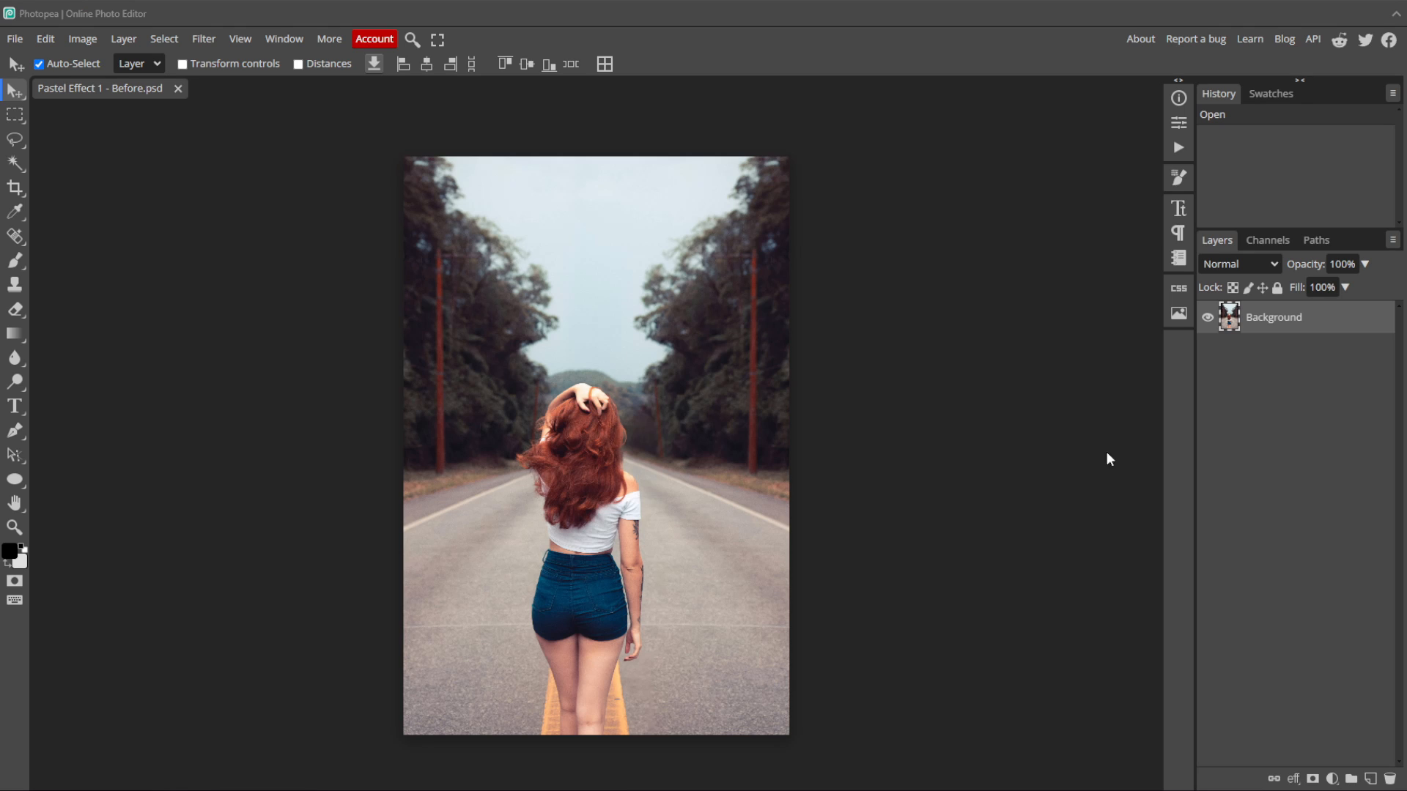
{"action": "mouse_move", "coordinate": [1075, 465]}
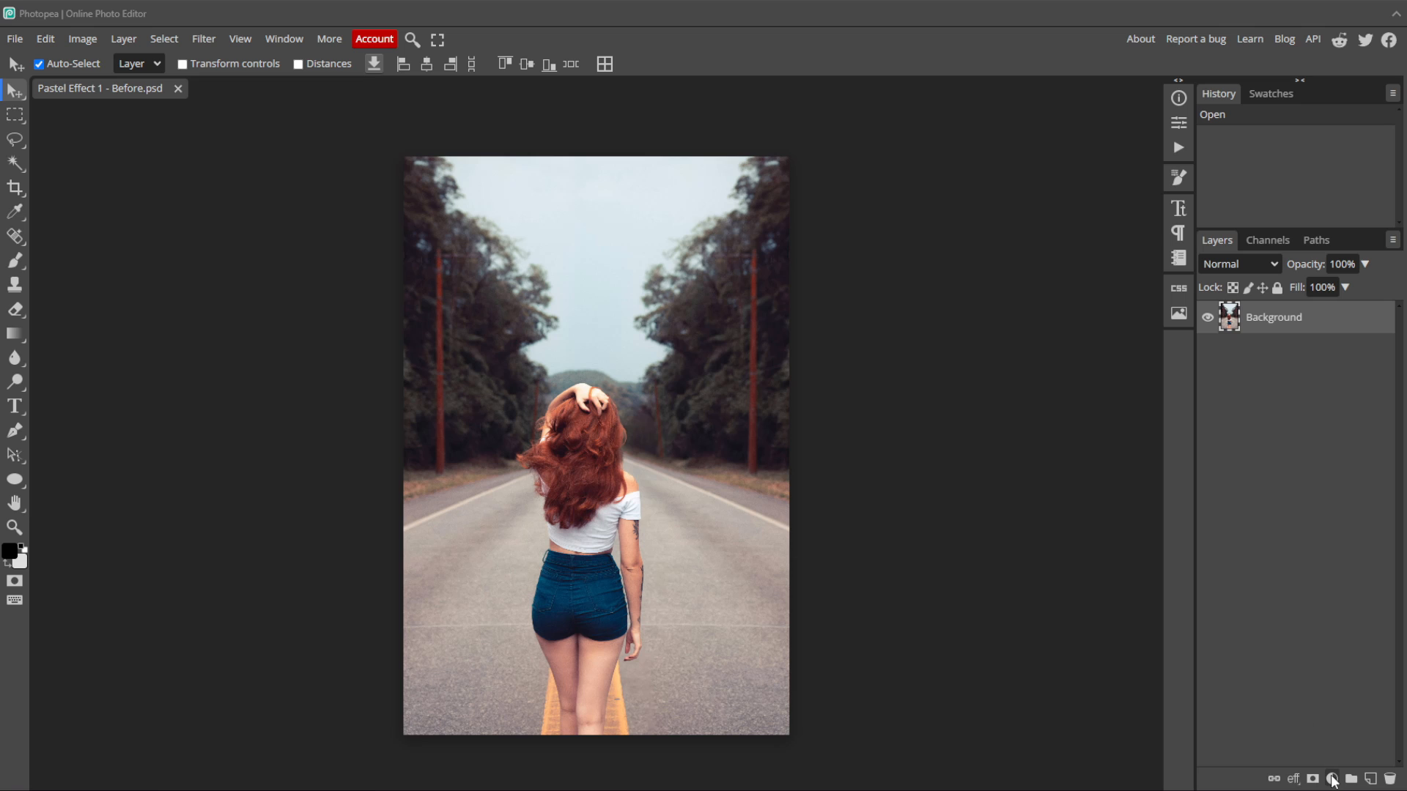
{"action": "left_click", "coordinate": [1334, 778]}
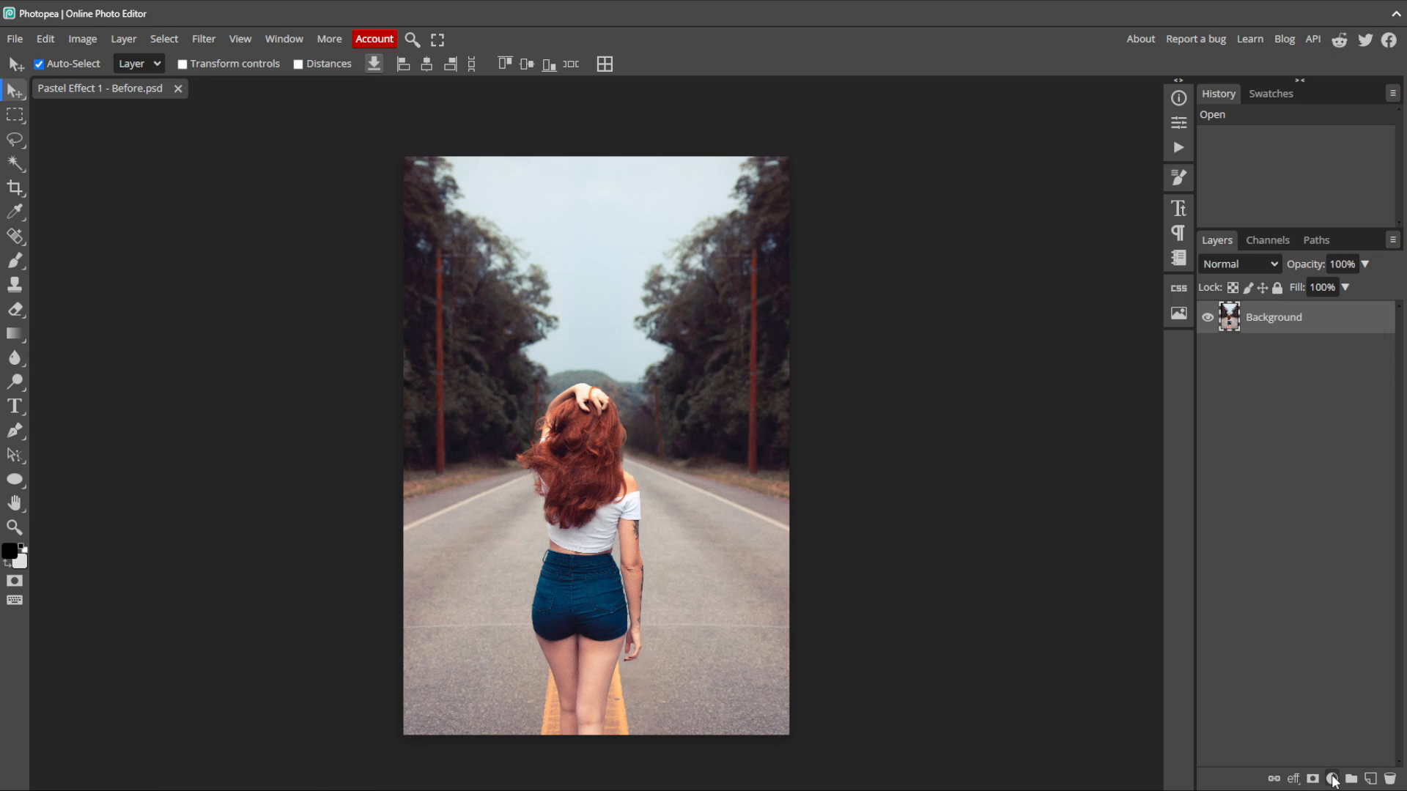
{"action": "mouse_move", "coordinate": [1152, 595]}
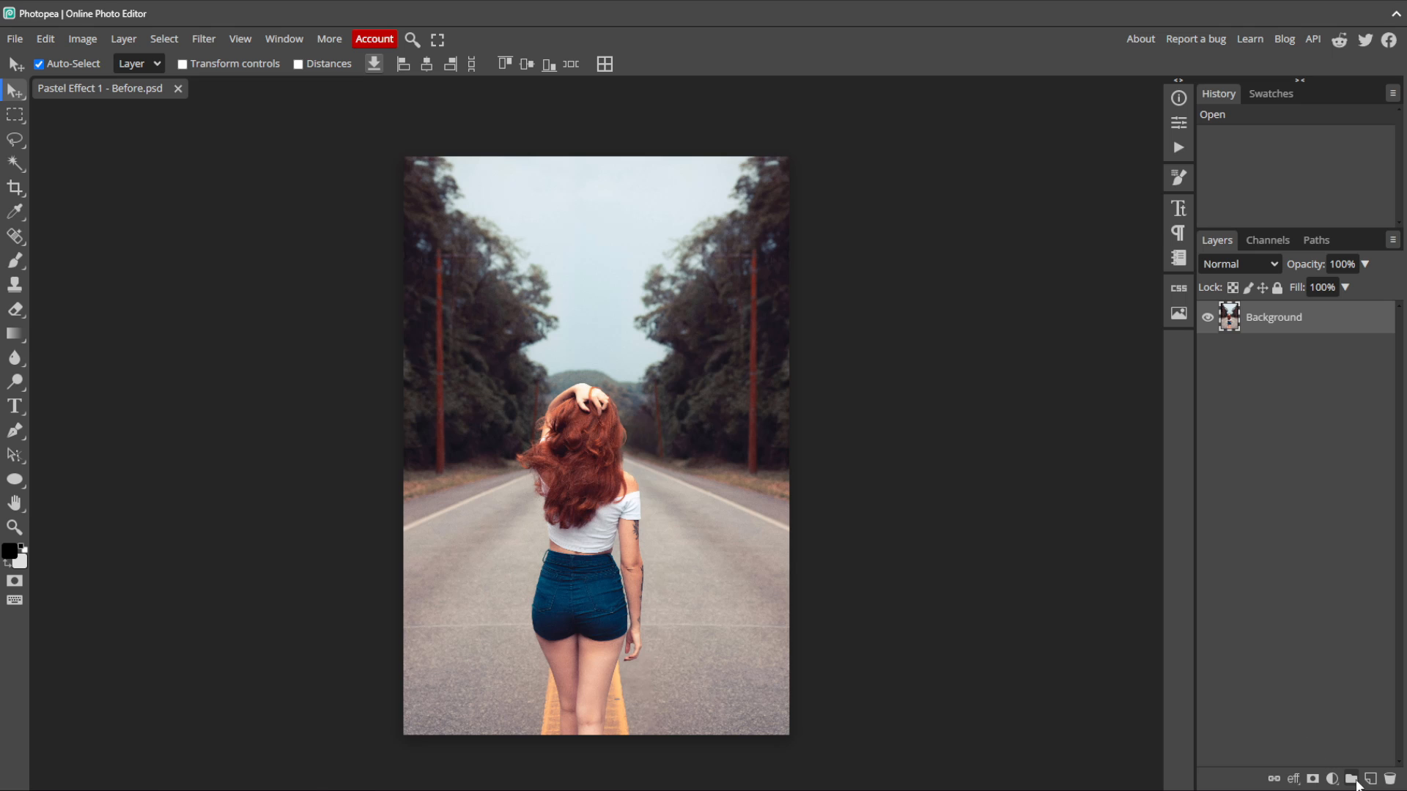
Step: Create Folder 1 above the Background layer and bring up the adjustment layer list
{"action": "left_click", "coordinate": [1352, 777]}
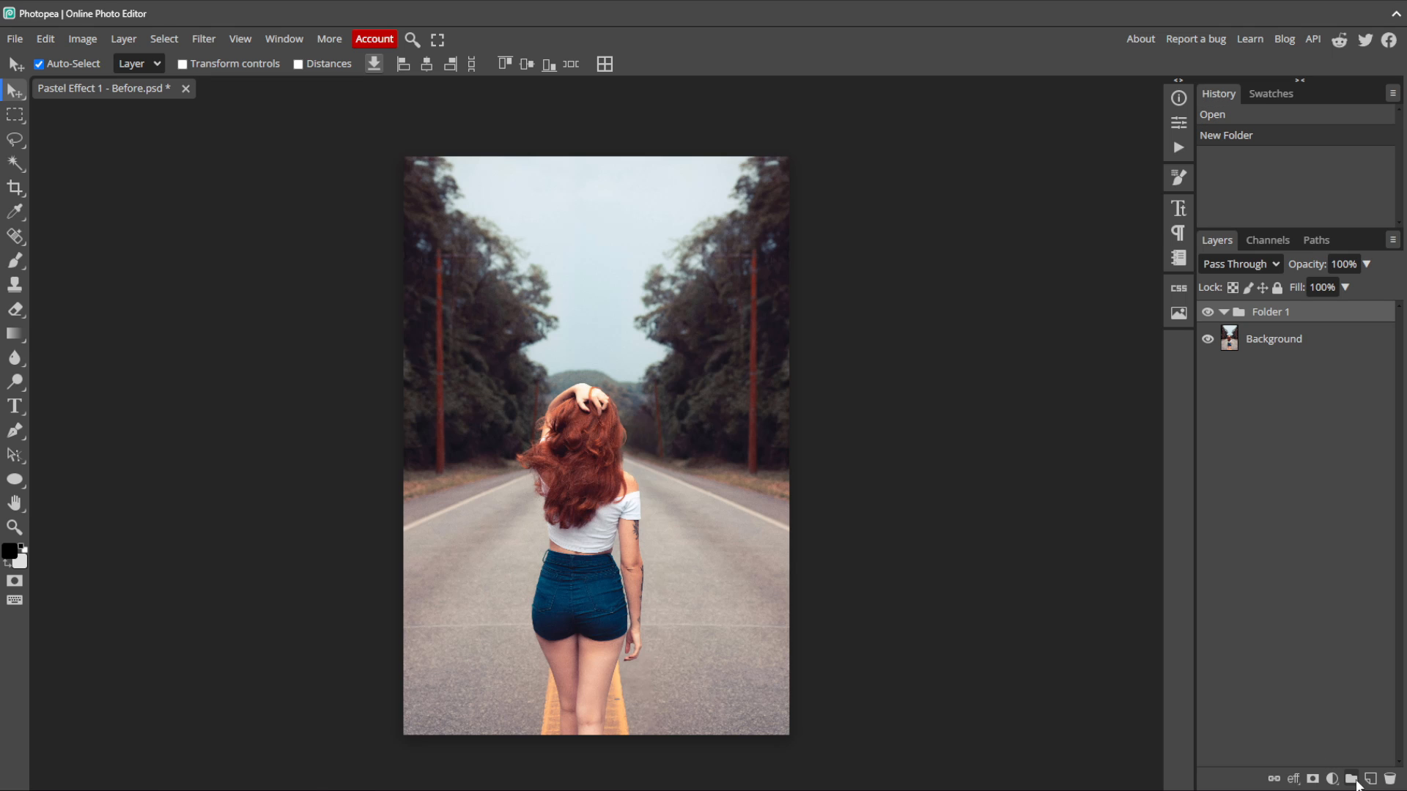
{"action": "mouse_move", "coordinate": [1310, 712]}
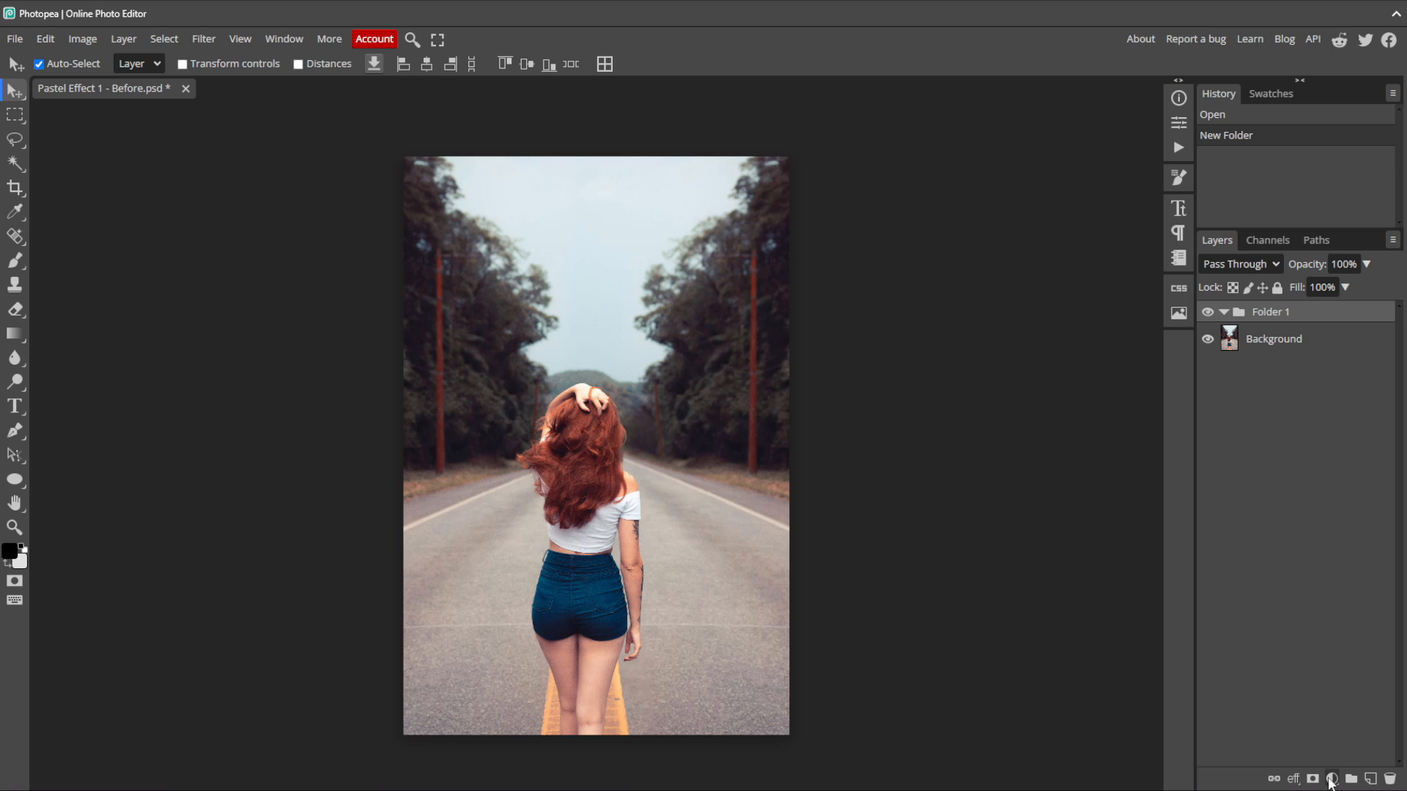
{"action": "left_click", "coordinate": [1334, 779]}
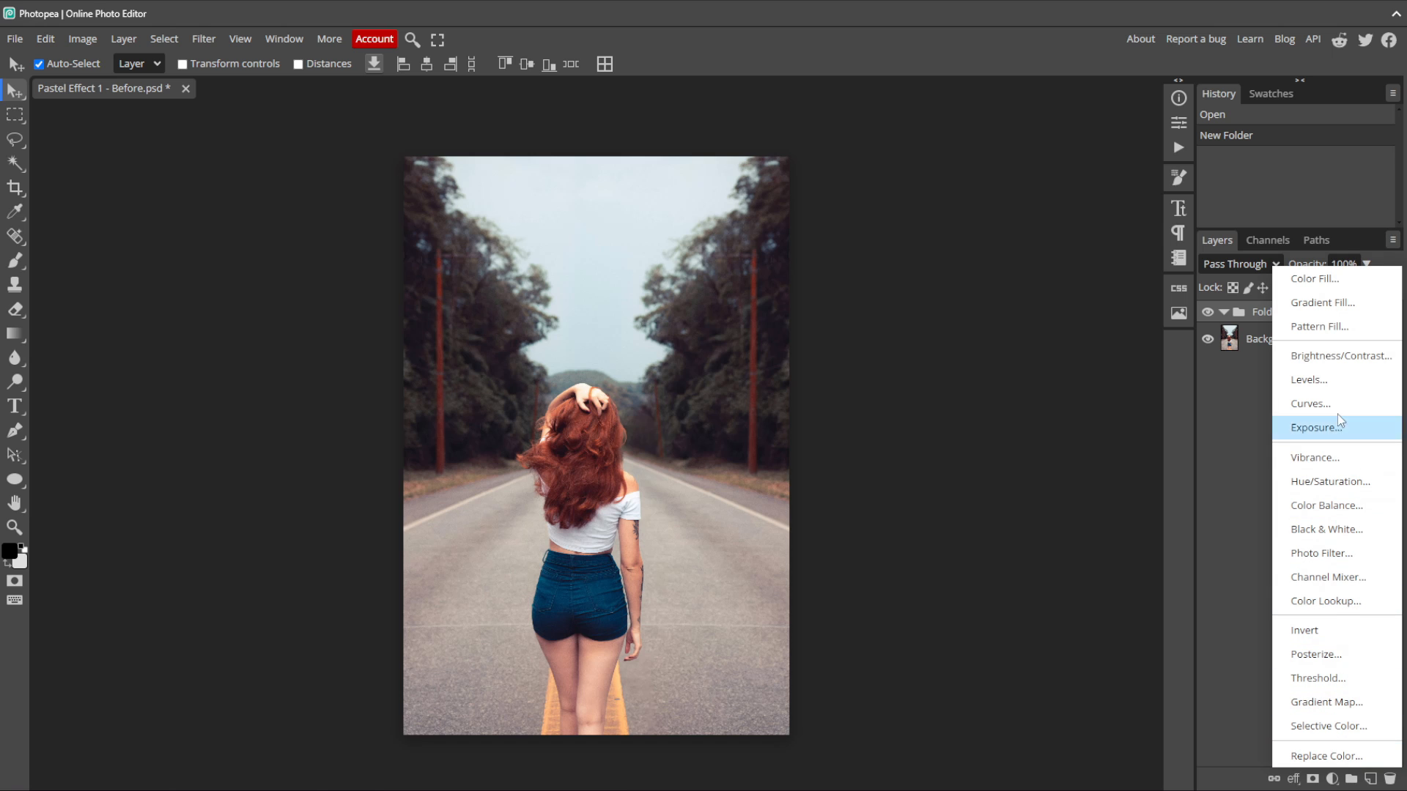
Step: Add a Curves layer in the folder, anchor an RGB midpoint and raise the black output to 30
{"action": "left_click", "coordinate": [1310, 403]}
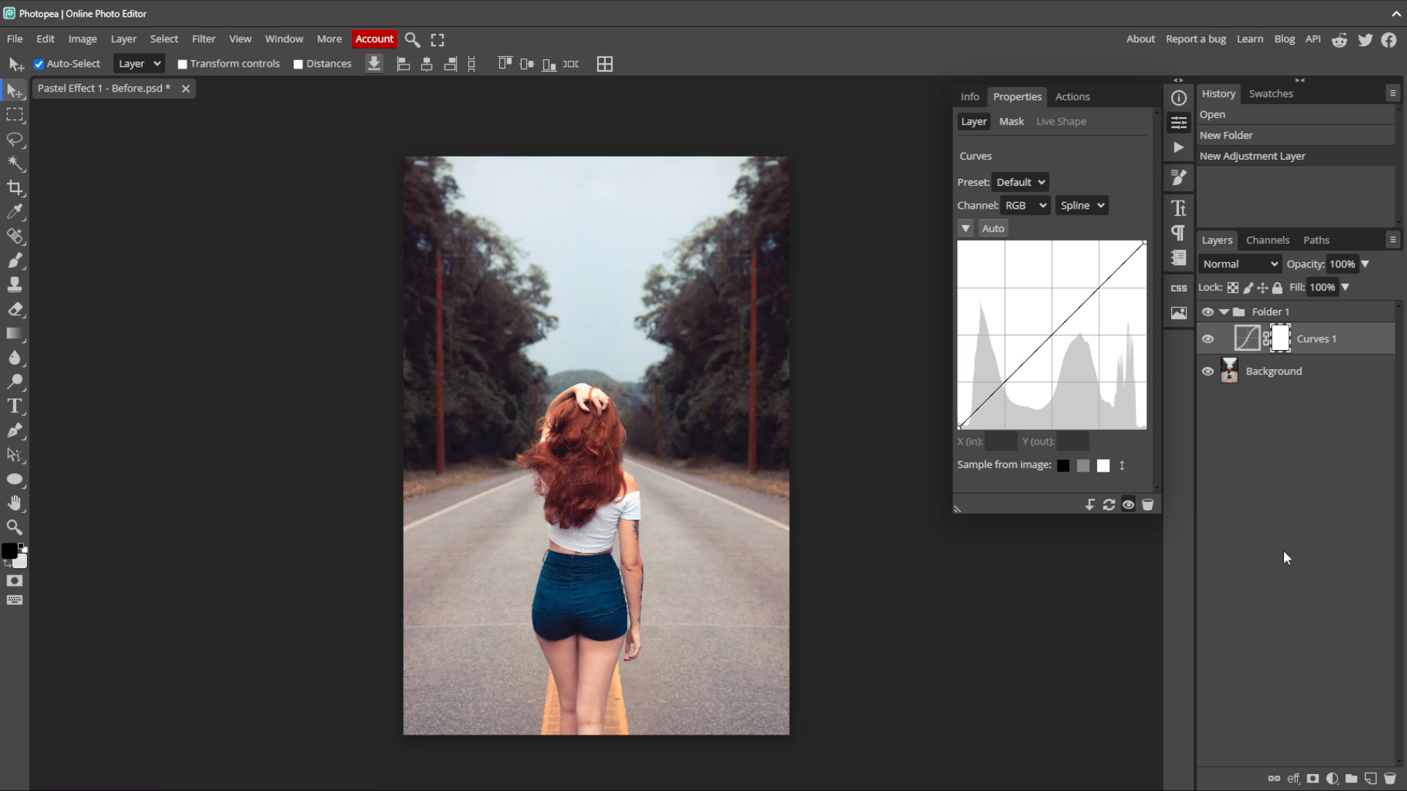
{"action": "mouse_move", "coordinate": [1293, 643]}
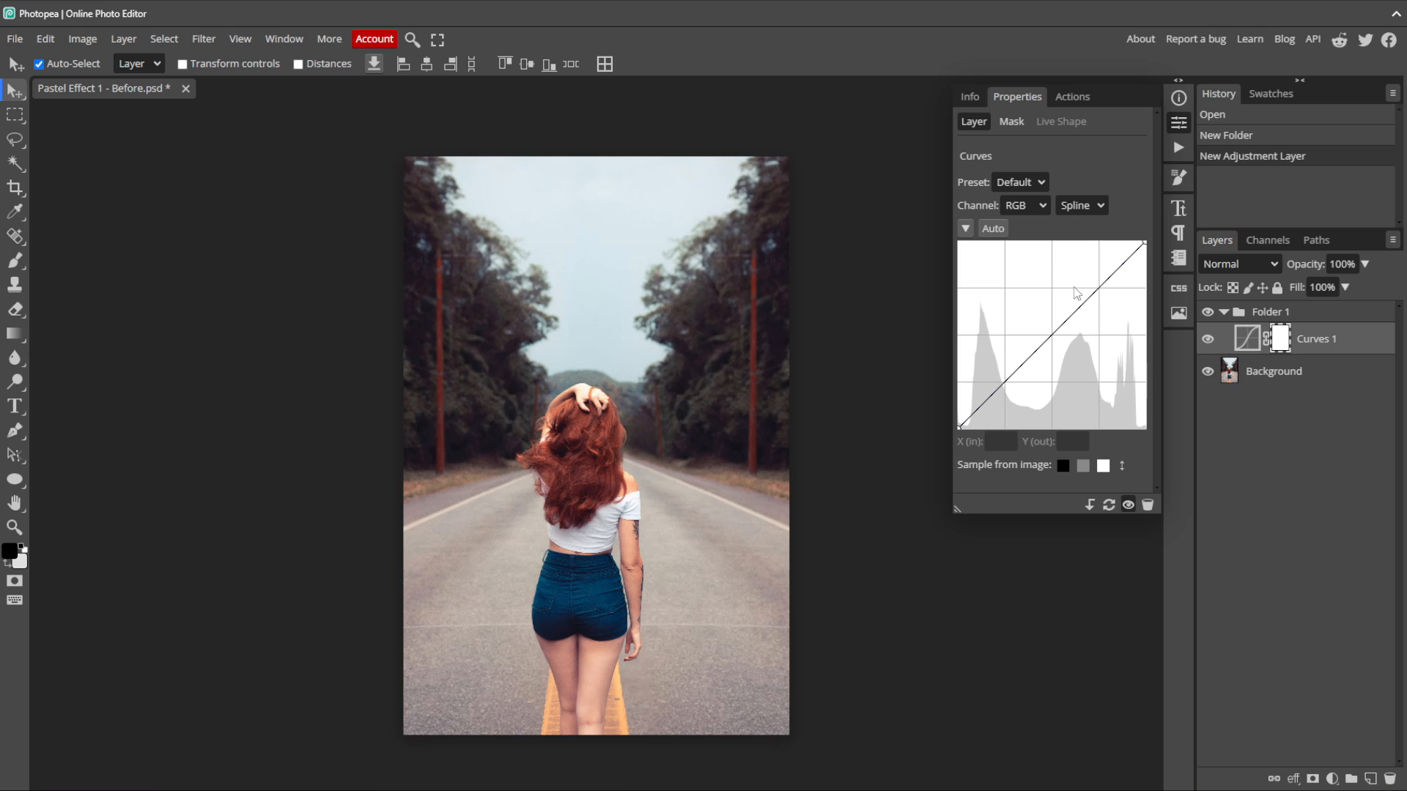
{"action": "left_click", "coordinate": [1023, 205]}
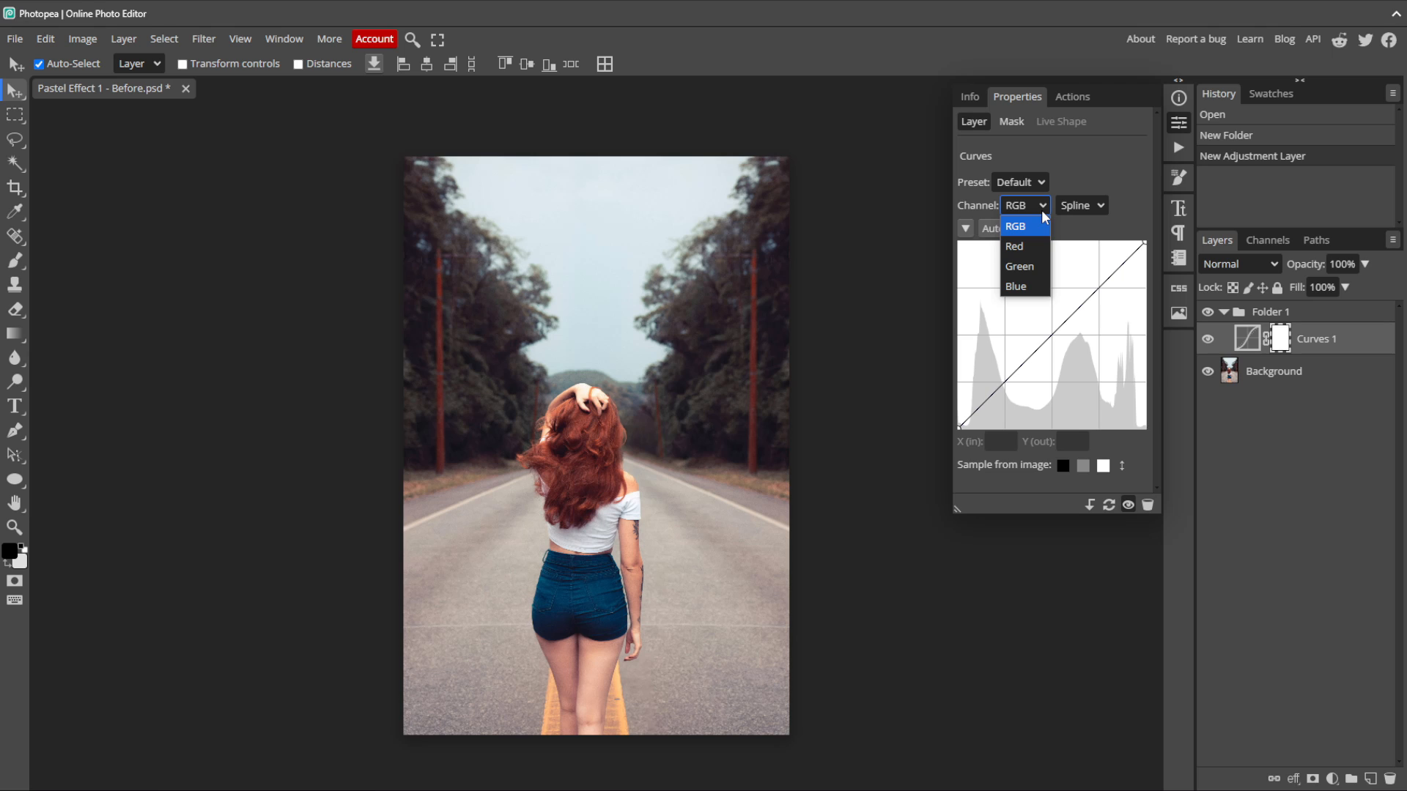
{"action": "mouse_move", "coordinate": [1042, 230]}
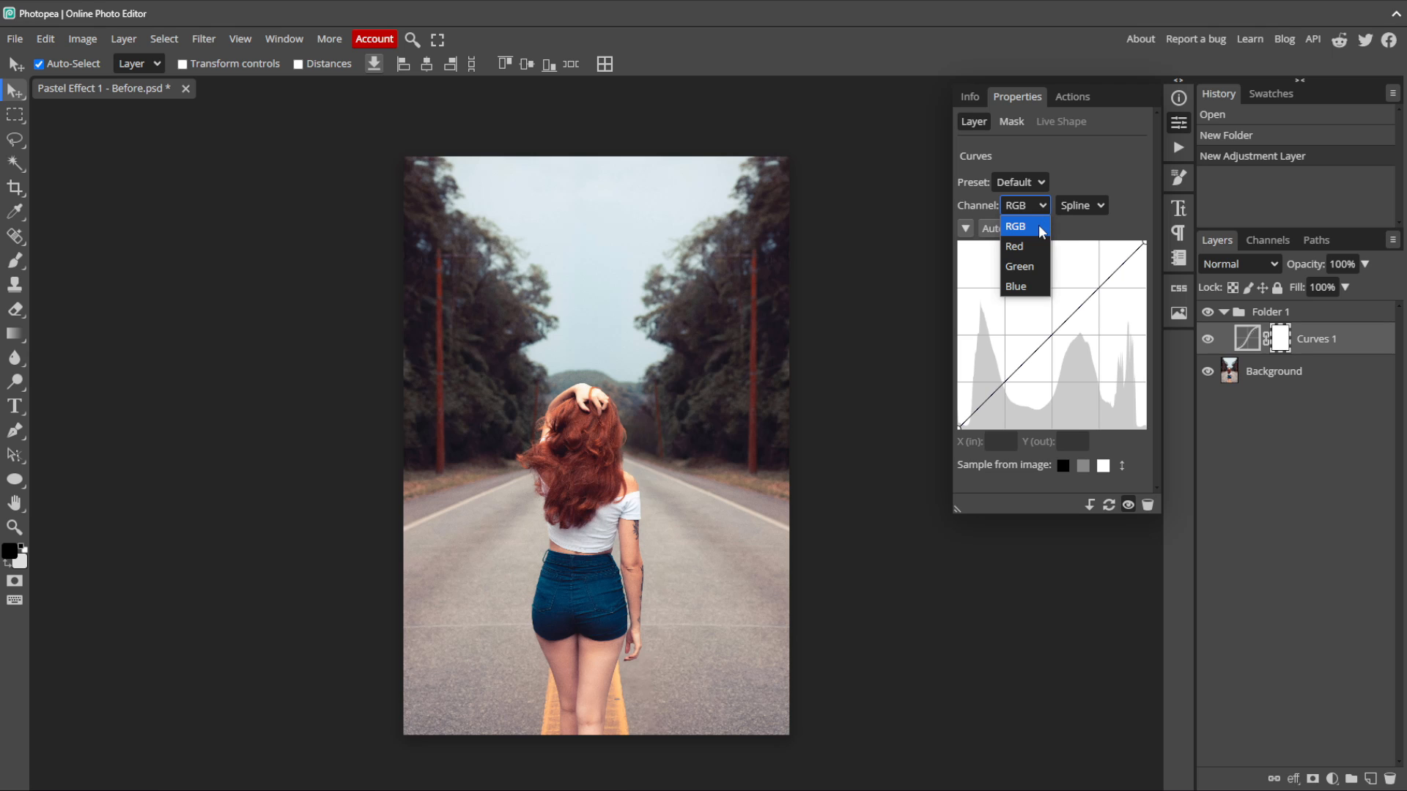
{"action": "left_click", "coordinate": [1014, 226]}
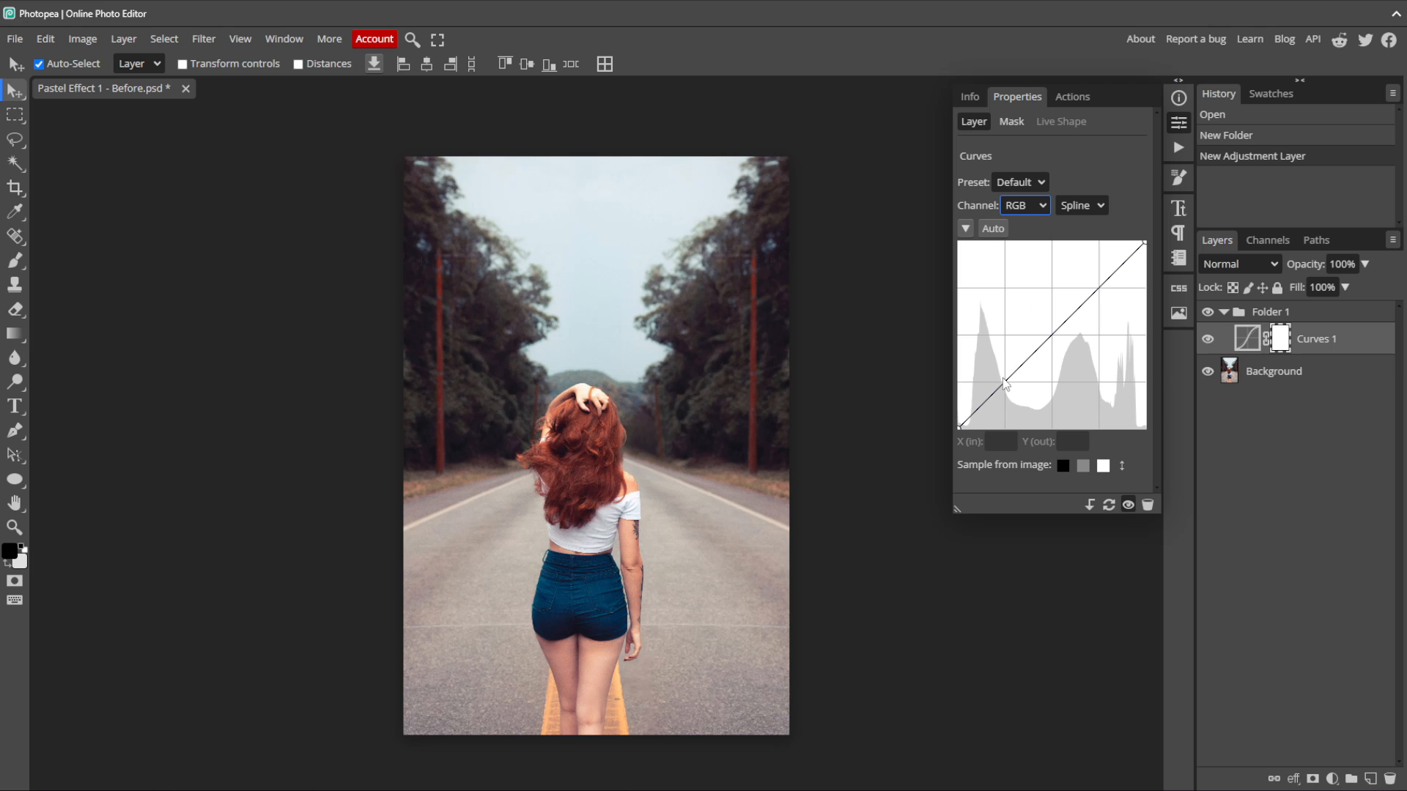
{"action": "left_click", "coordinate": [1004, 381]}
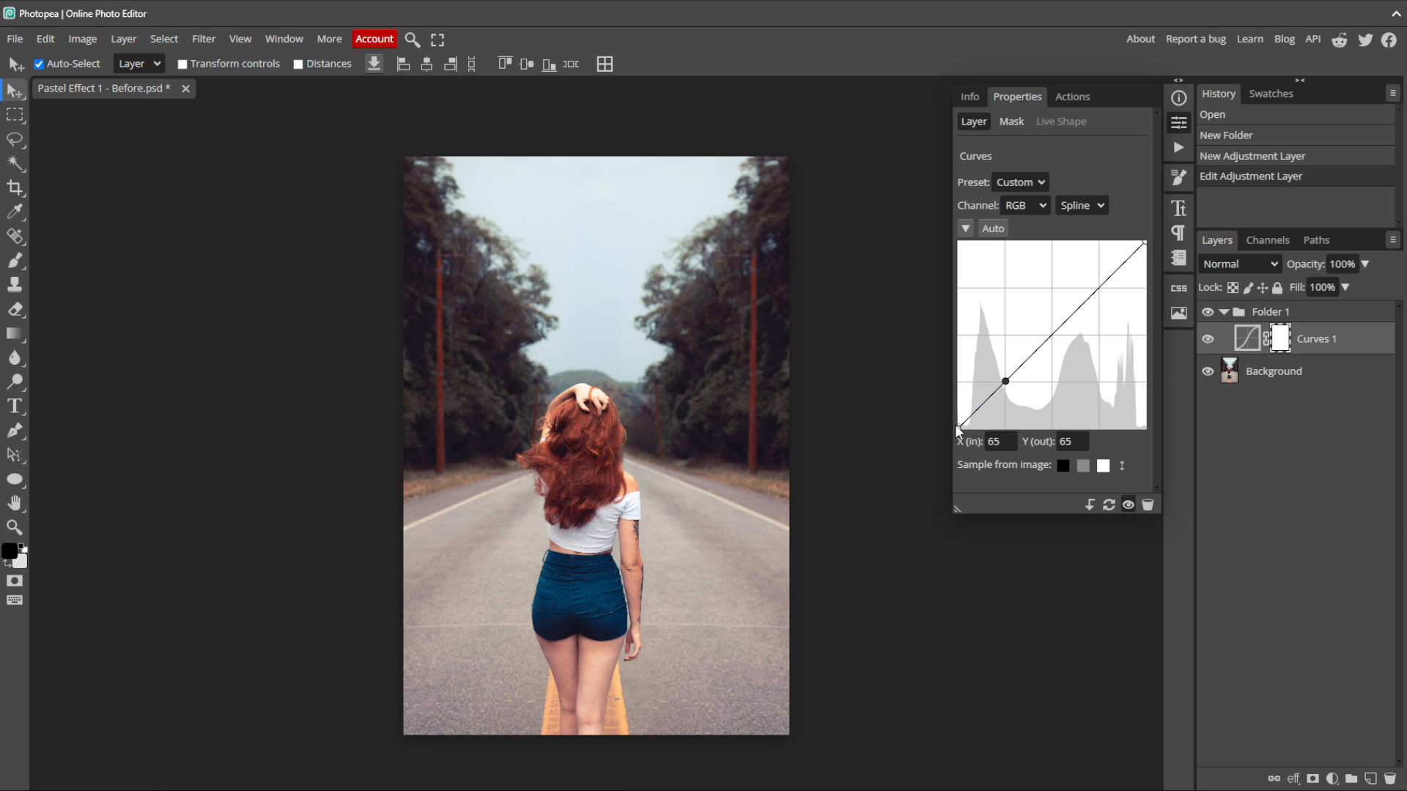
{"action": "left_click_drag", "start_coordinate": [957, 431], "coordinate": [957, 418]}
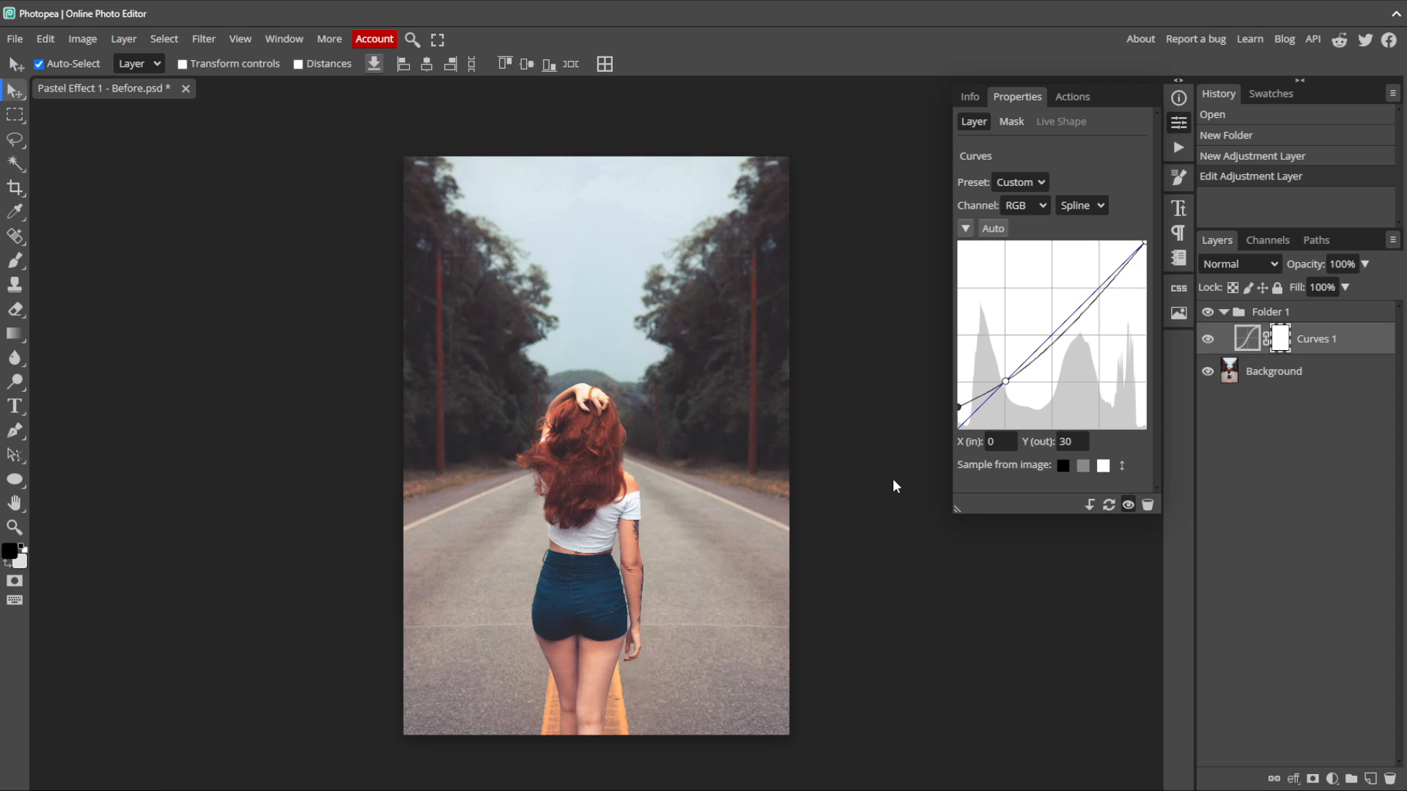
{"action": "mouse_move", "coordinate": [1026, 281]}
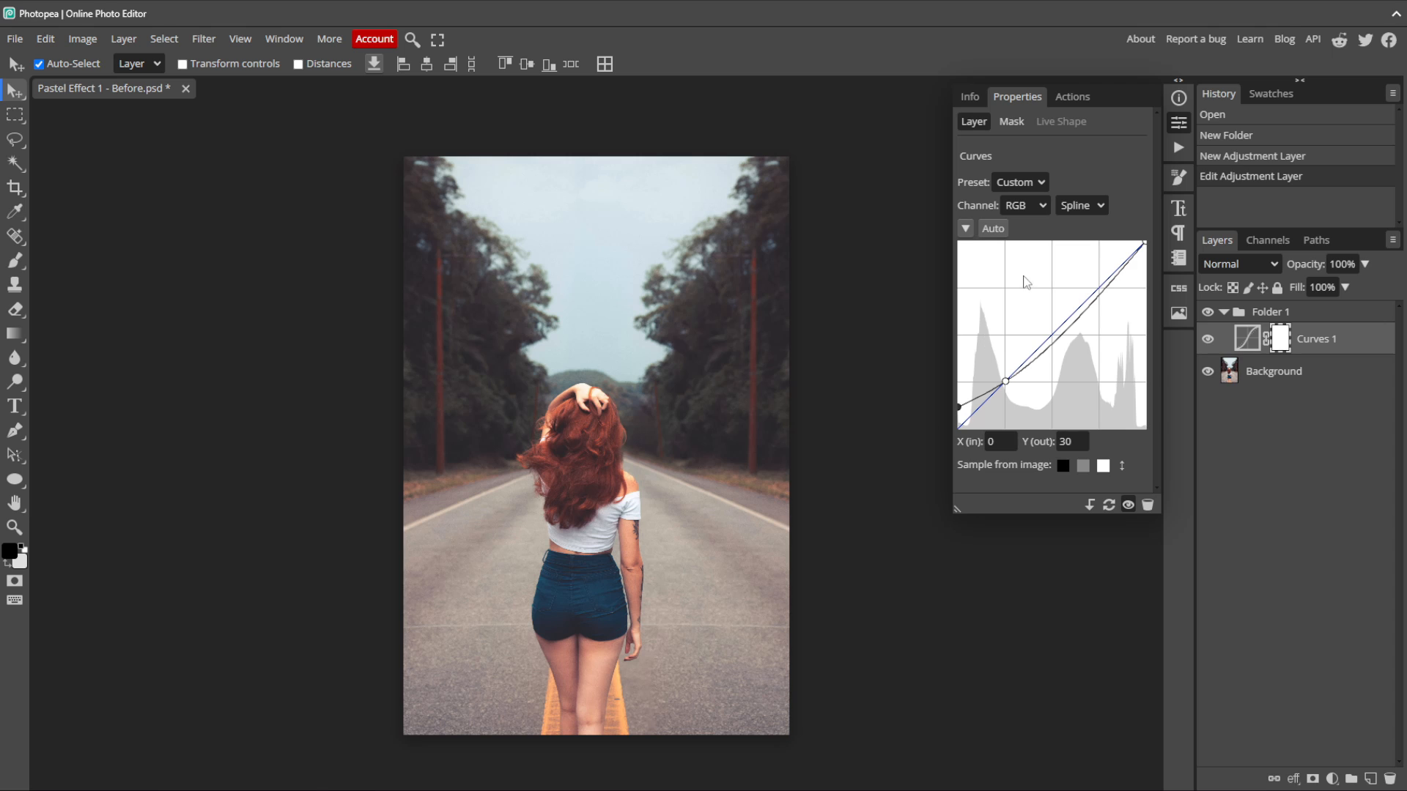
Step: Shape the red channel curve: shadows pulled to about 75/40, highlights adjusted for cooler tones
{"action": "left_click", "coordinate": [1024, 205]}
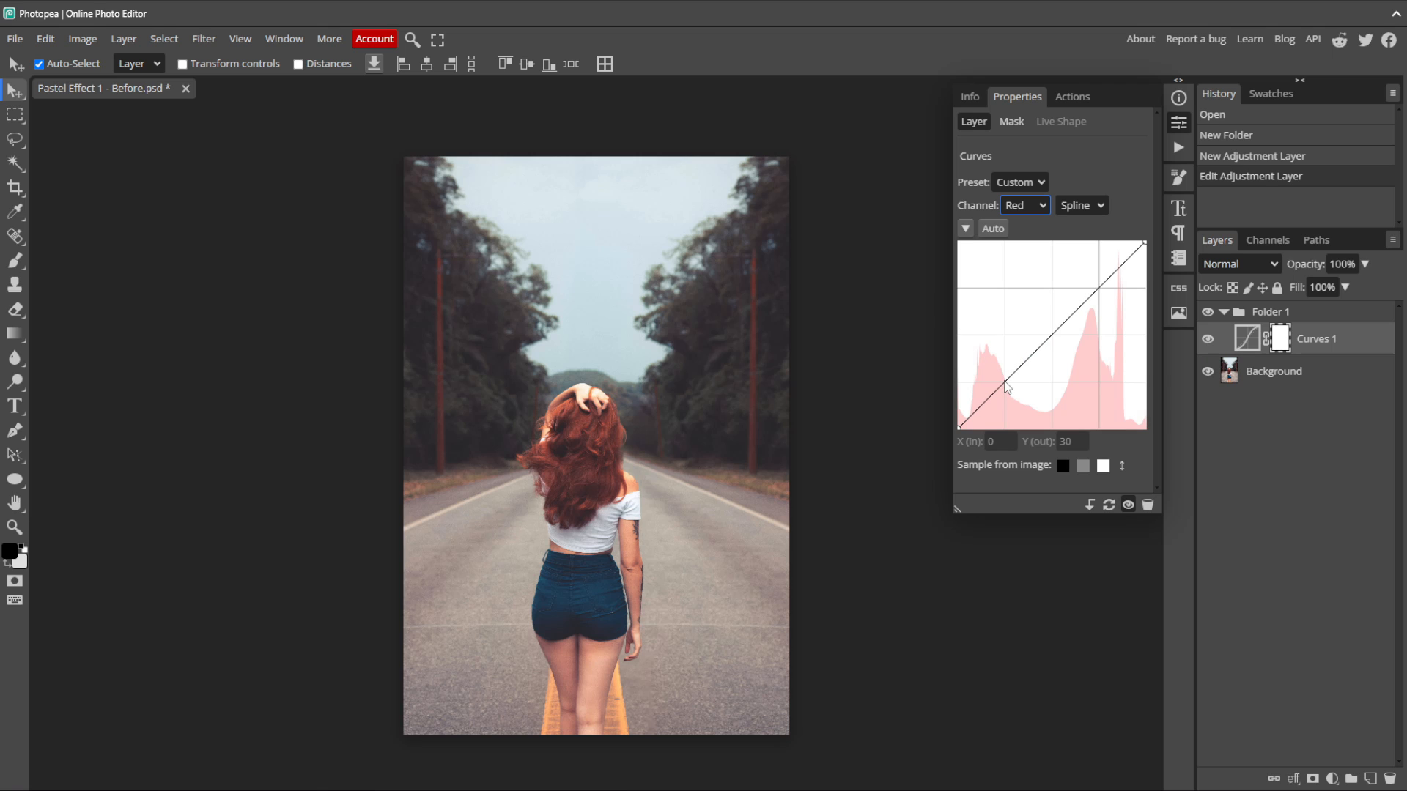
{"action": "left_click", "coordinate": [1004, 384]}
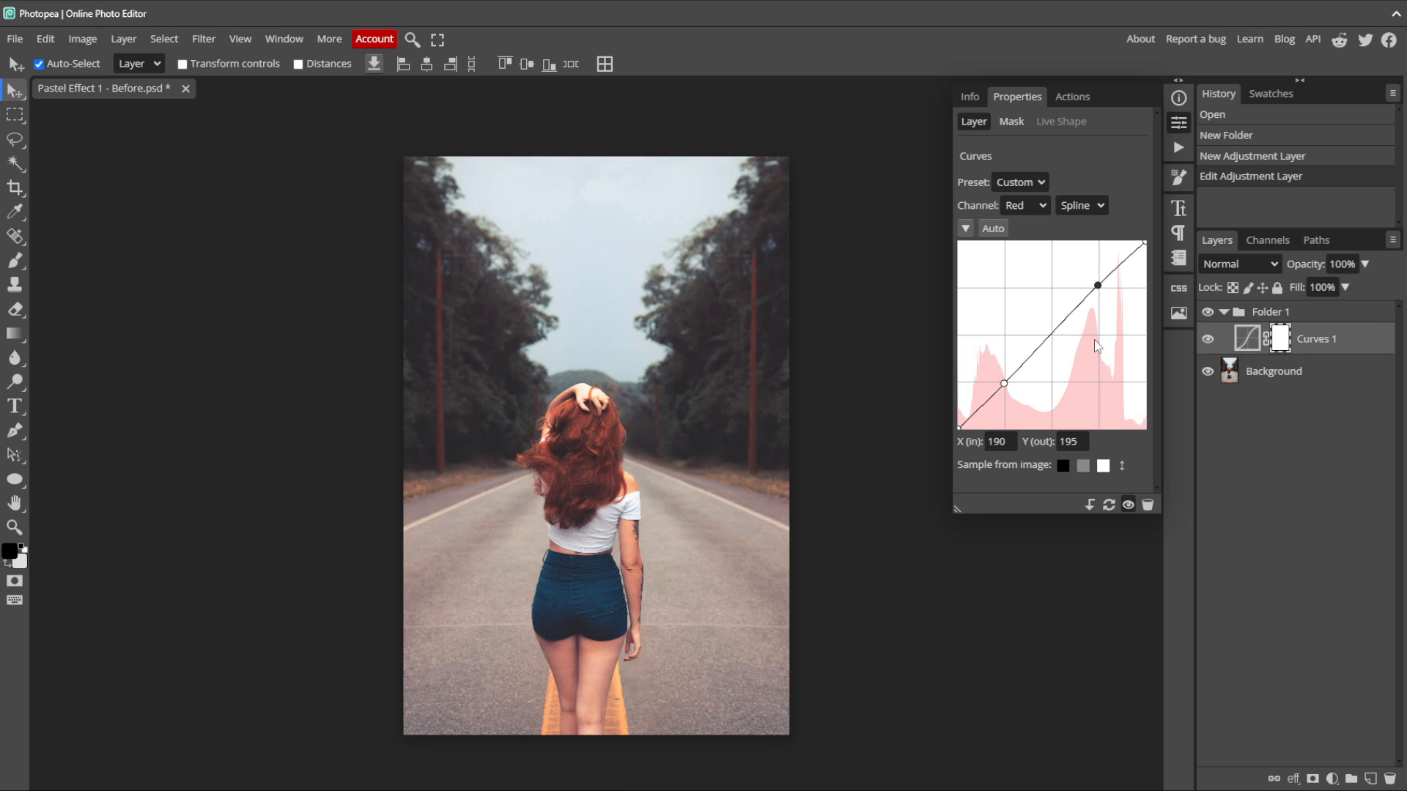
{"action": "mouse_move", "coordinate": [1116, 283]}
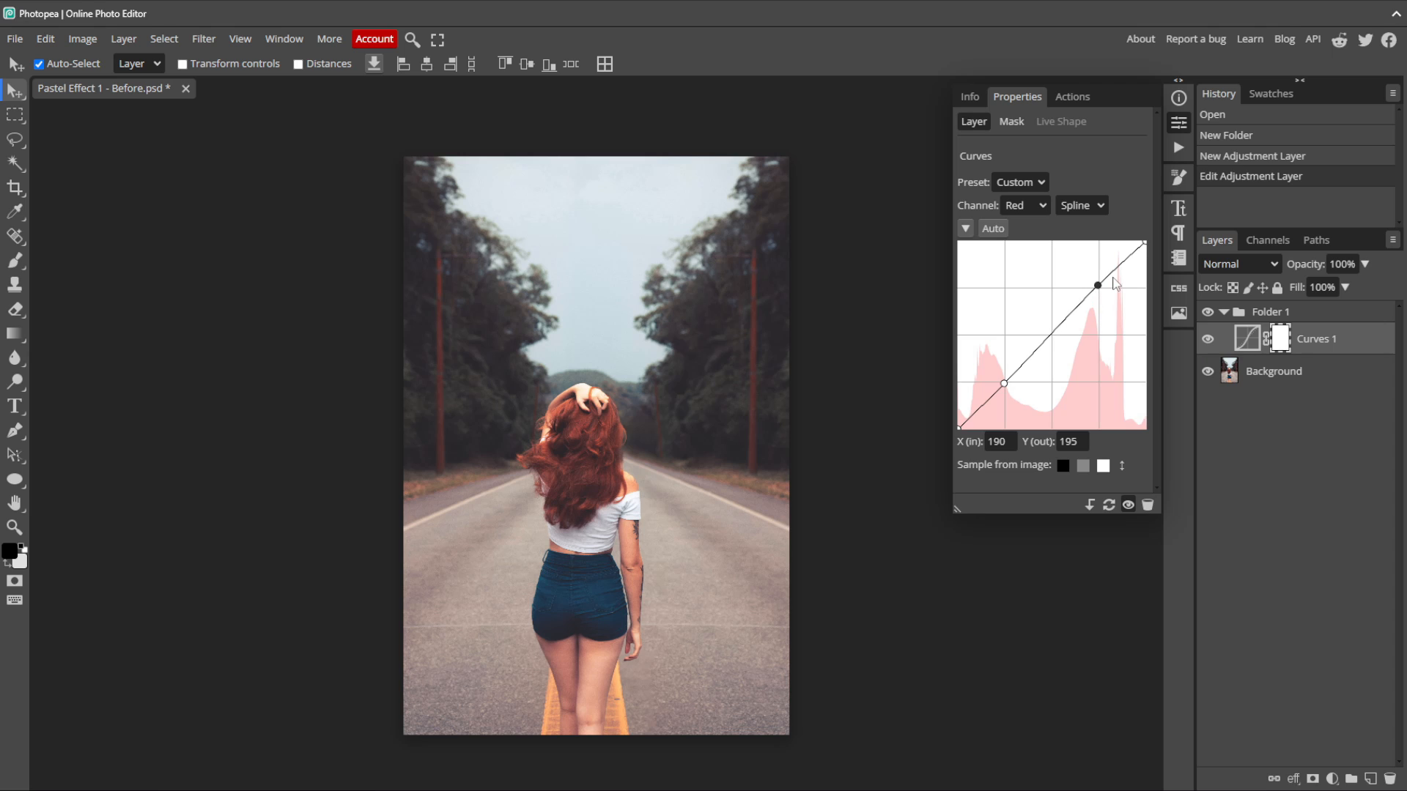
{"action": "left_click_drag", "start_coordinate": [1096, 284], "coordinate": [1104, 295]}
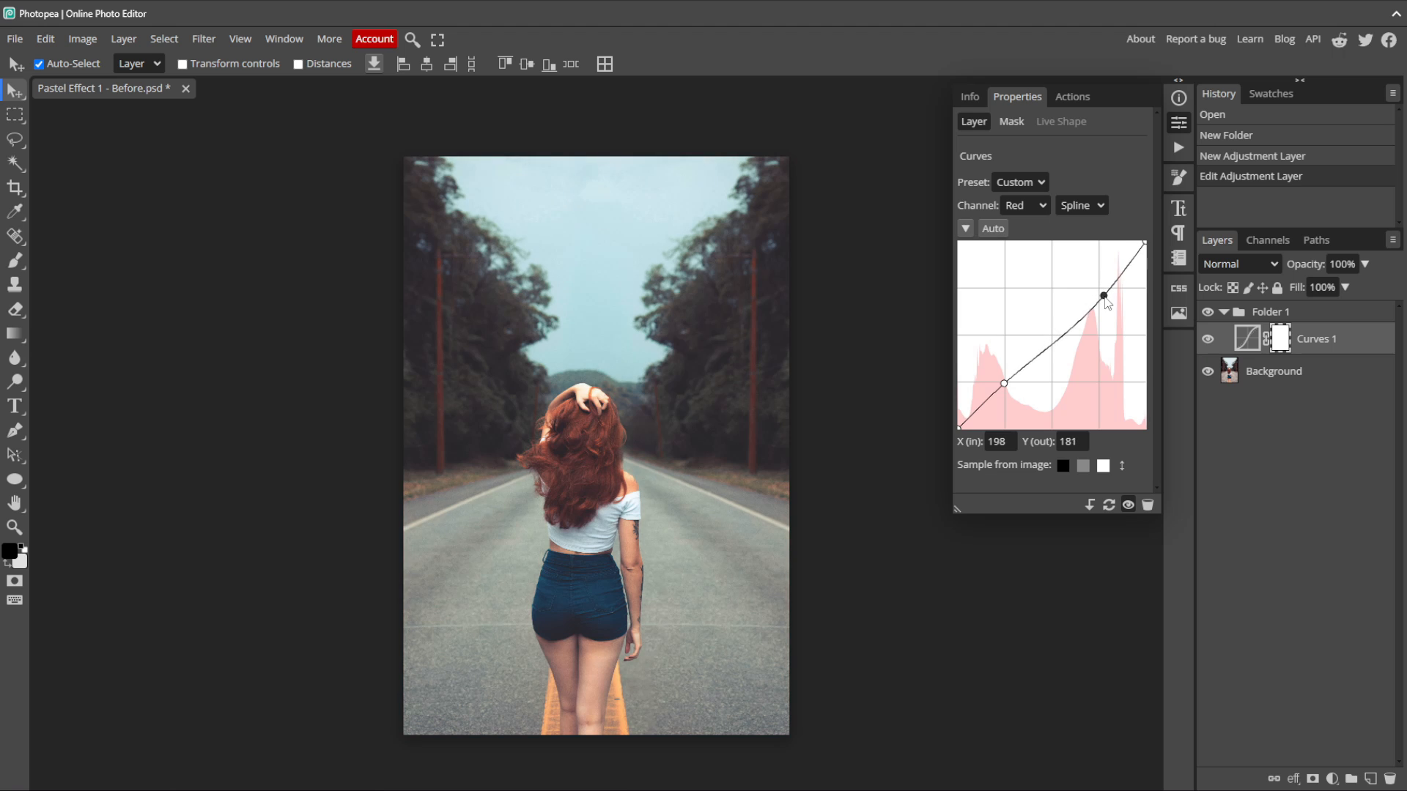
{"action": "left_click_drag", "start_coordinate": [1102, 295], "coordinate": [1106, 296]}
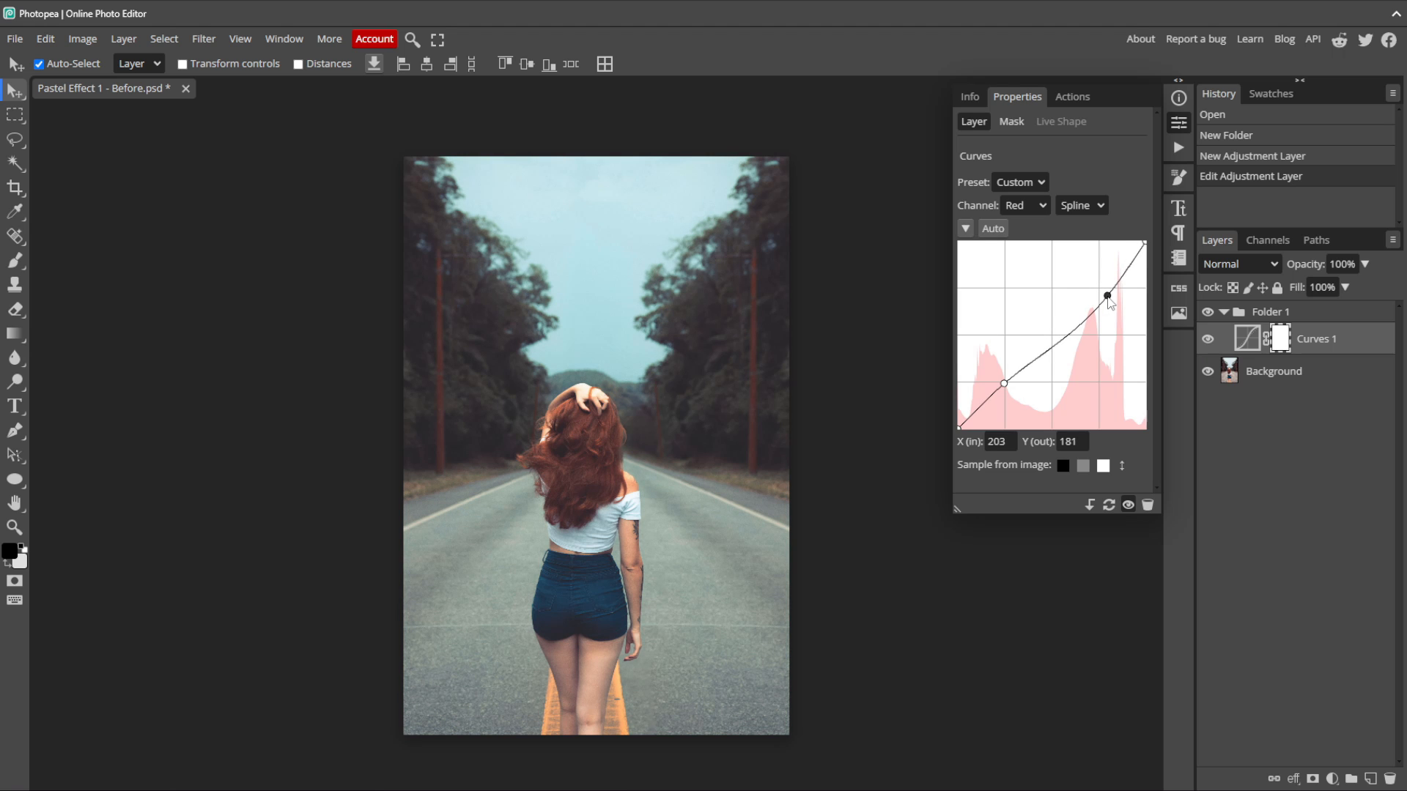
{"action": "left_click_drag", "start_coordinate": [1106, 296], "coordinate": [1106, 294]}
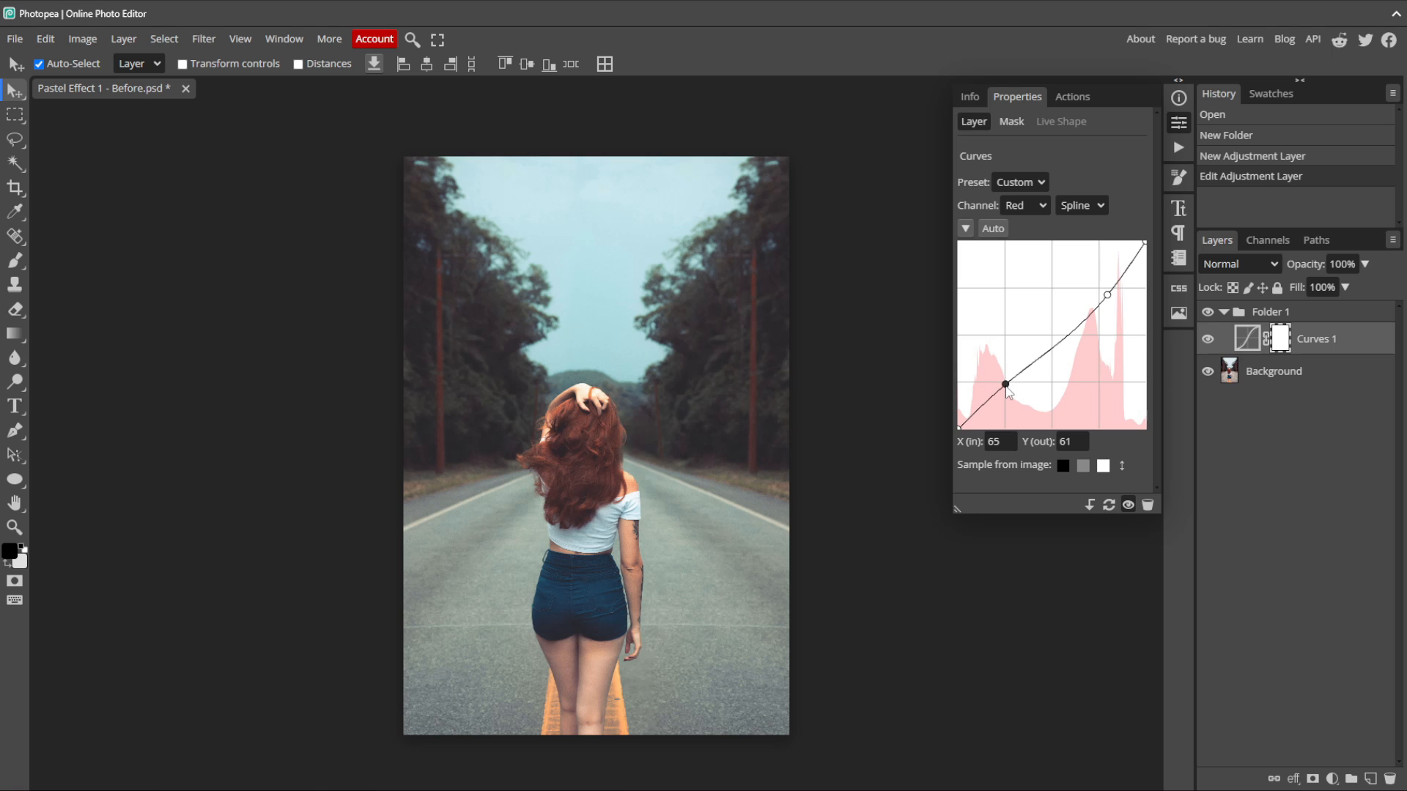
{"action": "left_click_drag", "start_coordinate": [1006, 384], "coordinate": [1011, 394]}
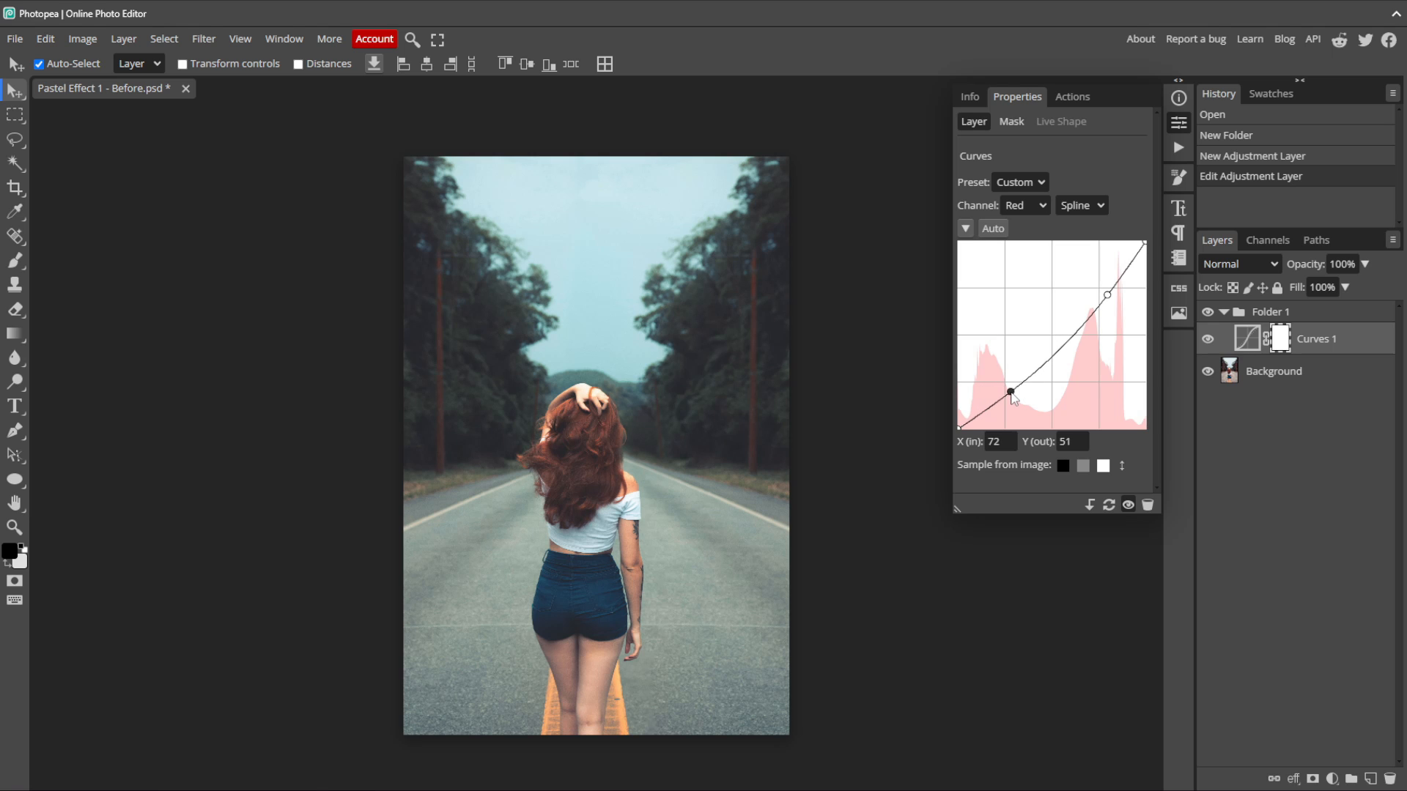
{"action": "left_click_drag", "start_coordinate": [1010, 394], "coordinate": [1013, 398]}
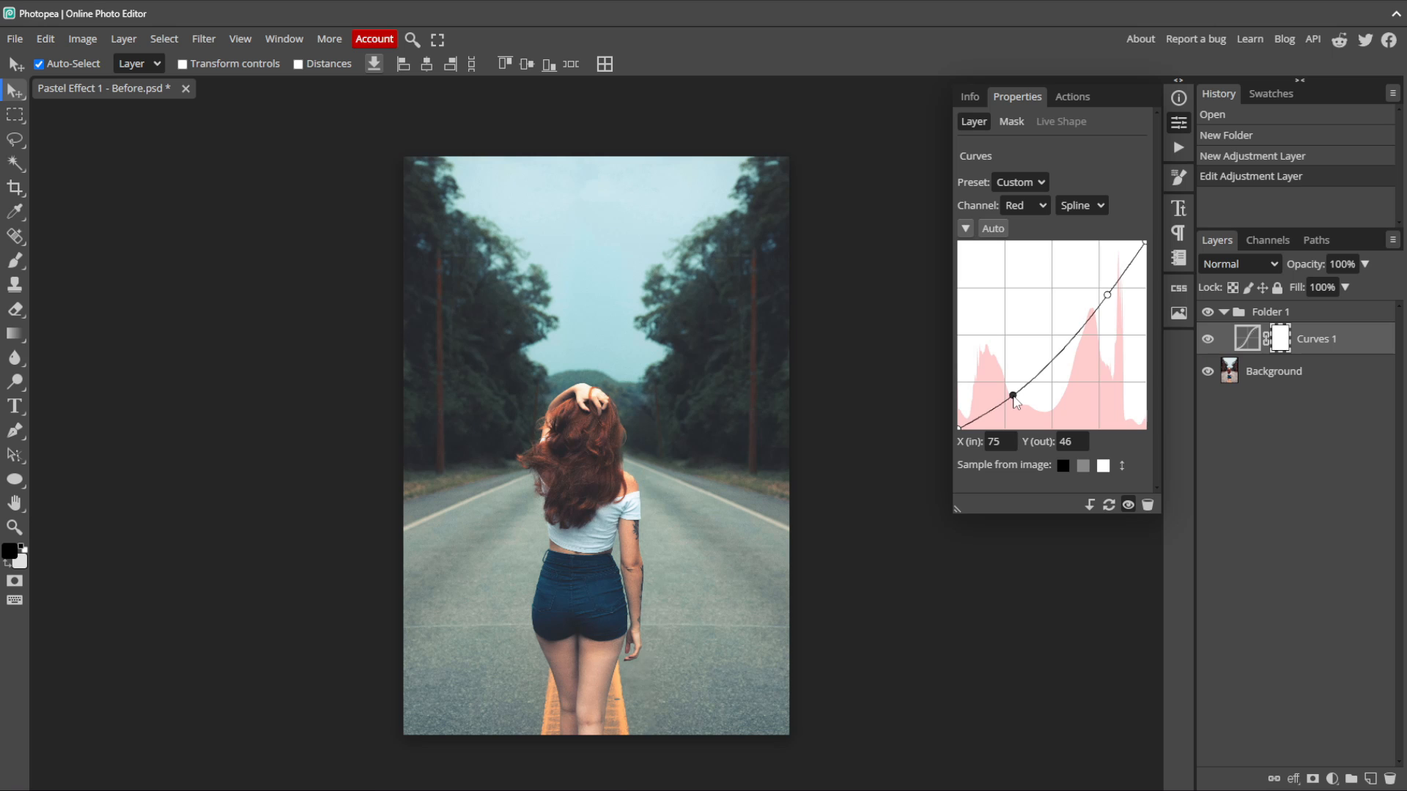
{"action": "left_click_drag", "start_coordinate": [1012, 398], "coordinate": [1013, 402]}
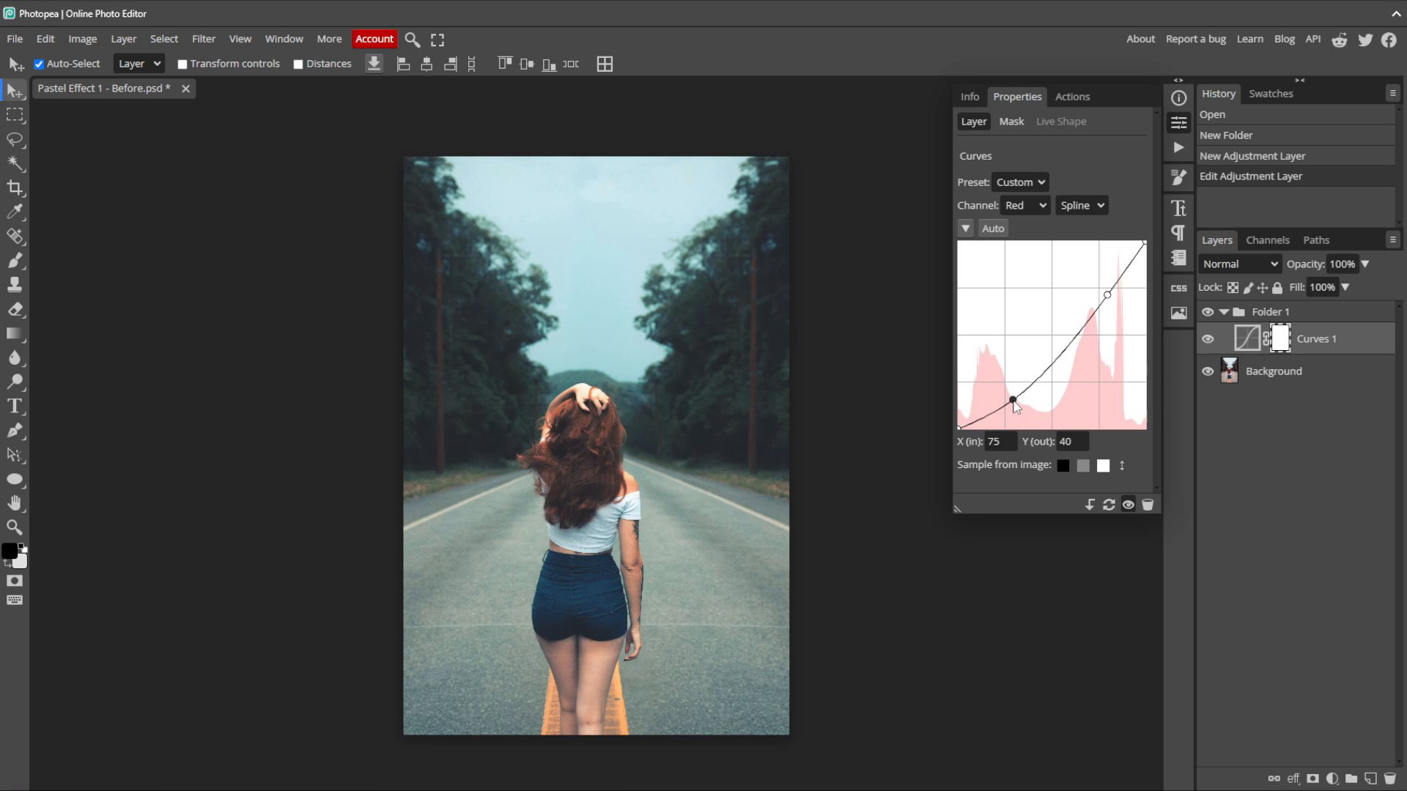
{"action": "mouse_move", "coordinate": [1045, 232]}
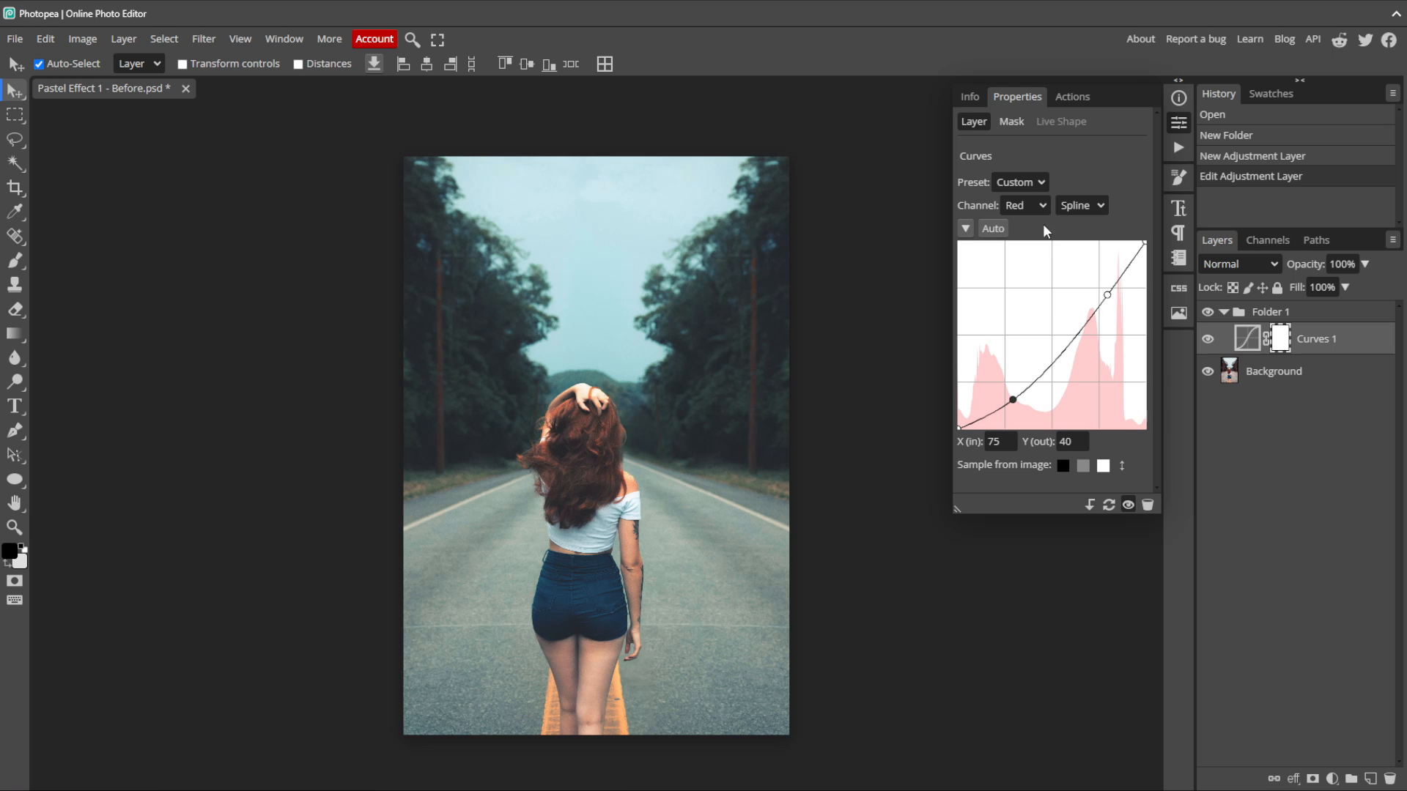
Step: Give the green channel an S-curve with shadow point 64/41 and highlight point 189/208
{"action": "left_click", "coordinate": [1025, 205]}
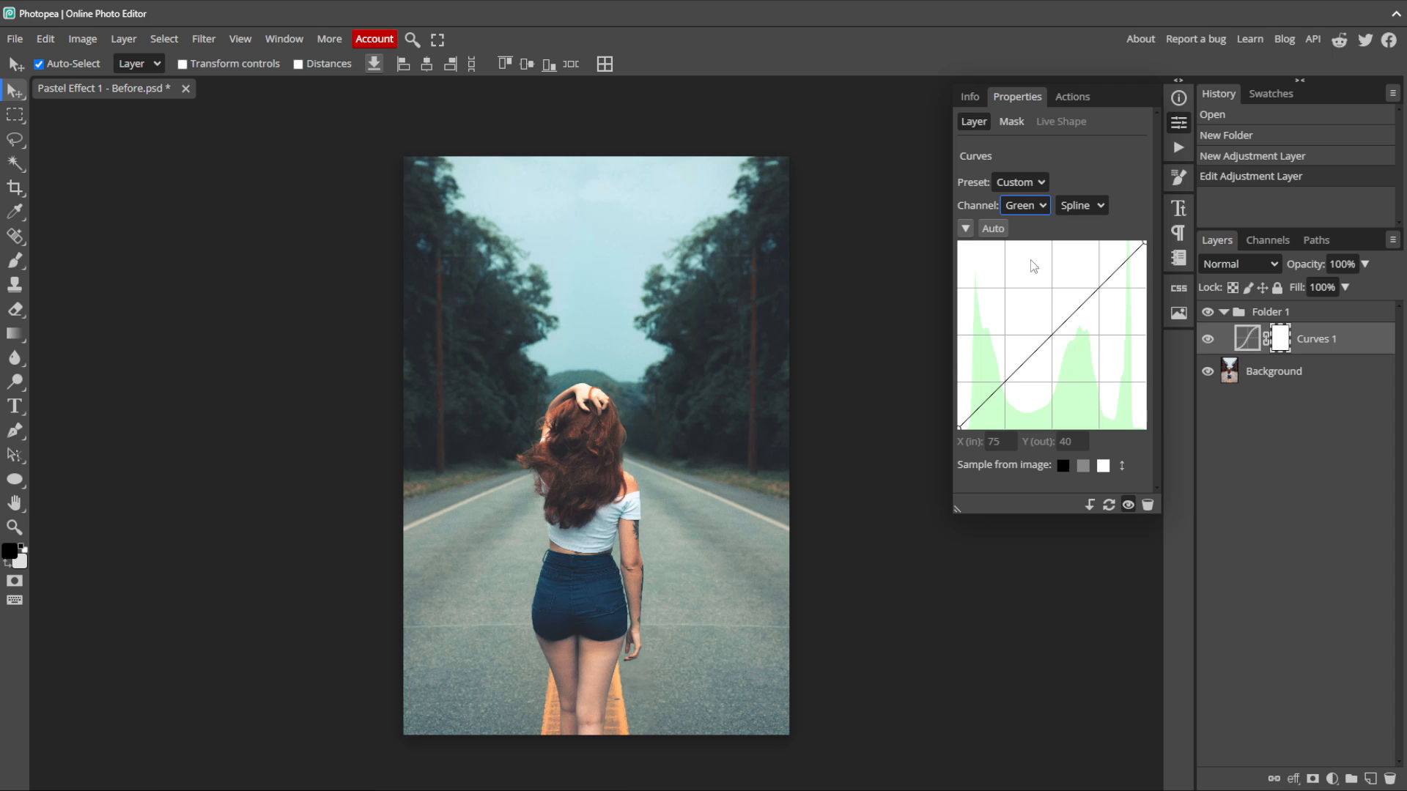
{"action": "mouse_move", "coordinate": [1017, 391]}
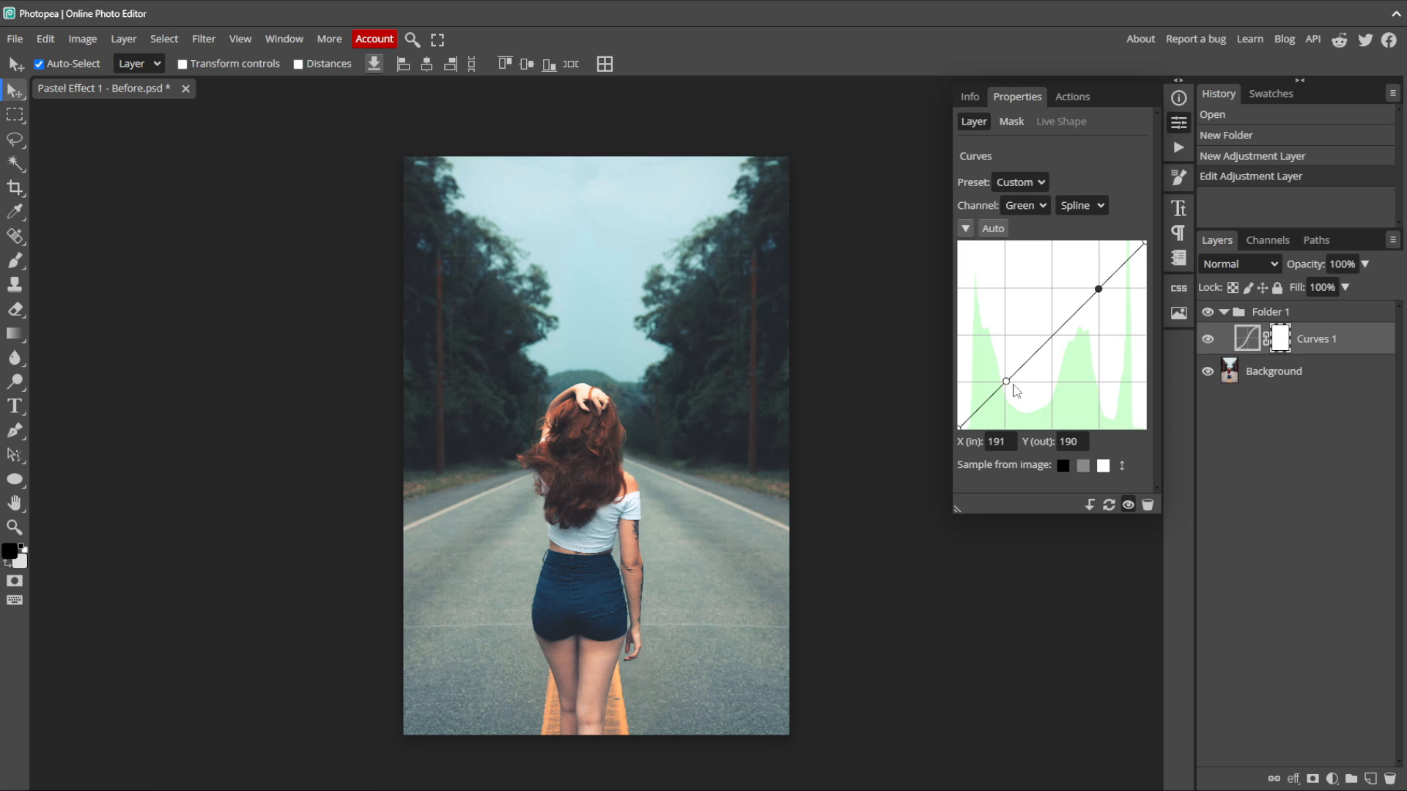
{"action": "left_click_drag", "start_coordinate": [1005, 381], "coordinate": [1006, 392]}
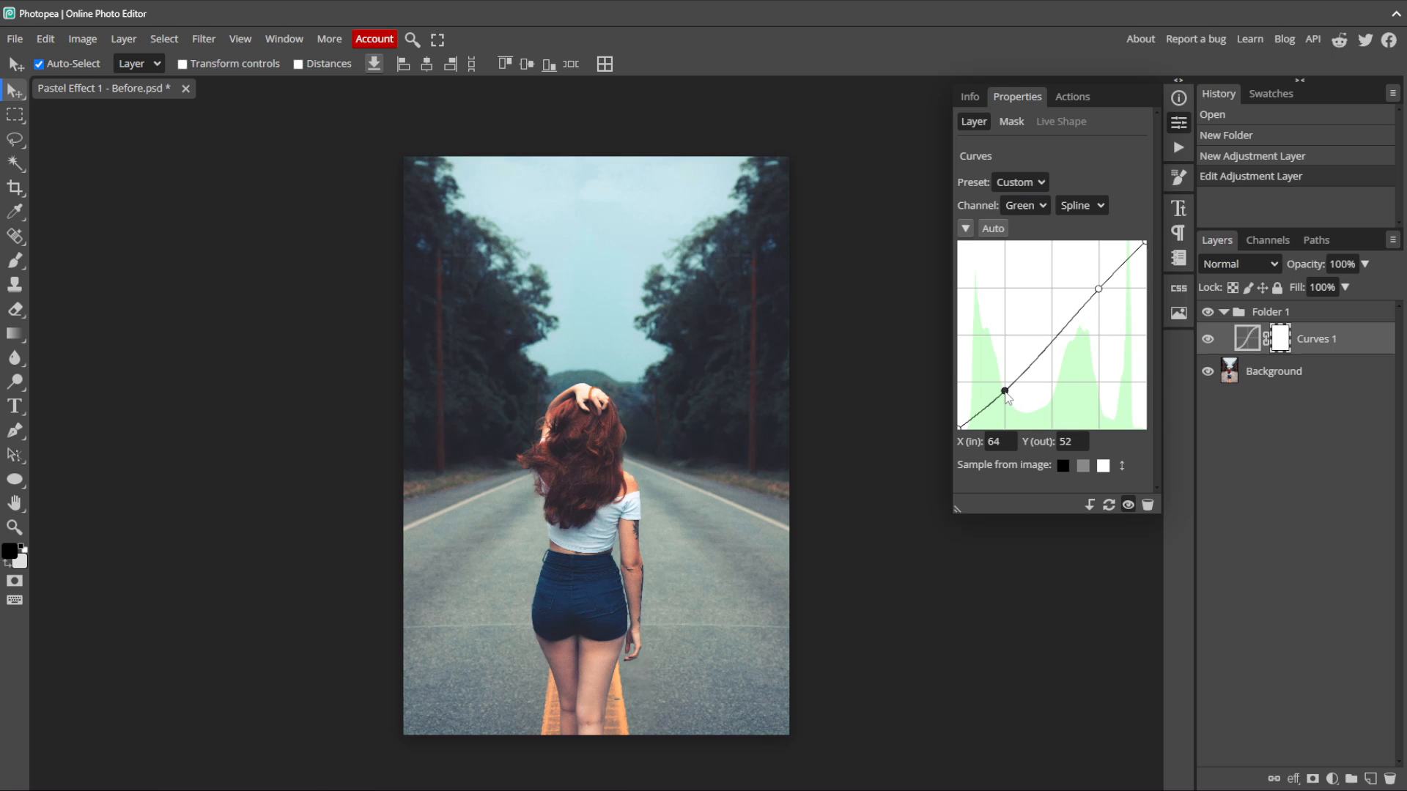
{"action": "left_click_drag", "start_coordinate": [1004, 393], "coordinate": [1004, 398]}
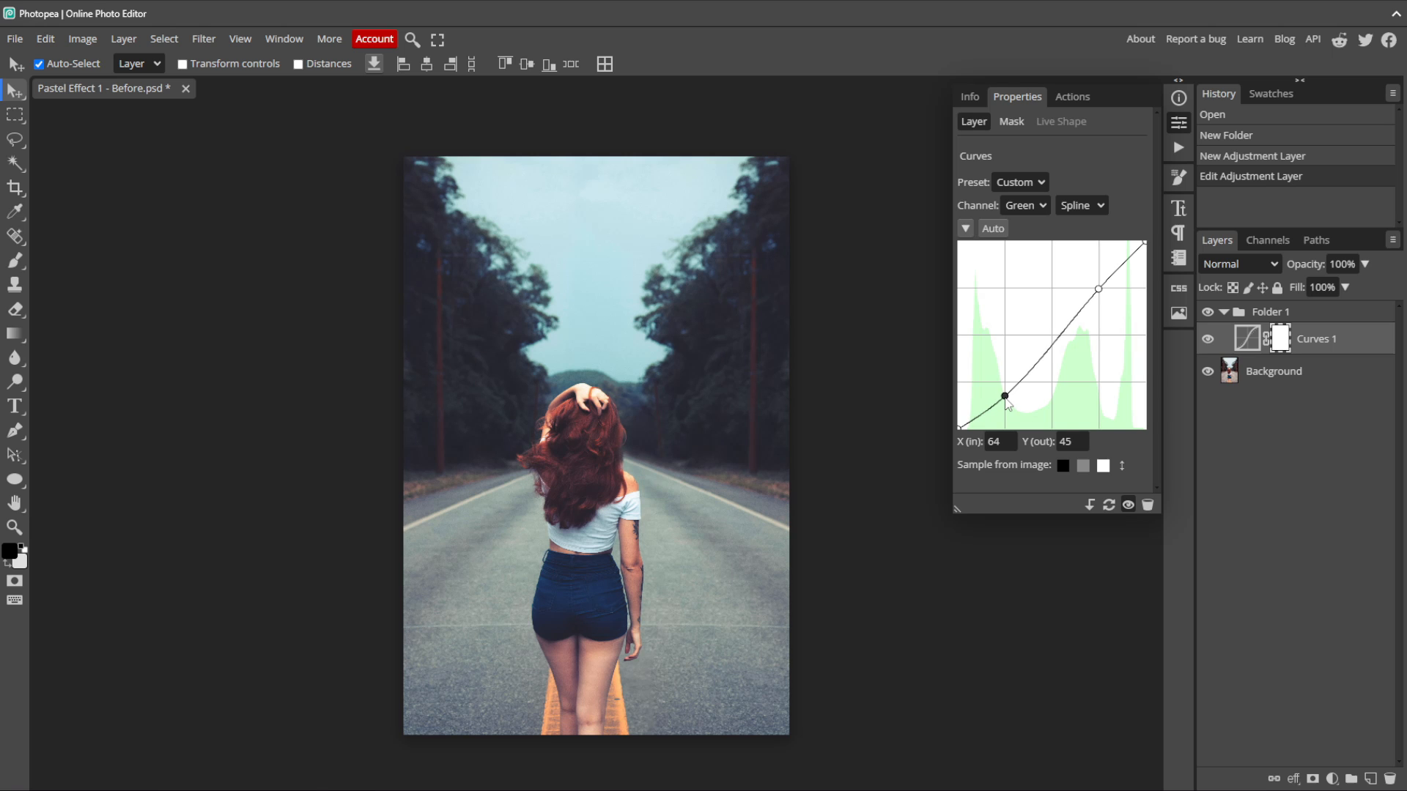
{"action": "left_click_drag", "start_coordinate": [1004, 397], "coordinate": [1004, 401]}
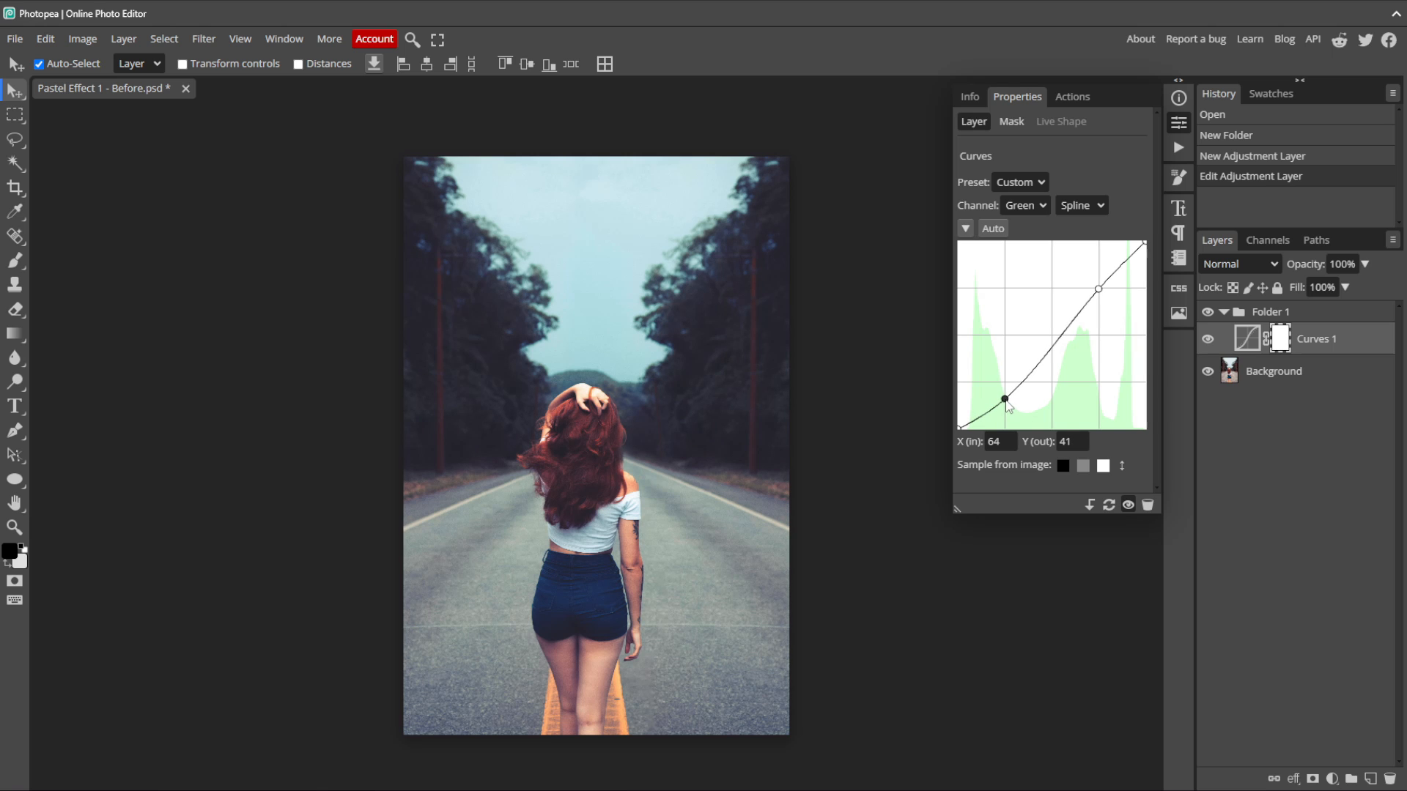
{"action": "mouse_move", "coordinate": [1055, 396]}
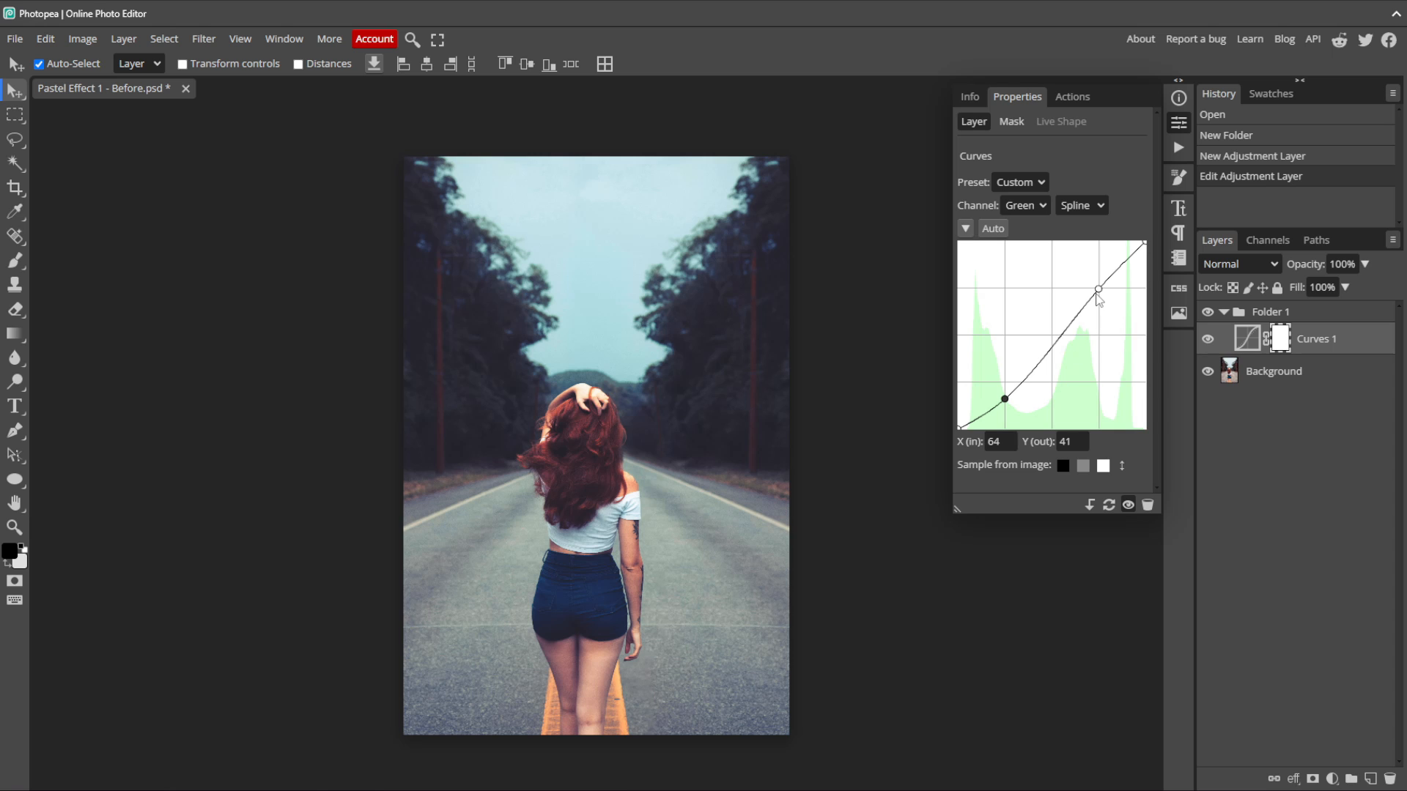
{"action": "left_click_drag", "start_coordinate": [1096, 288], "coordinate": [1096, 279]}
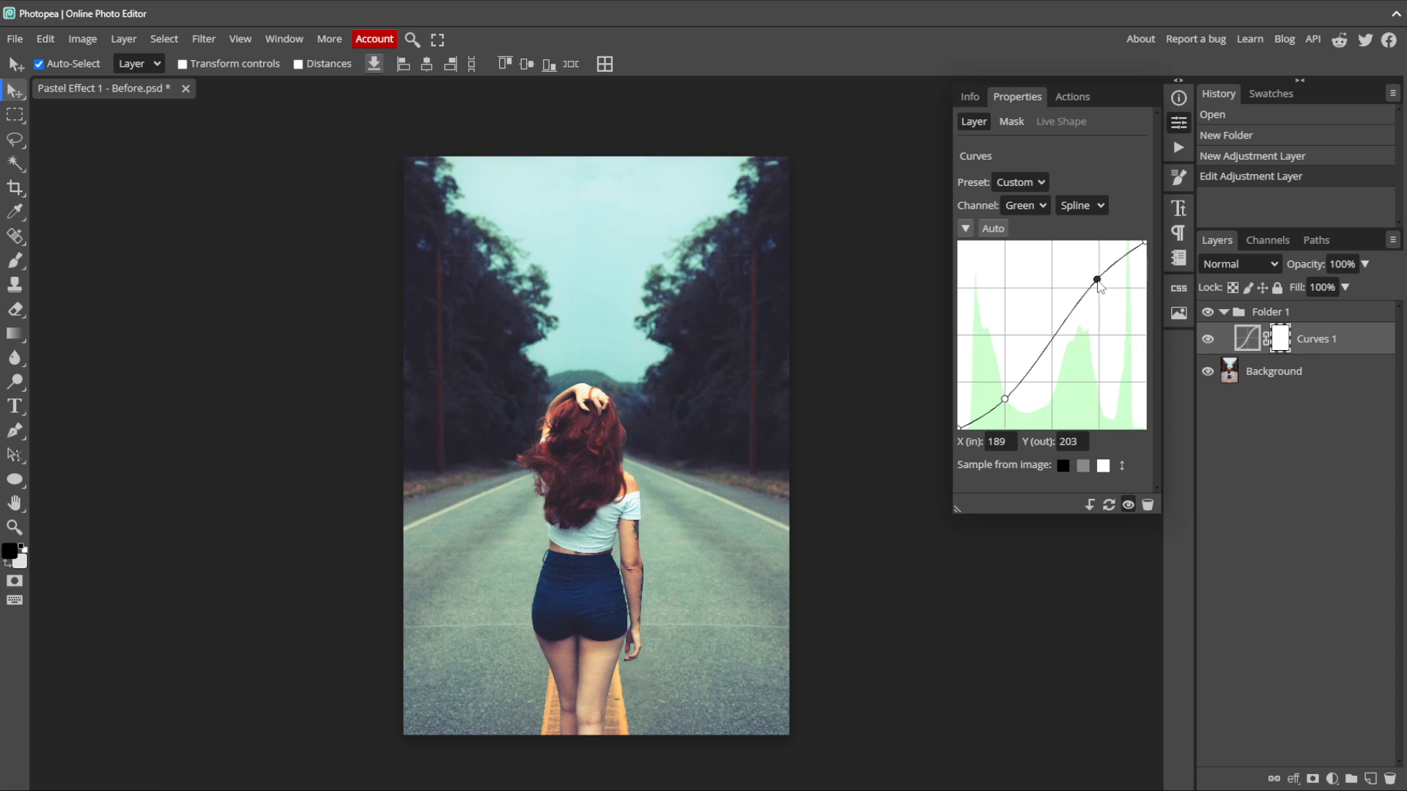
{"action": "left_click_drag", "start_coordinate": [1095, 278], "coordinate": [1096, 277]}
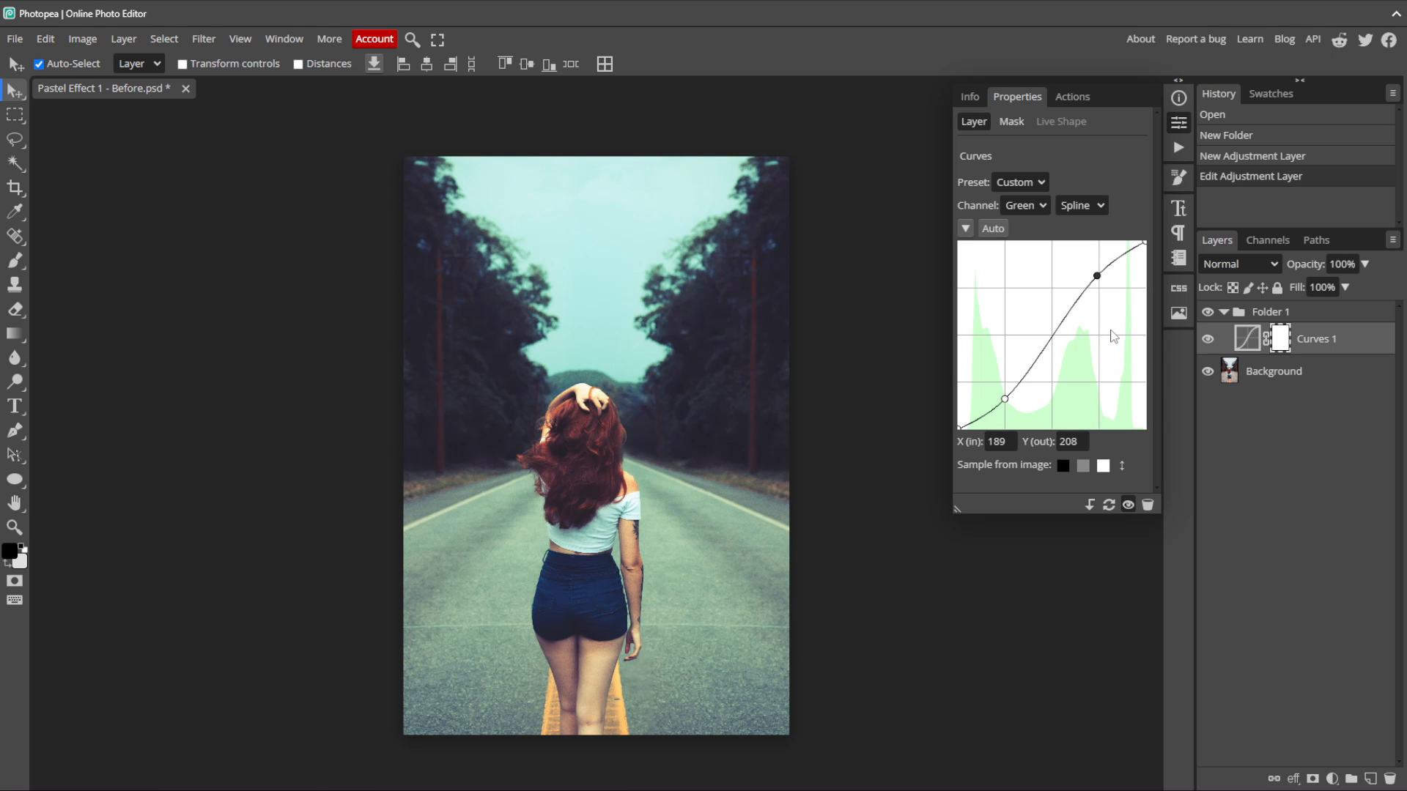
{"action": "left_click", "coordinate": [1026, 205]}
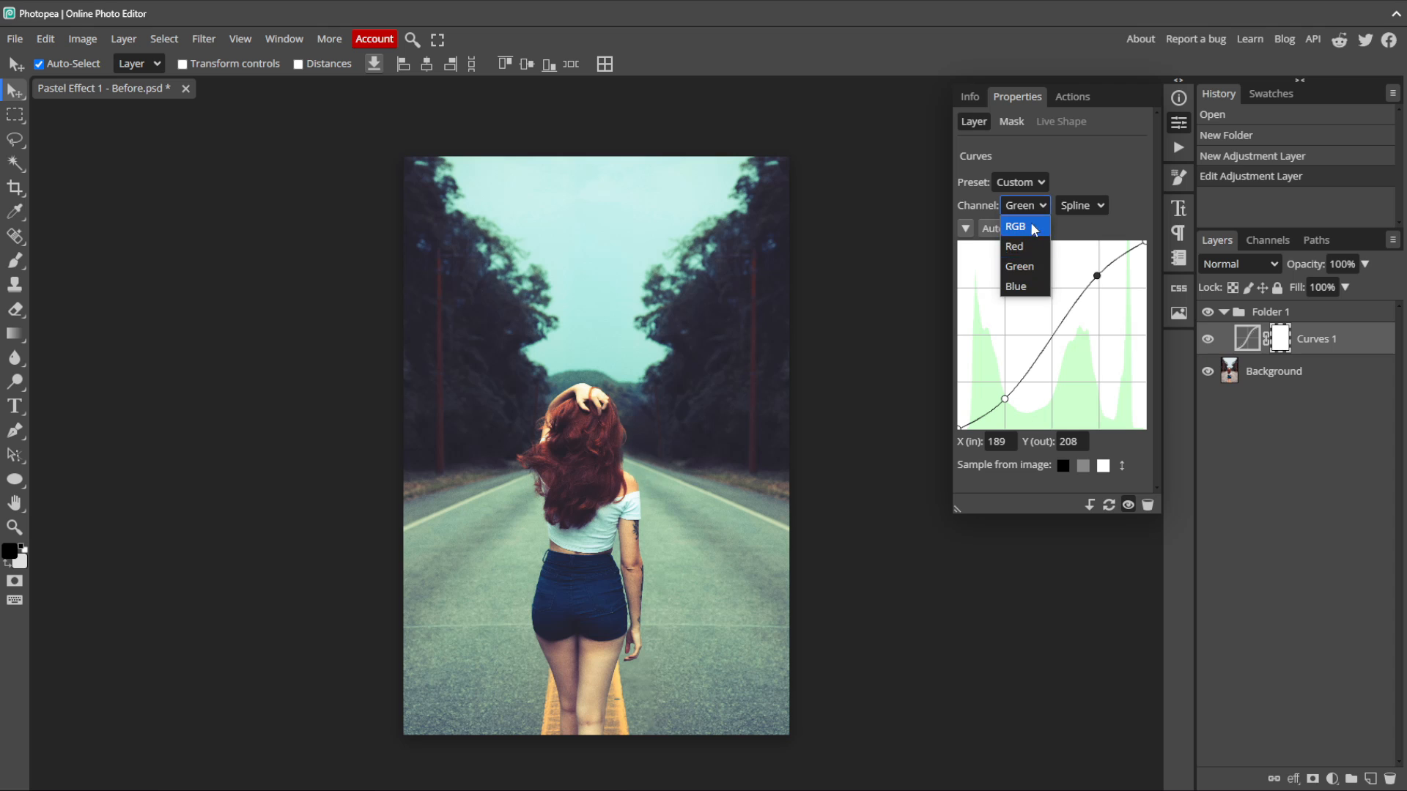
Step: Set the blue channel curve with shadows lifted to about 50/79 and highlights lowered to 198/190
{"action": "left_click", "coordinate": [1014, 286]}
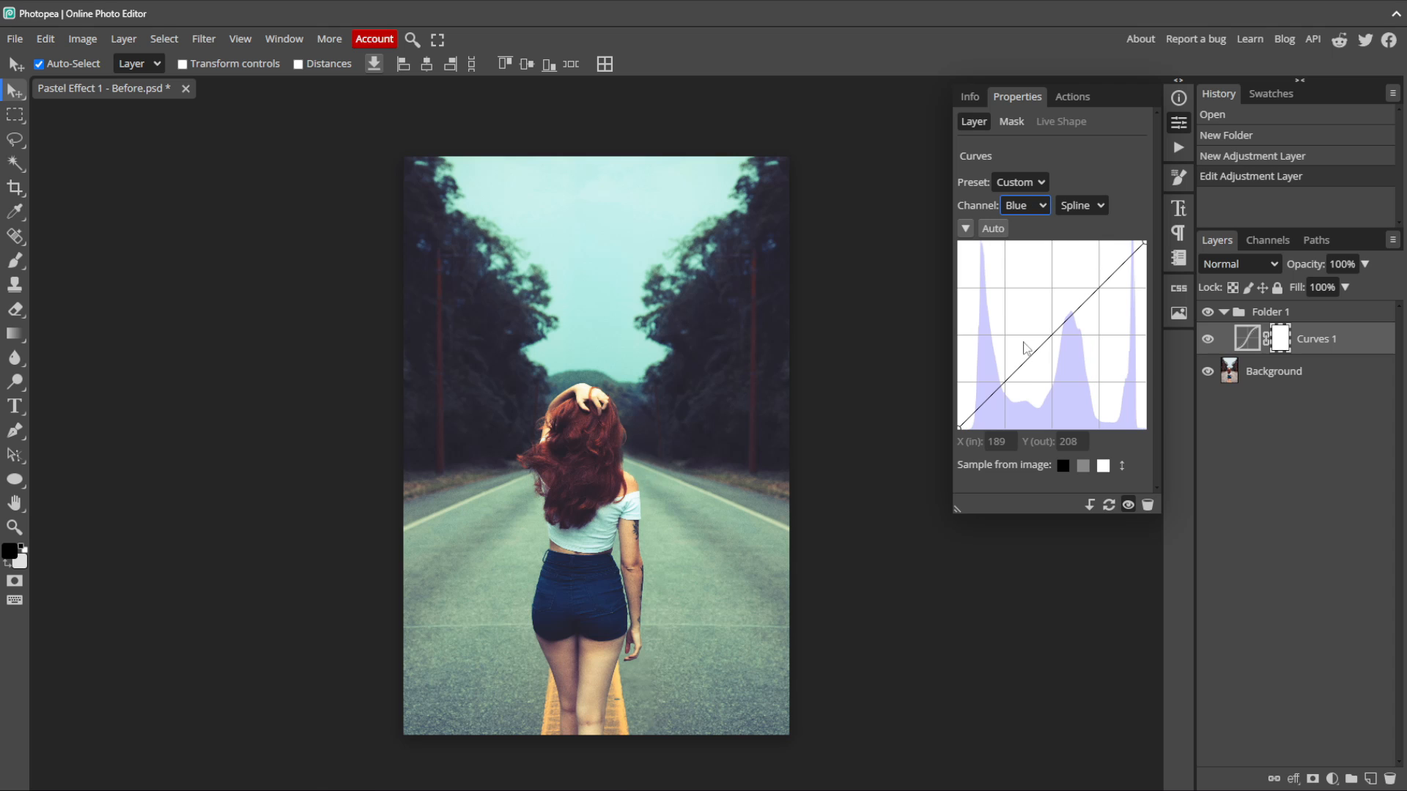
{"action": "left_click", "coordinate": [1004, 378]}
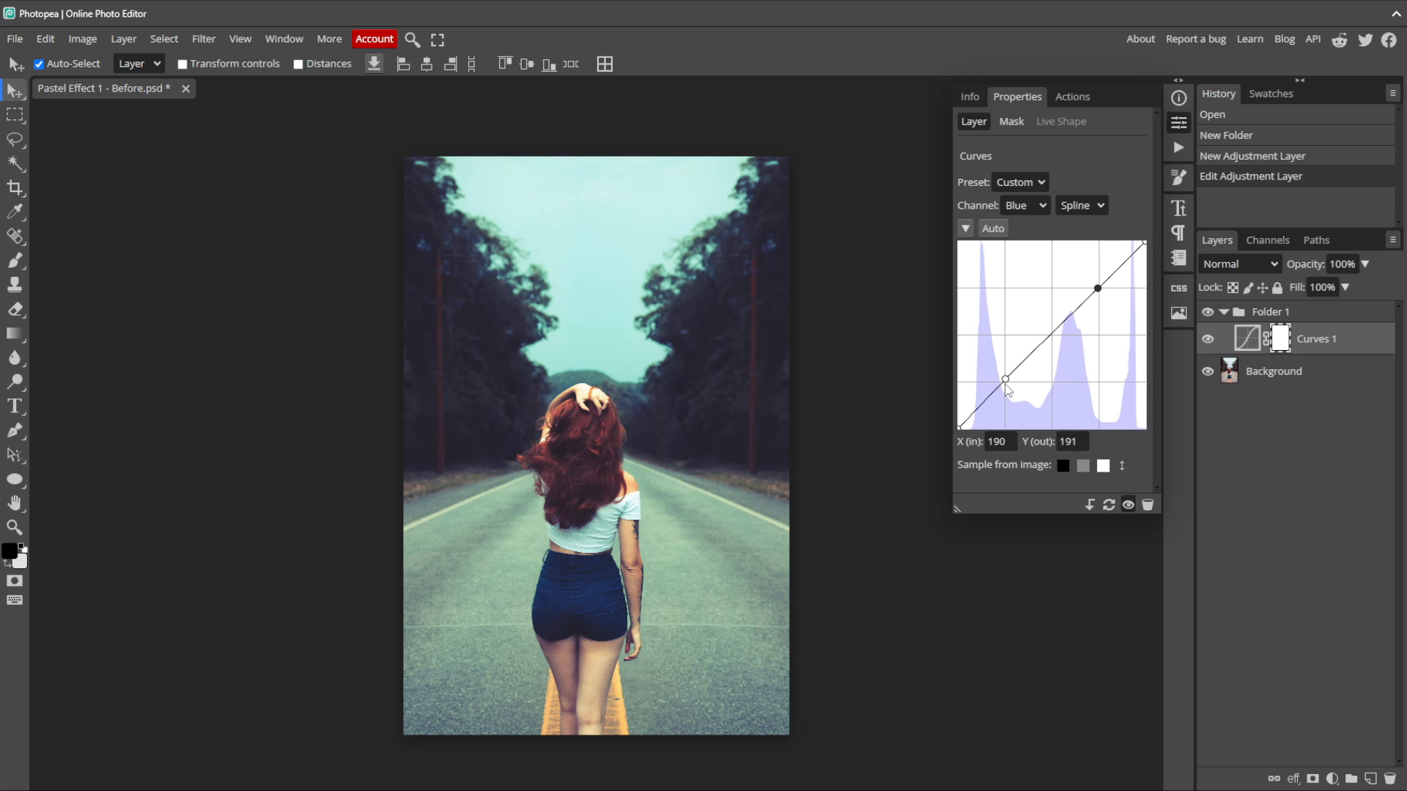
{"action": "left_click_drag", "start_coordinate": [1006, 379], "coordinate": [1005, 366]}
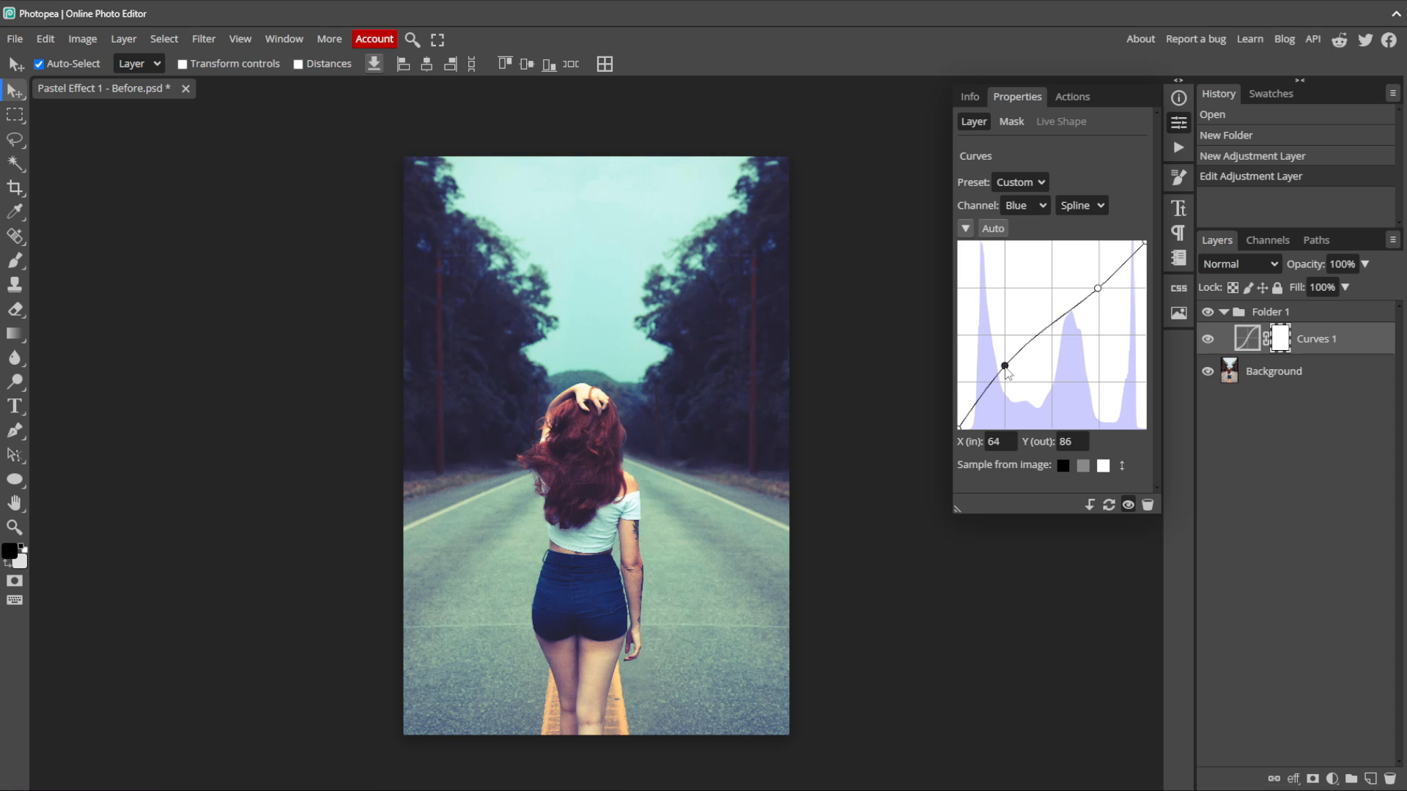
{"action": "left_click_drag", "start_coordinate": [1004, 367], "coordinate": [994, 373]}
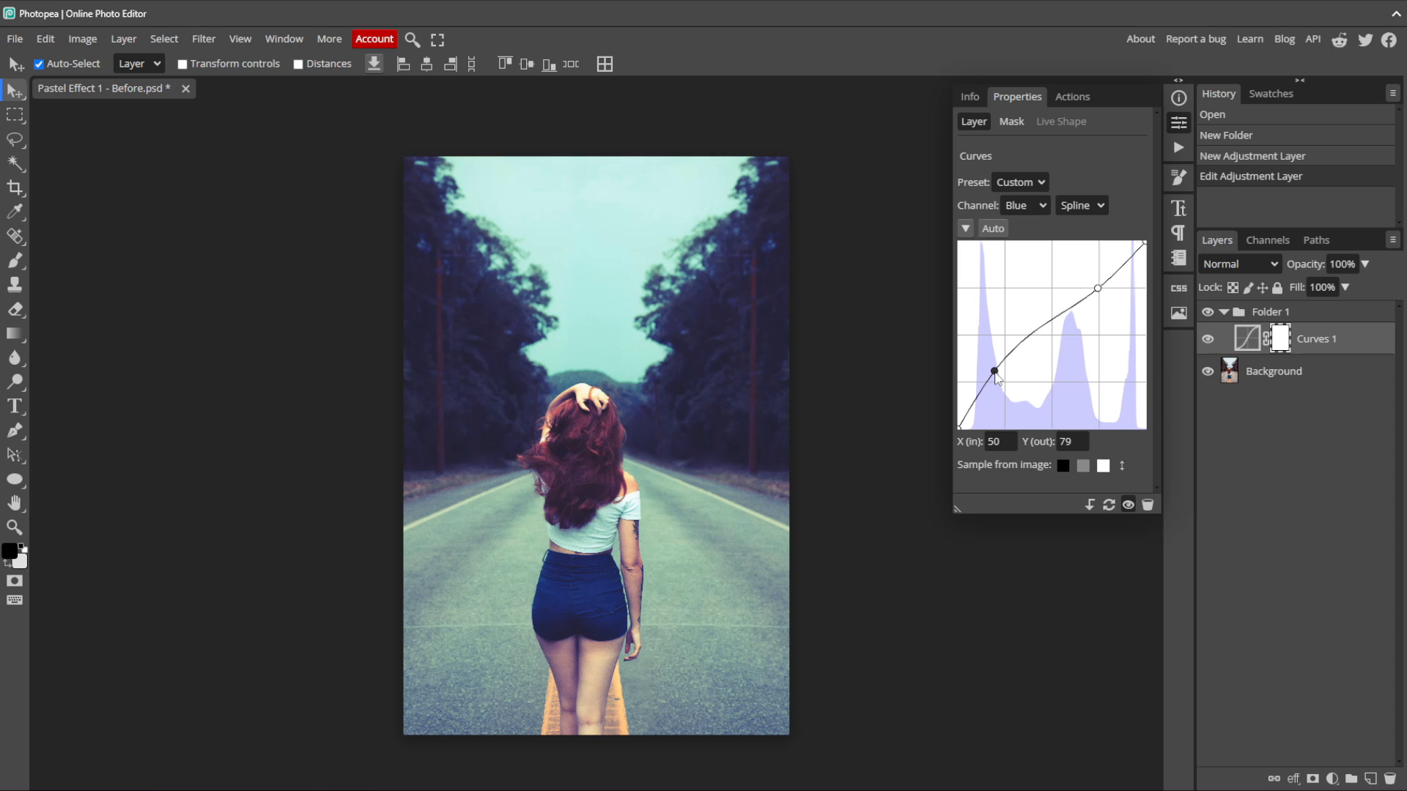
{"action": "mouse_move", "coordinate": [1040, 381]}
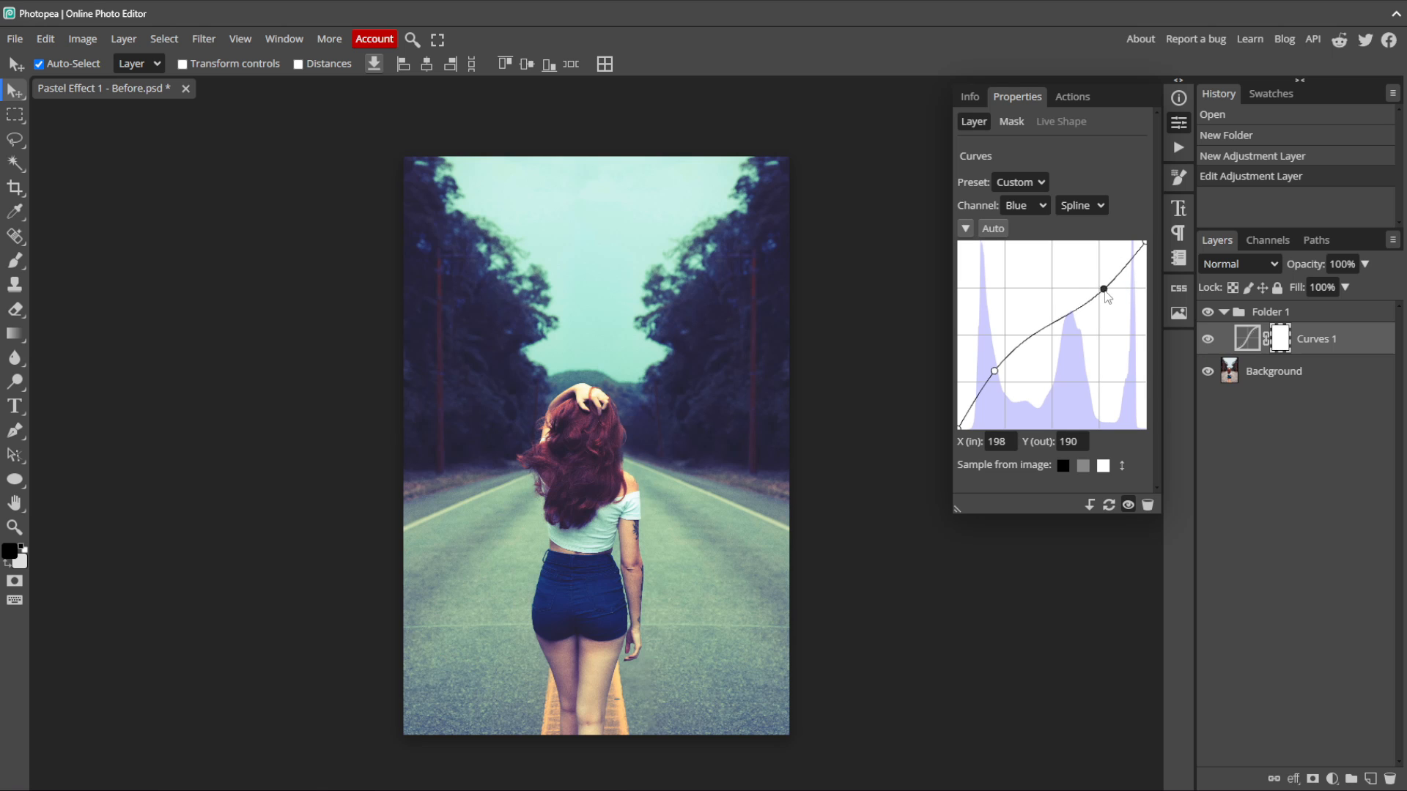
{"action": "left_click_drag", "start_coordinate": [1102, 289], "coordinate": [1105, 298]}
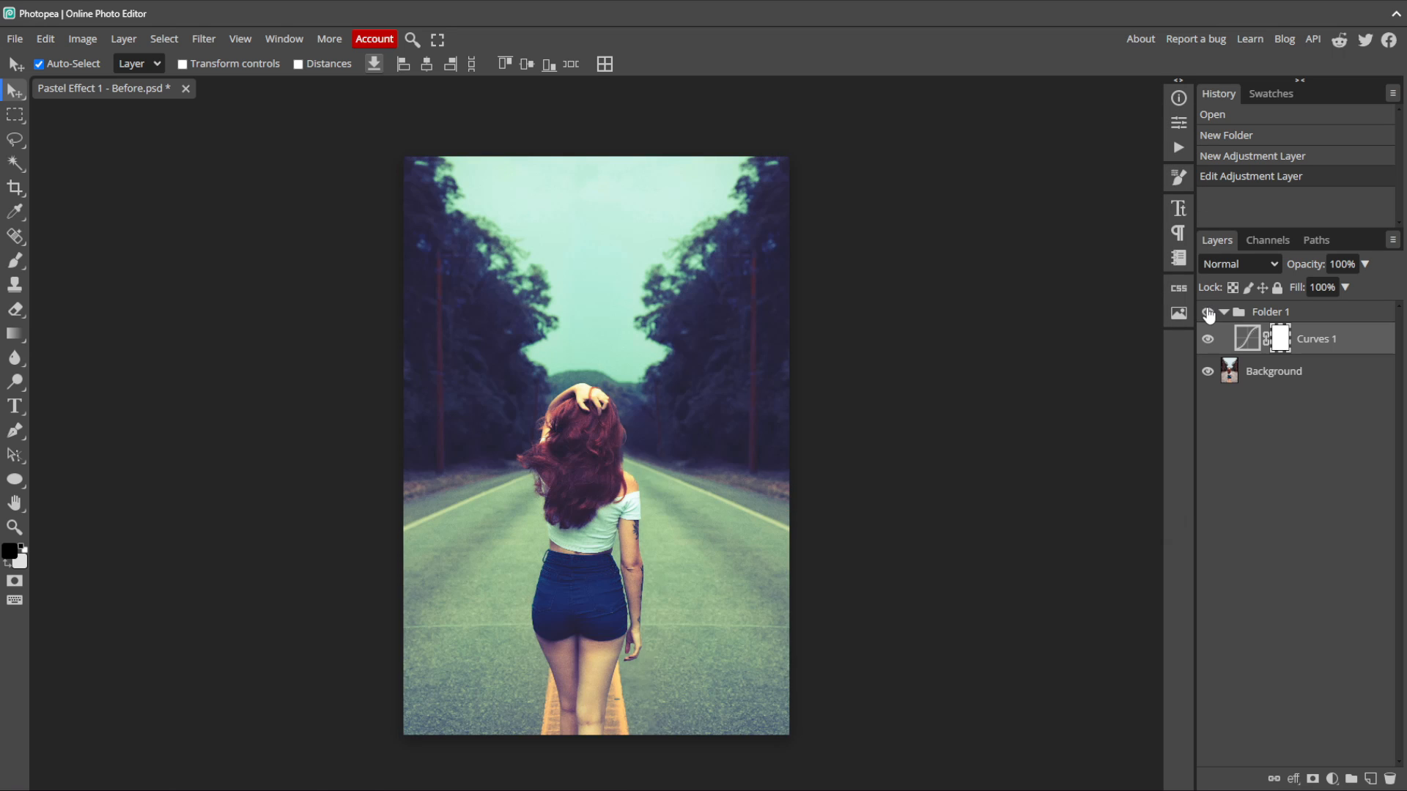
{"action": "left_click", "coordinate": [1208, 339]}
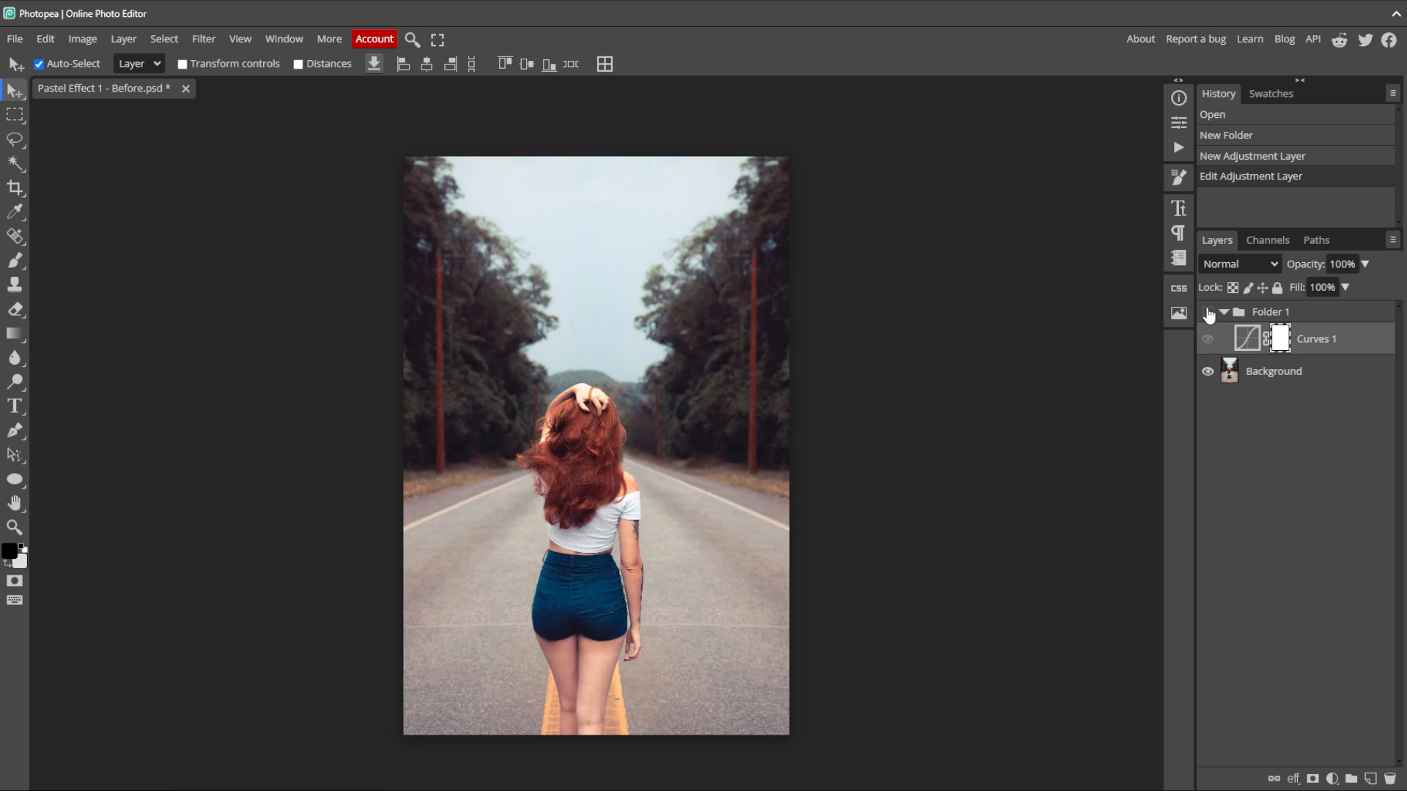
{"action": "left_click", "coordinate": [1207, 338]}
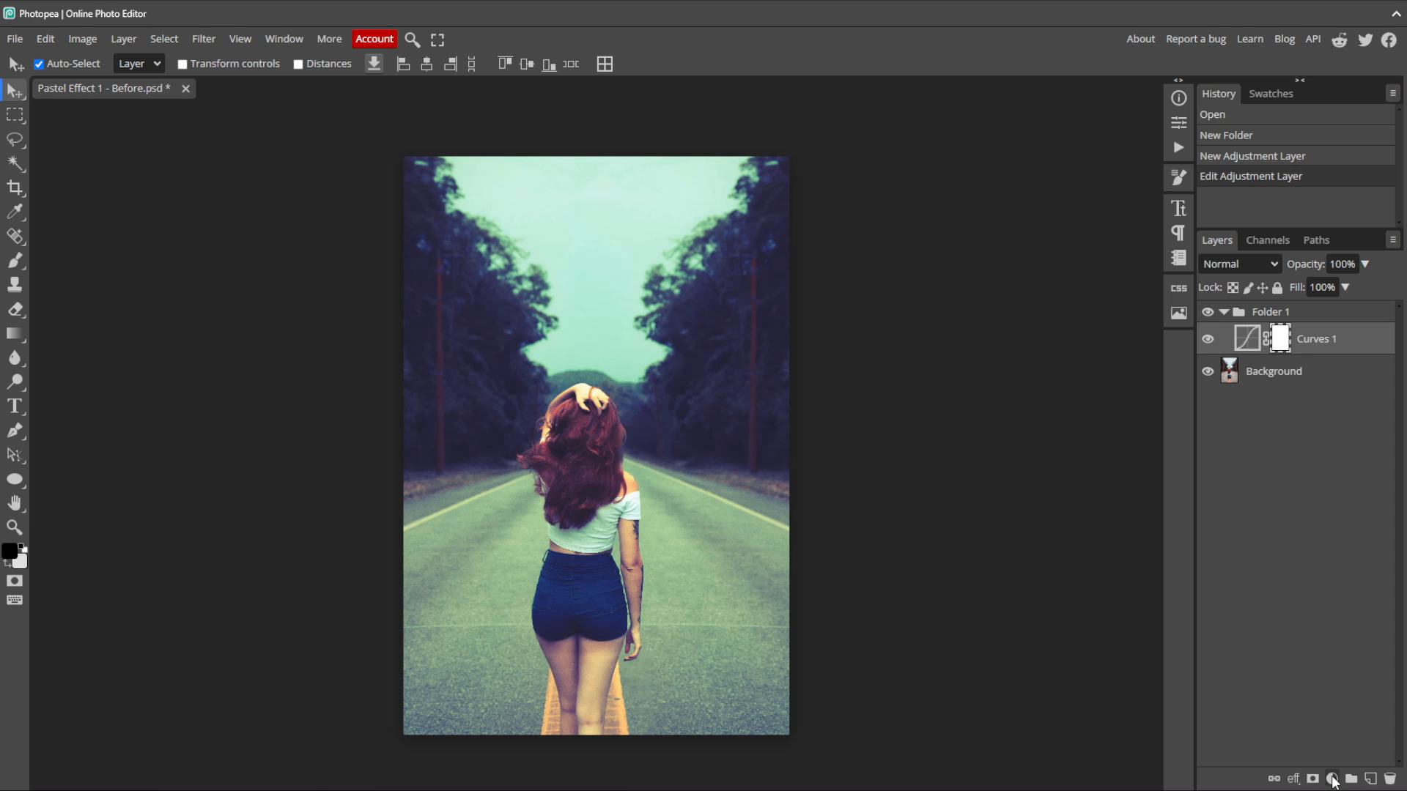
Step: Add a Levels layer in Folder 1 with output black raised to about 50 for a faded look
{"action": "left_click", "coordinate": [1333, 780]}
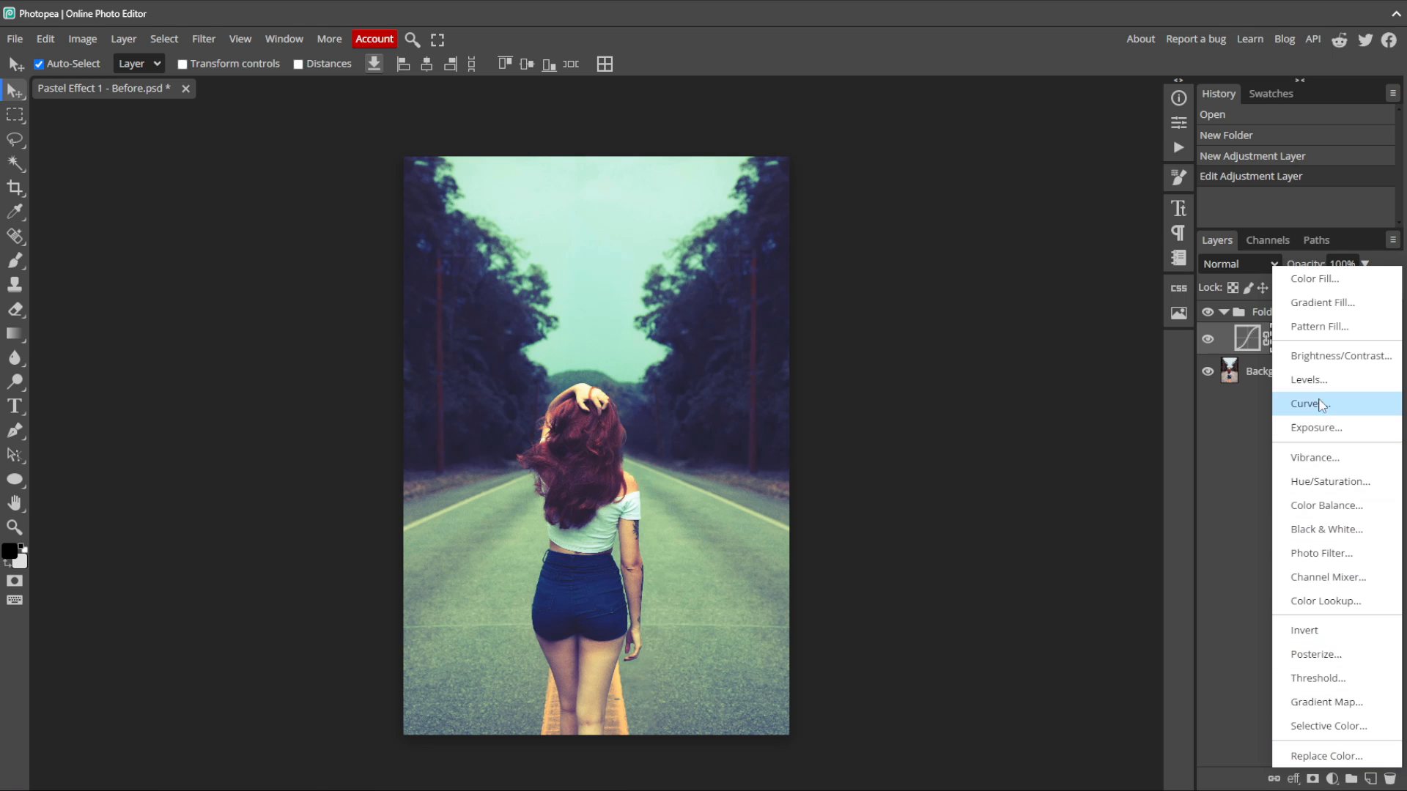
{"action": "left_click", "coordinate": [1309, 379]}
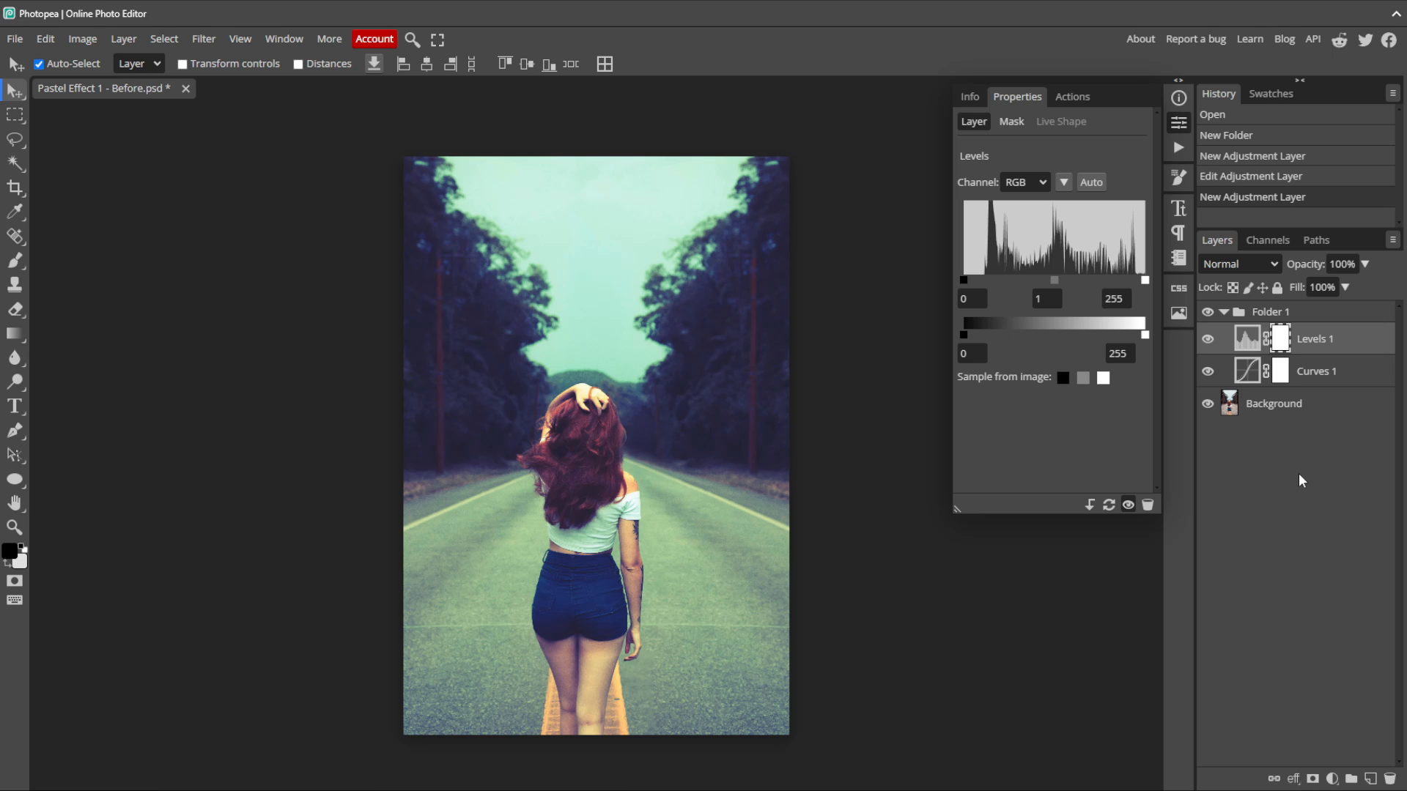
{"action": "mouse_move", "coordinate": [1008, 334]}
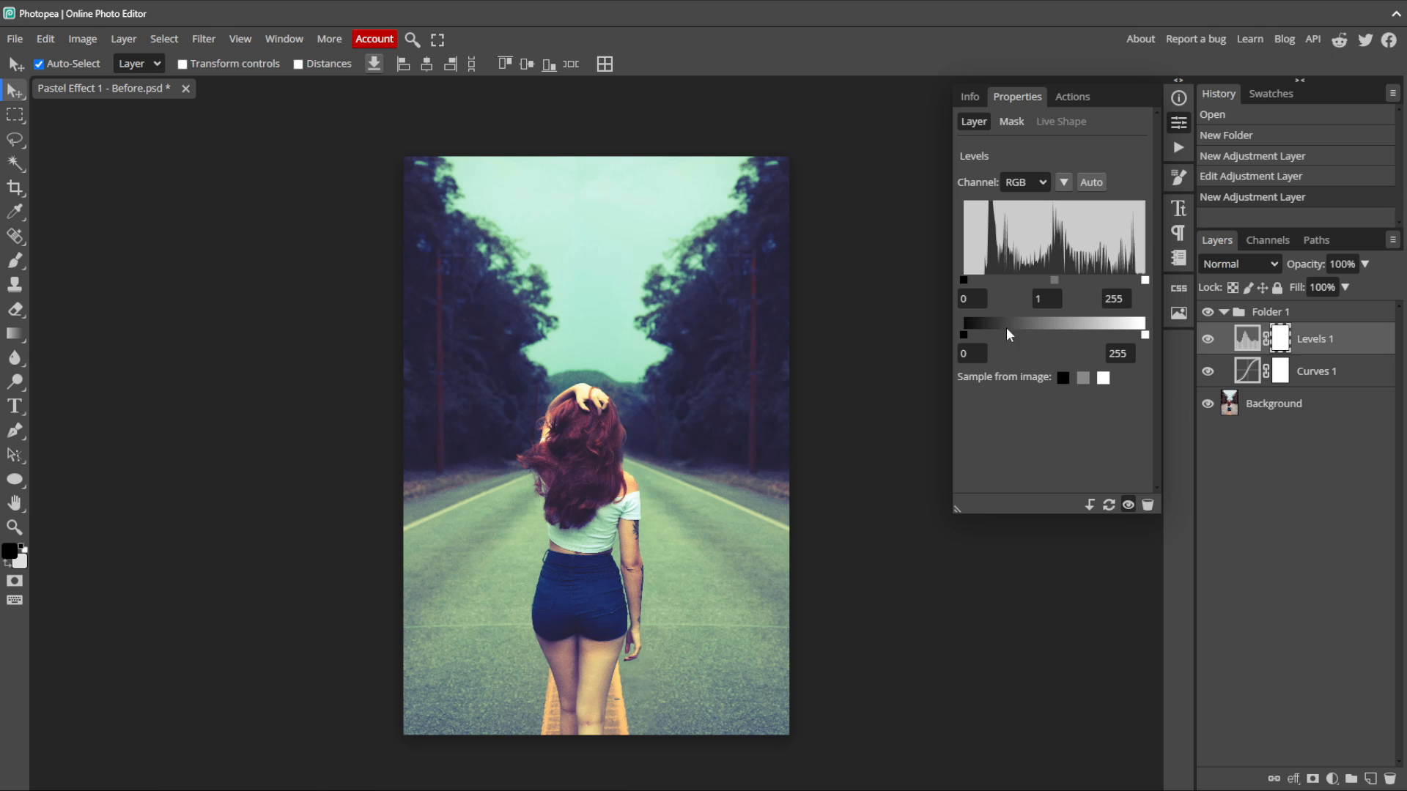
{"action": "mouse_move", "coordinate": [1033, 354]}
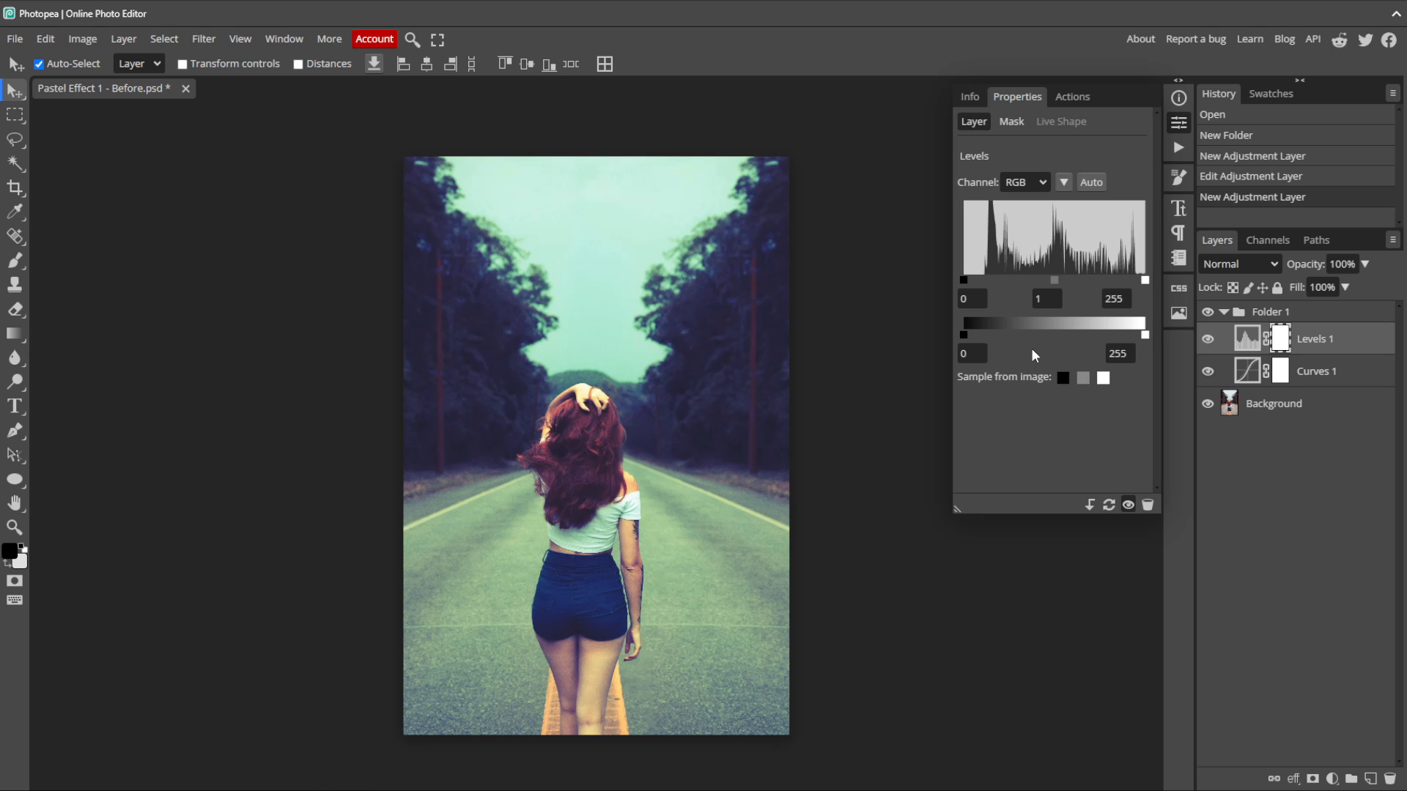
{"action": "left_click_drag", "start_coordinate": [963, 322], "coordinate": [987, 323]}
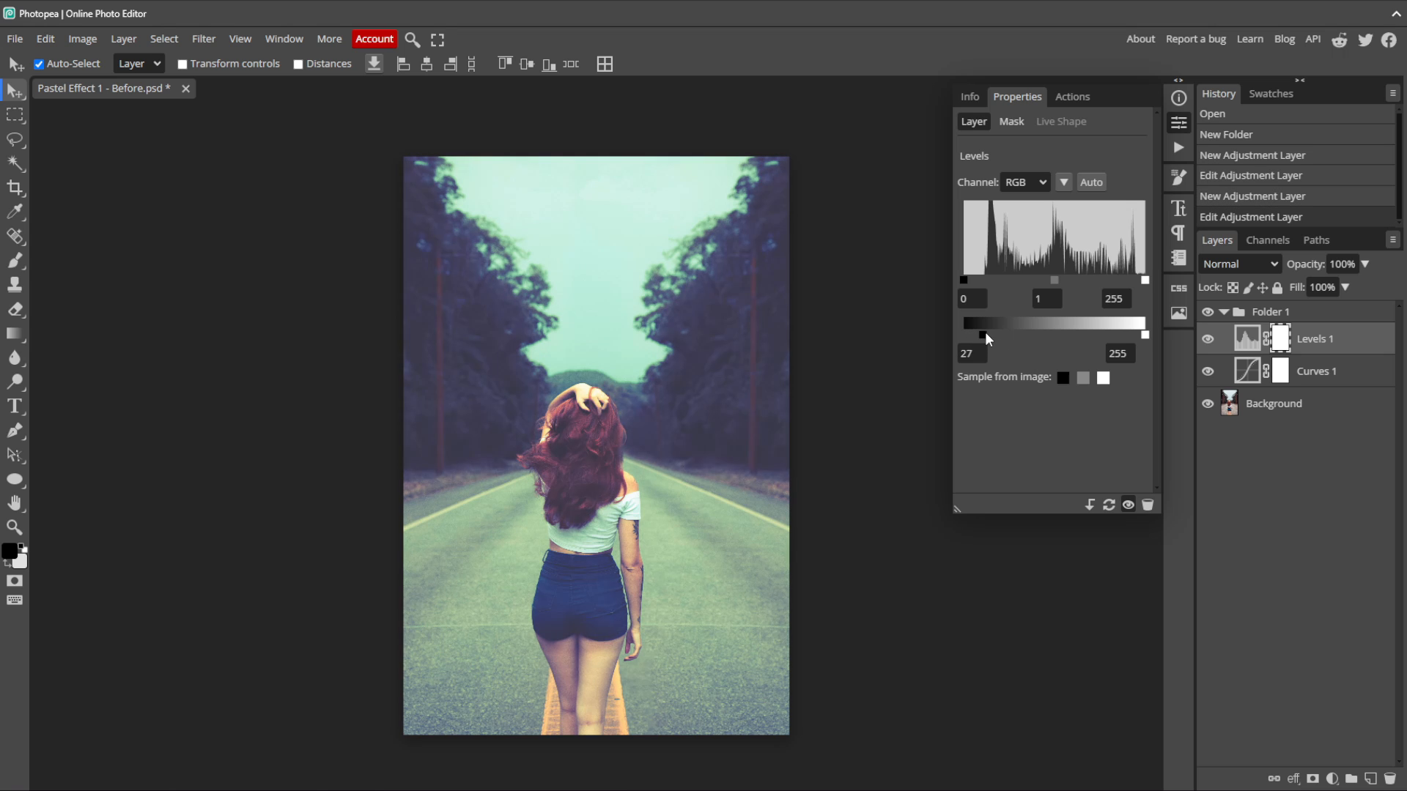
{"action": "left_click_drag", "start_coordinate": [985, 338], "coordinate": [1003, 339]}
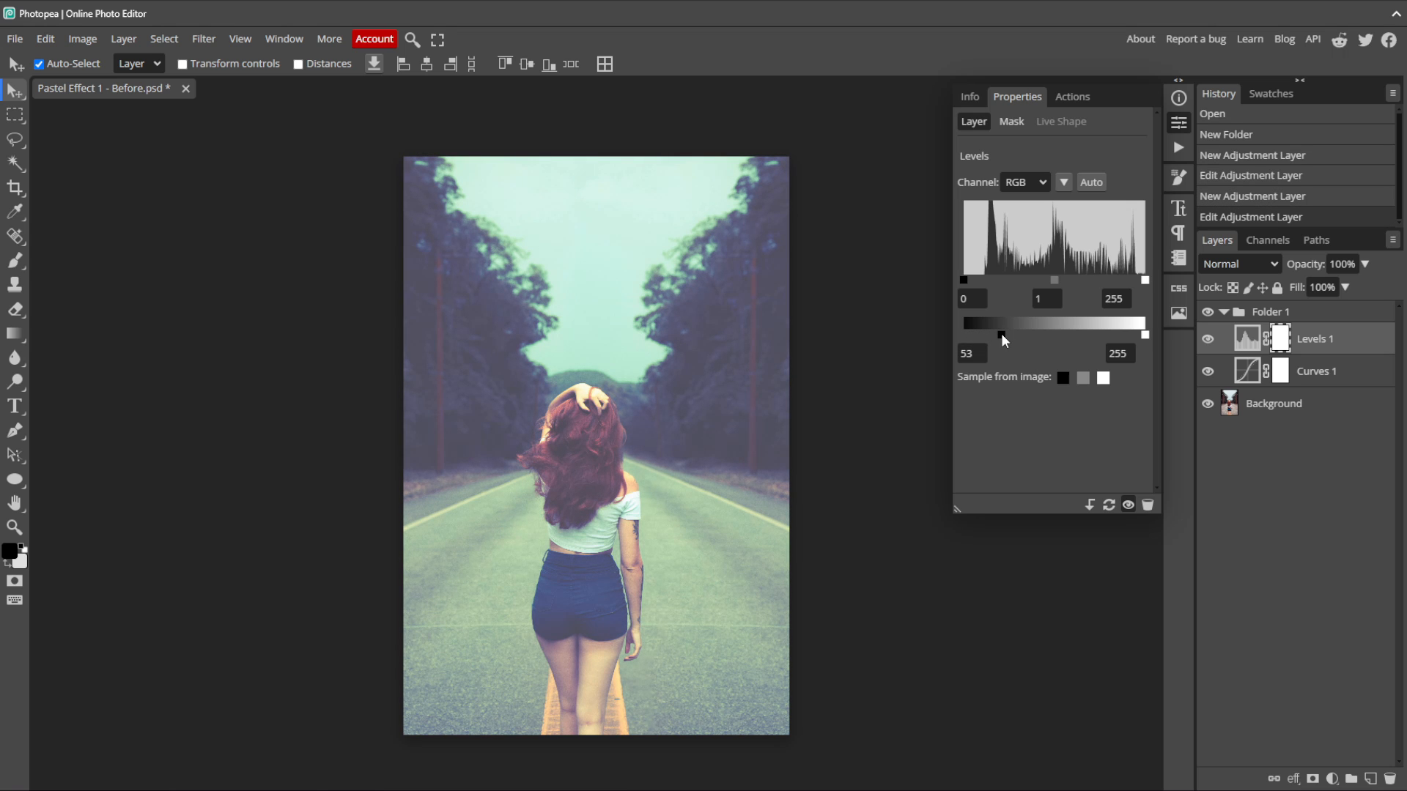
{"action": "left_click_drag", "start_coordinate": [1002, 332], "coordinate": [997, 332]}
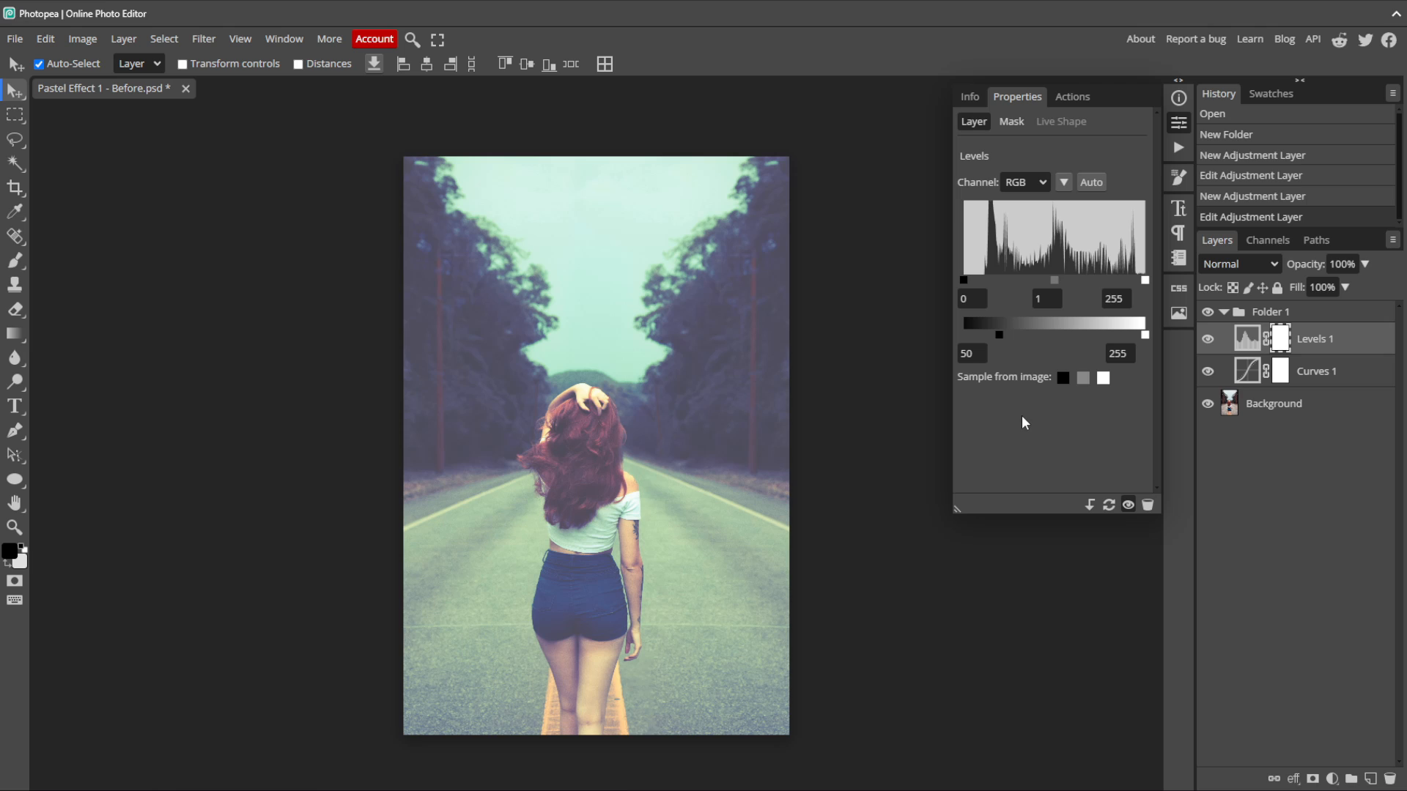
{"action": "mouse_move", "coordinate": [997, 413]}
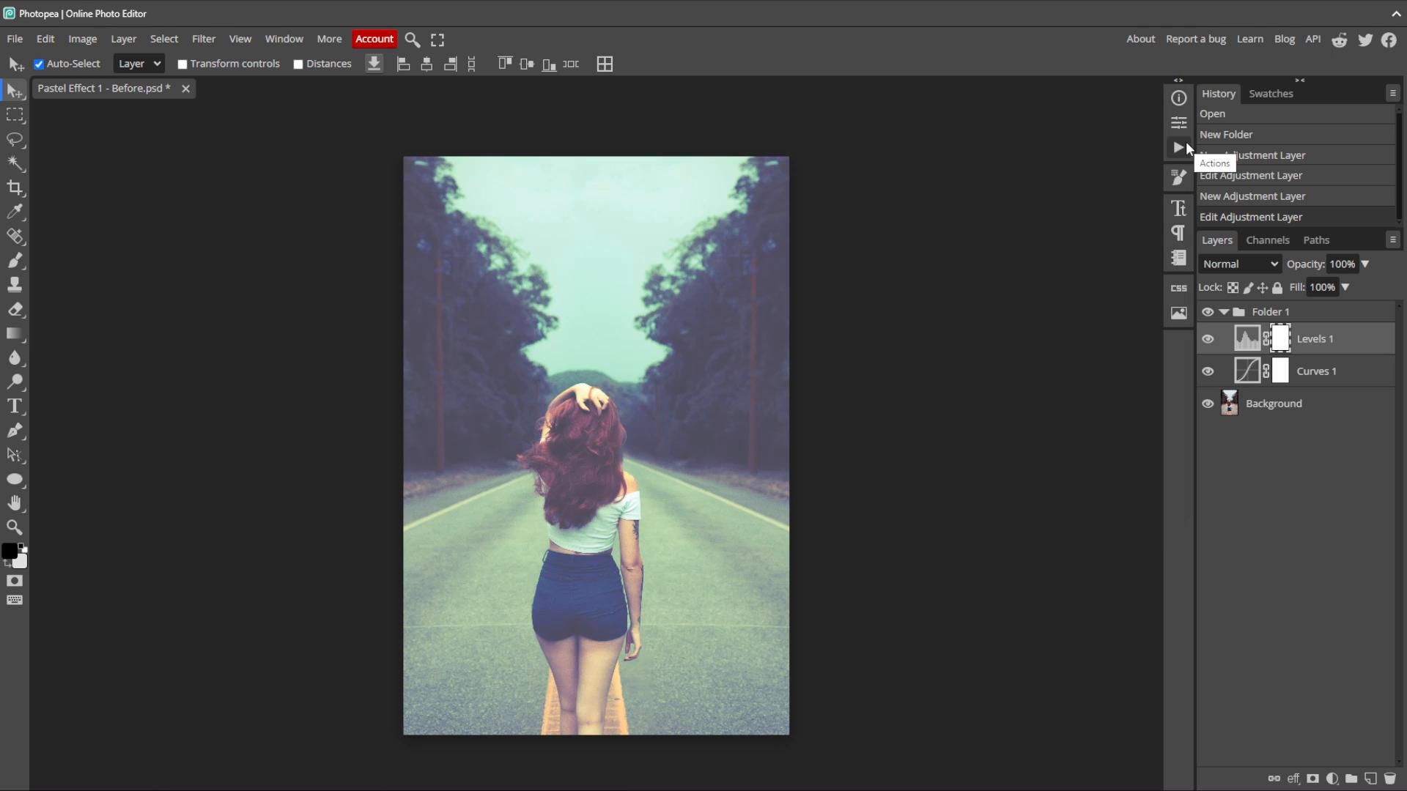
{"action": "mouse_move", "coordinate": [1295, 505]}
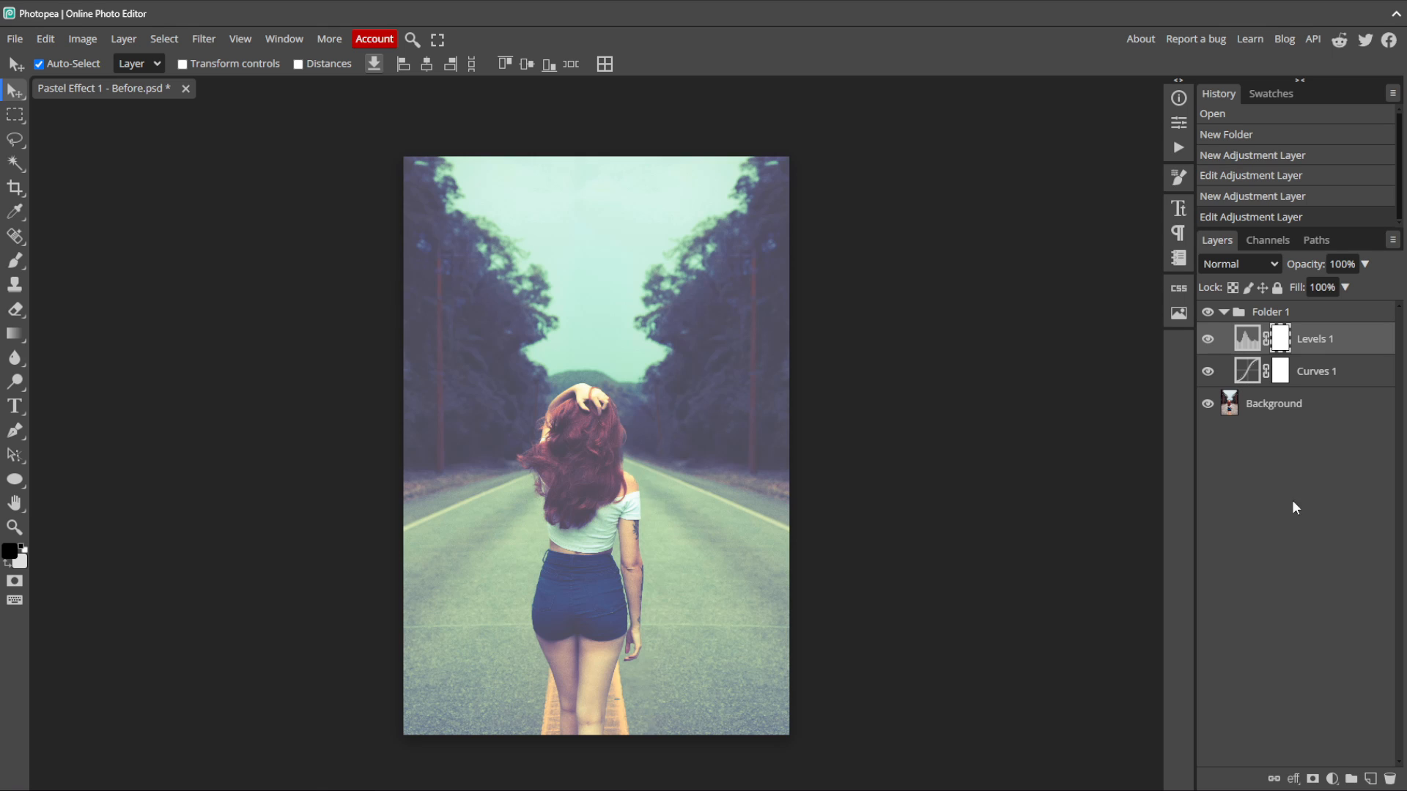
Step: Add a Vibrance layer with vibrance at 100 and saturation at -29
{"action": "left_click", "coordinate": [1332, 778]}
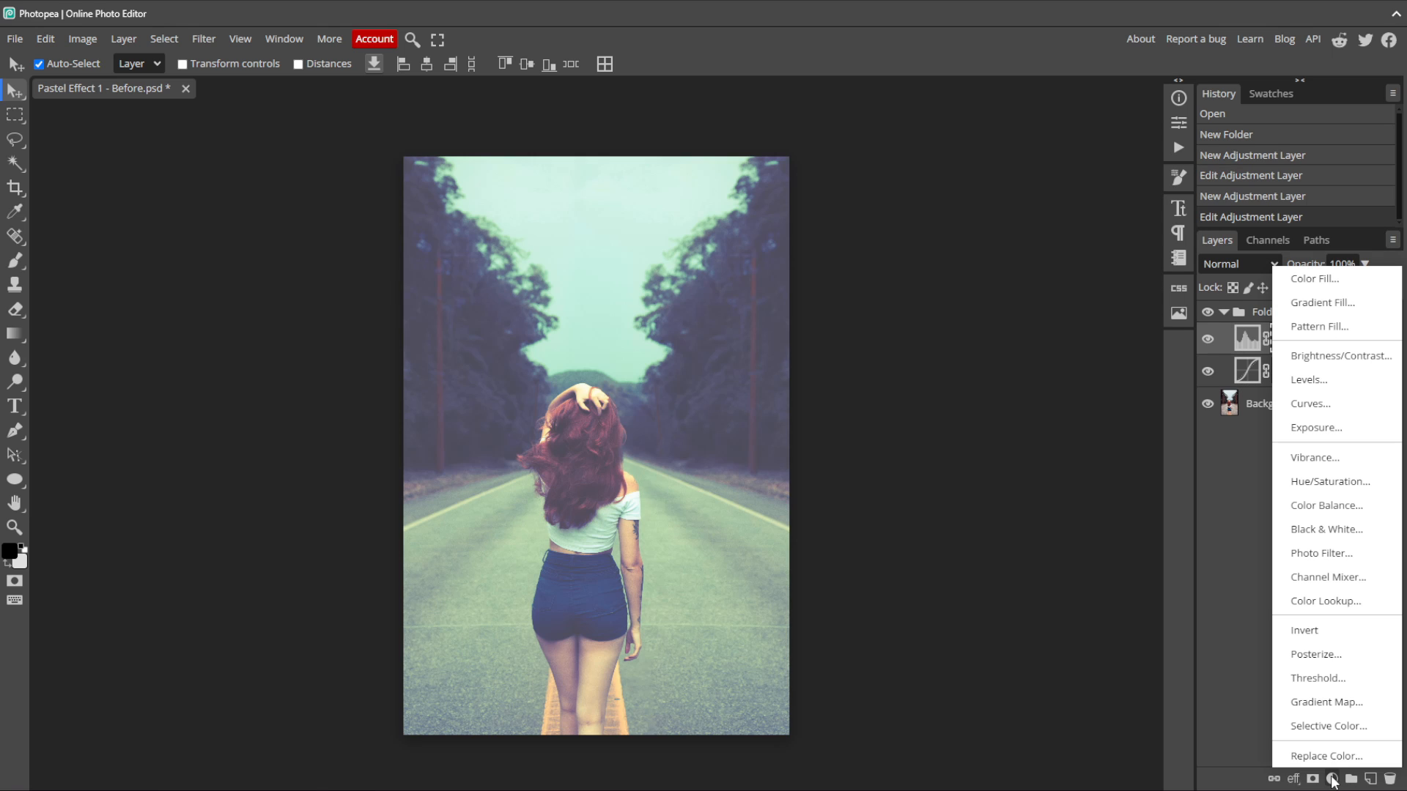
{"action": "left_click", "coordinate": [1314, 457]}
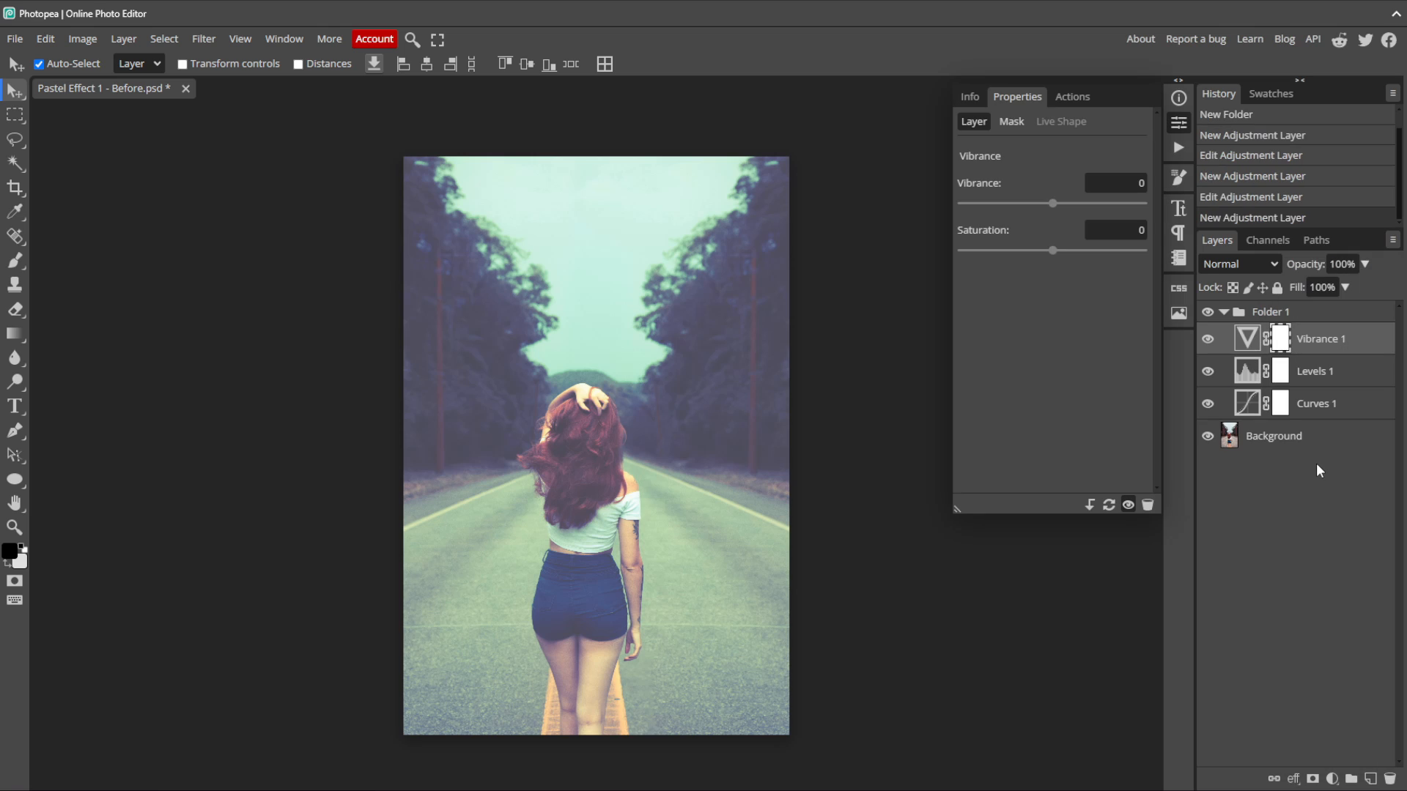
{"action": "mouse_move", "coordinate": [1290, 521]}
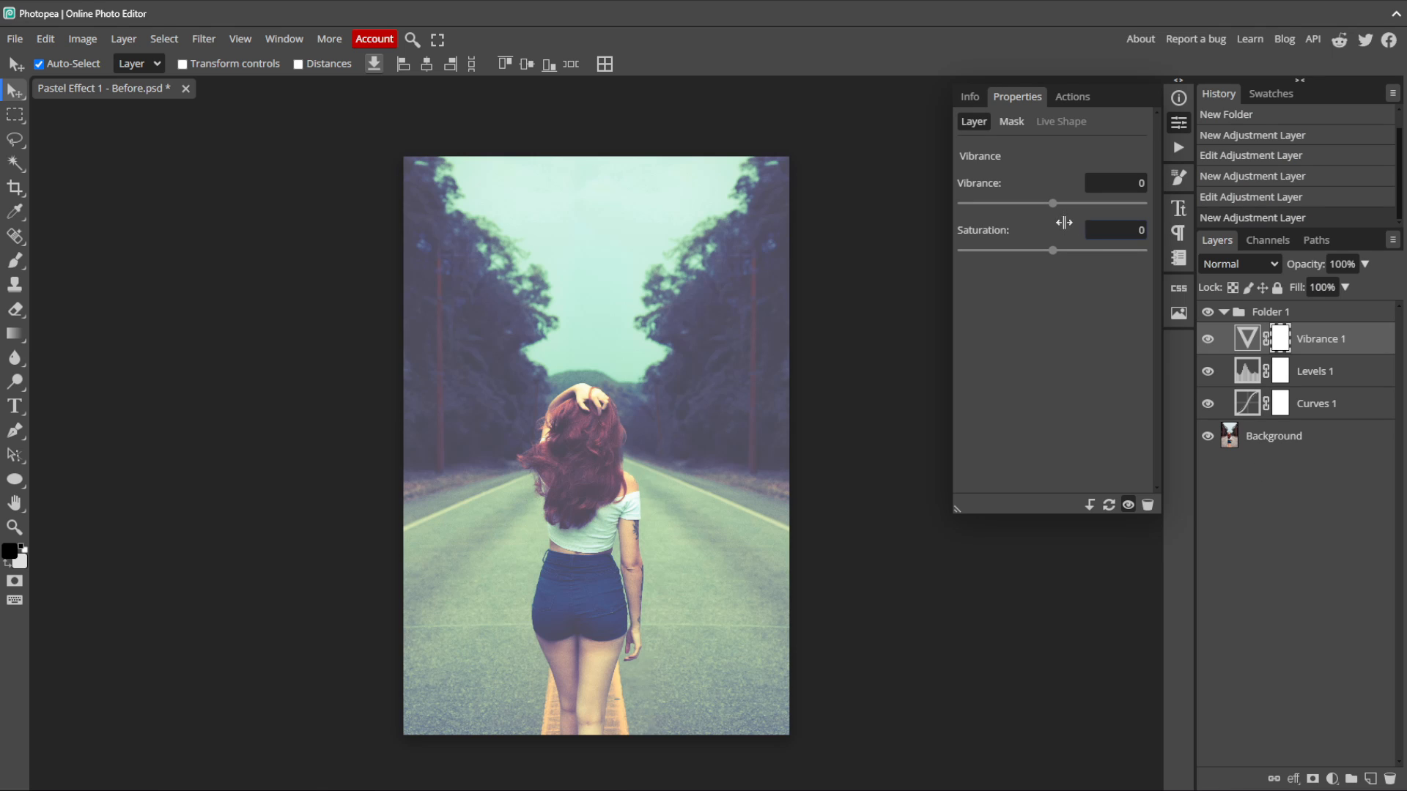
{"action": "left_click_drag", "start_coordinate": [1052, 203], "coordinate": [1067, 204]}
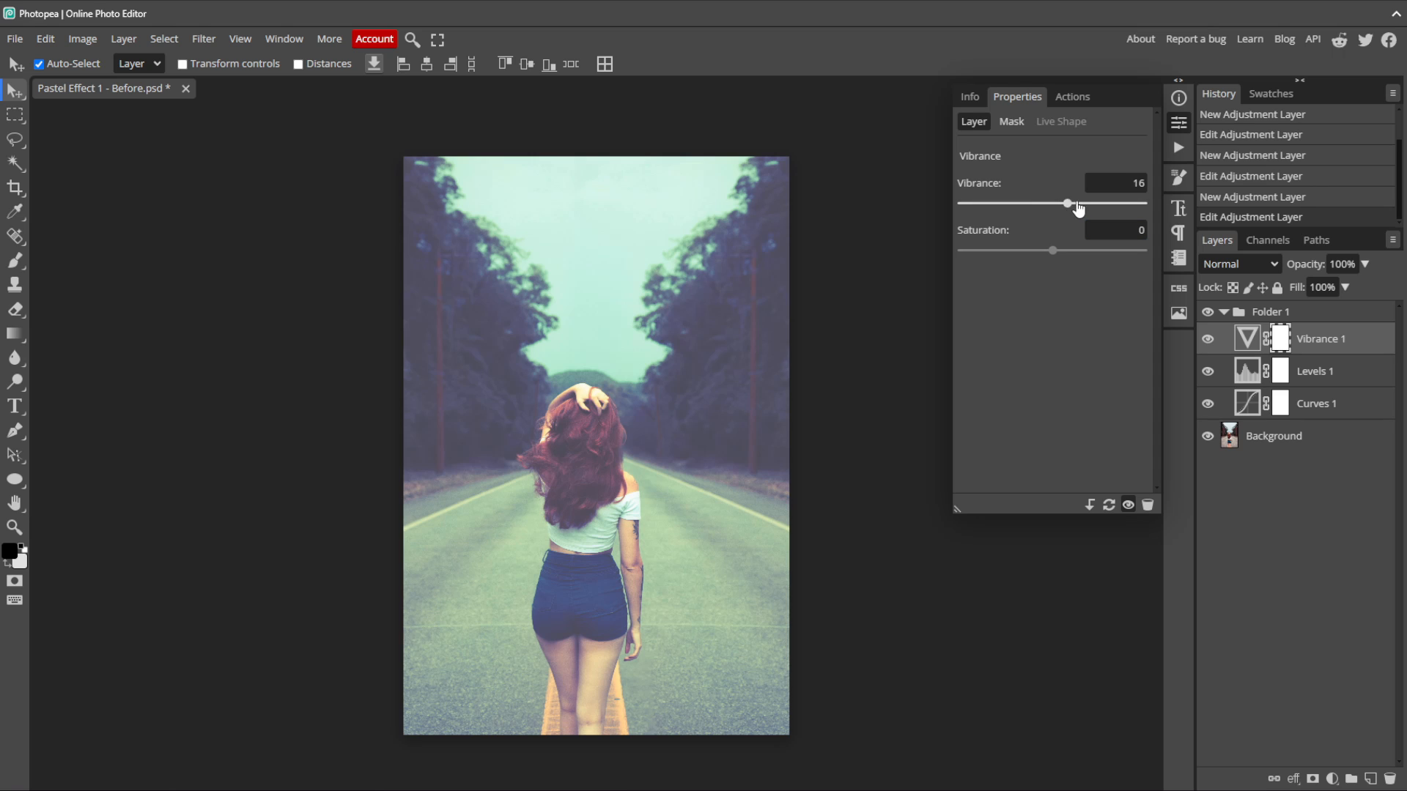
{"action": "left_click_drag", "start_coordinate": [1067, 202], "coordinate": [1143, 202]}
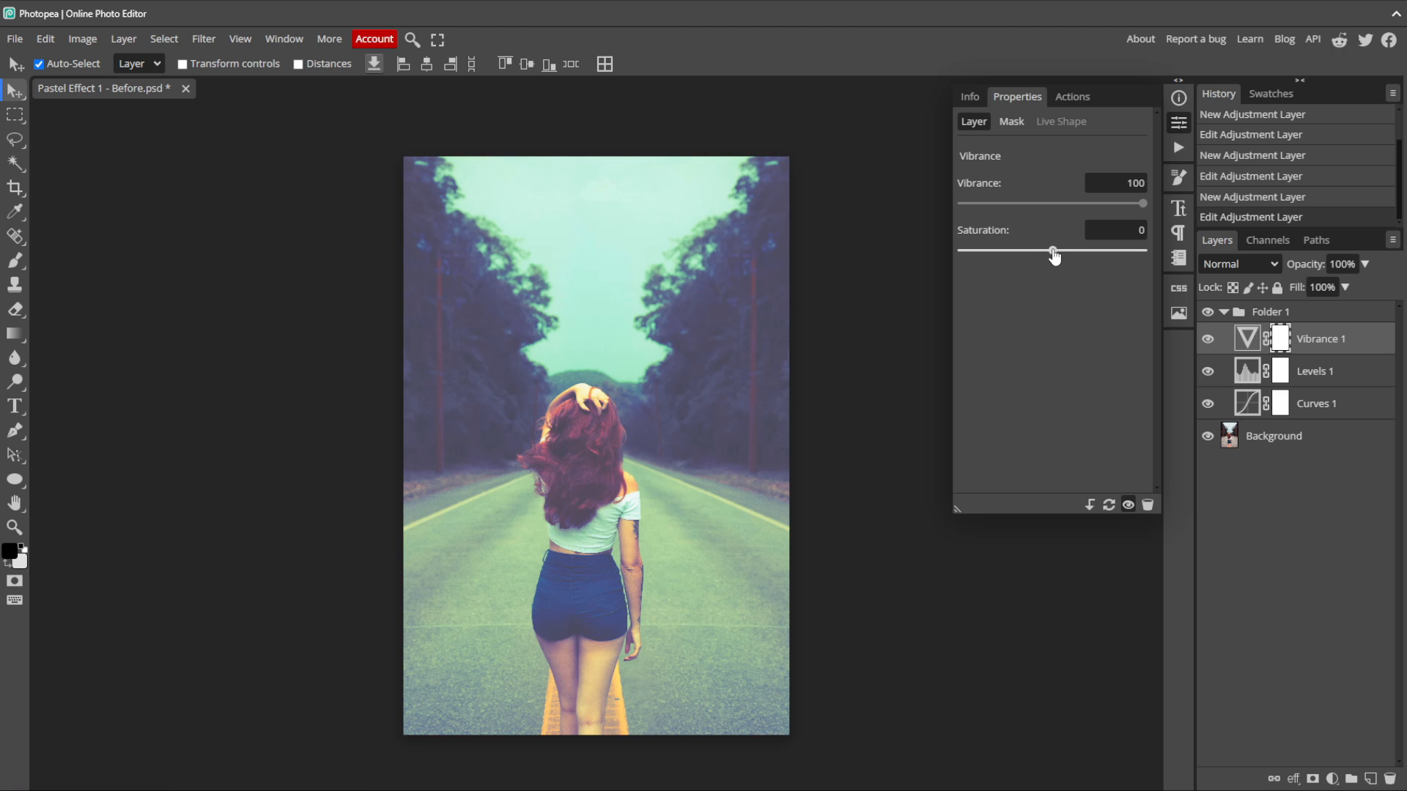
{"action": "left_click_drag", "start_coordinate": [1052, 250], "coordinate": [1026, 250]}
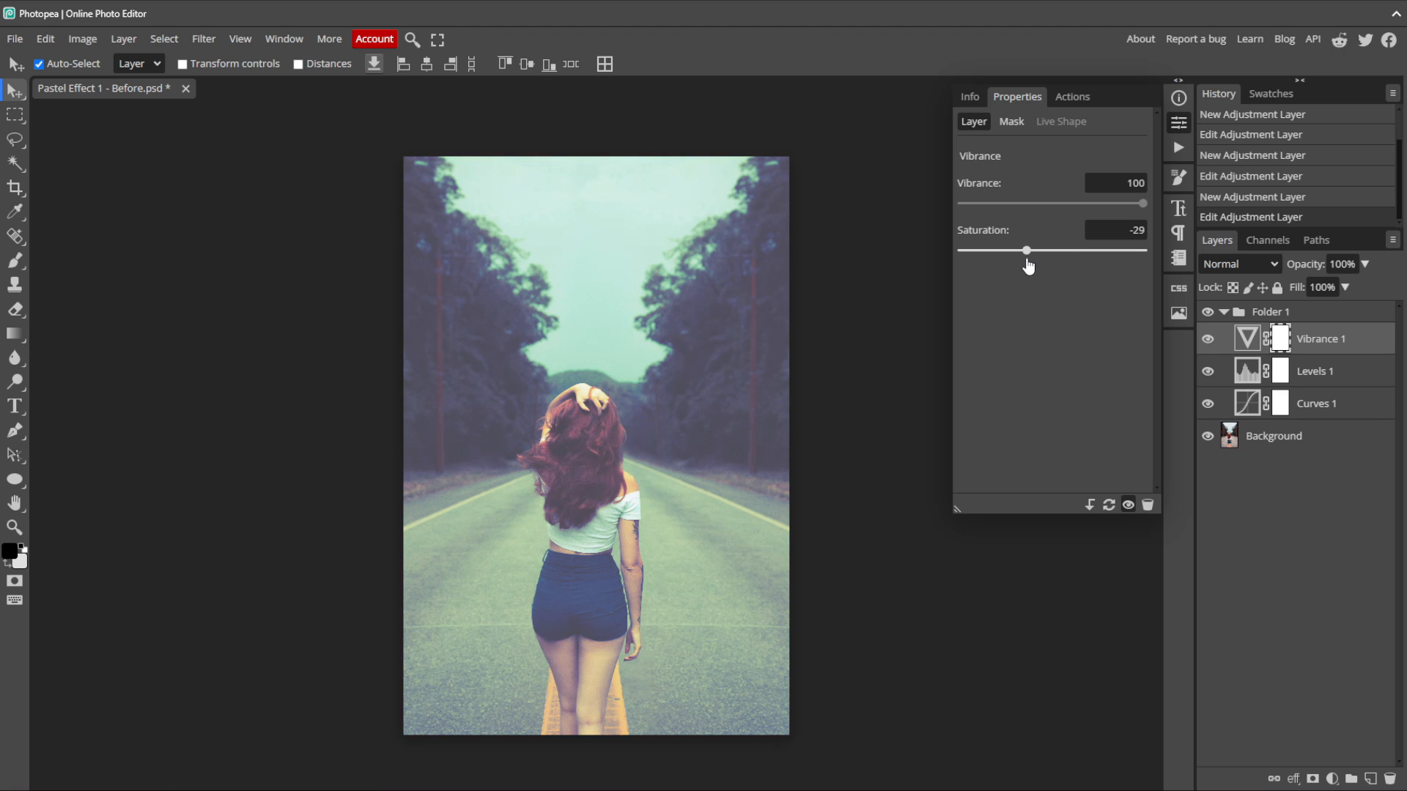
{"action": "left_click_drag", "start_coordinate": [1029, 250], "coordinate": [1025, 251]}
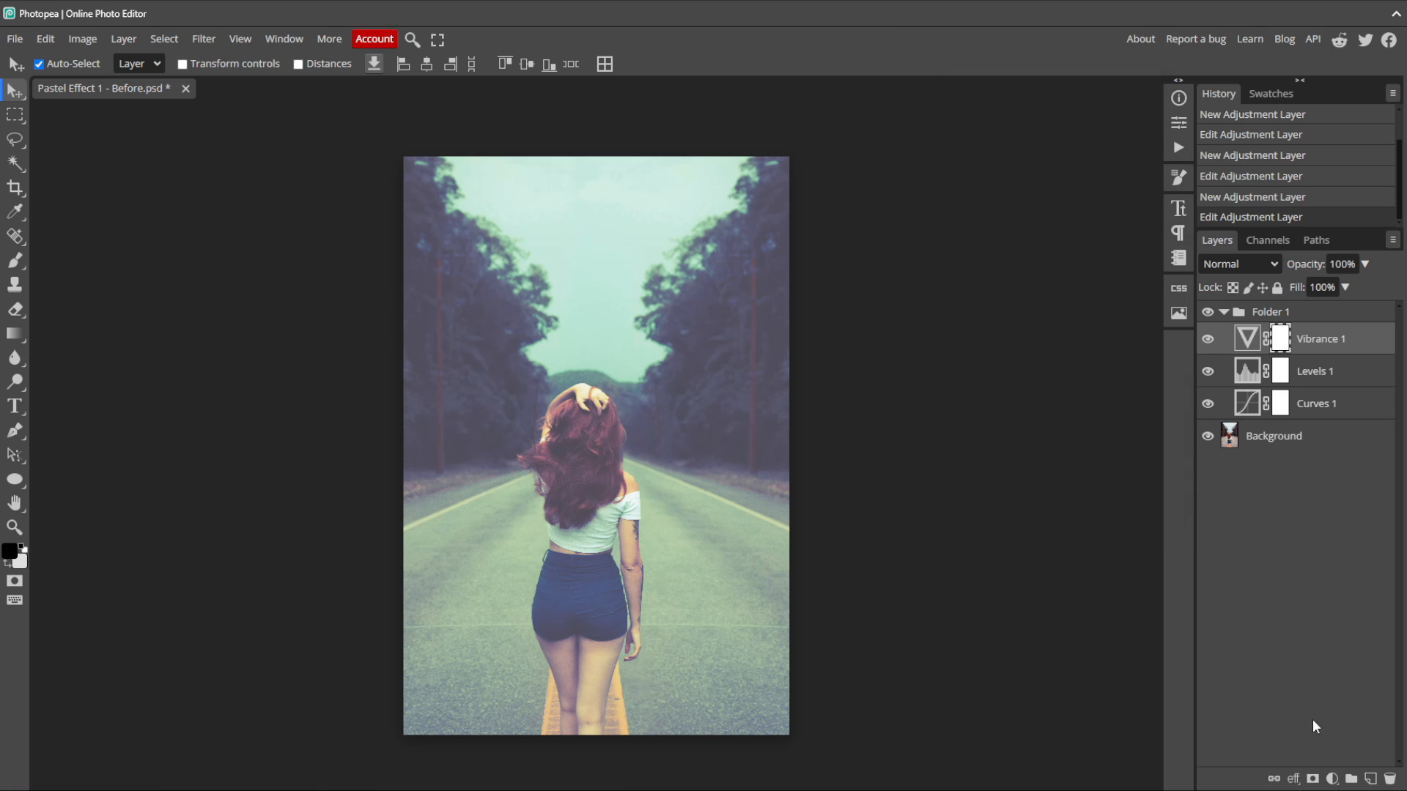
Step: Add a Brightness/Contrast layer atop Folder 1 and nudge the Contrast slider
{"action": "left_click", "coordinate": [1335, 776]}
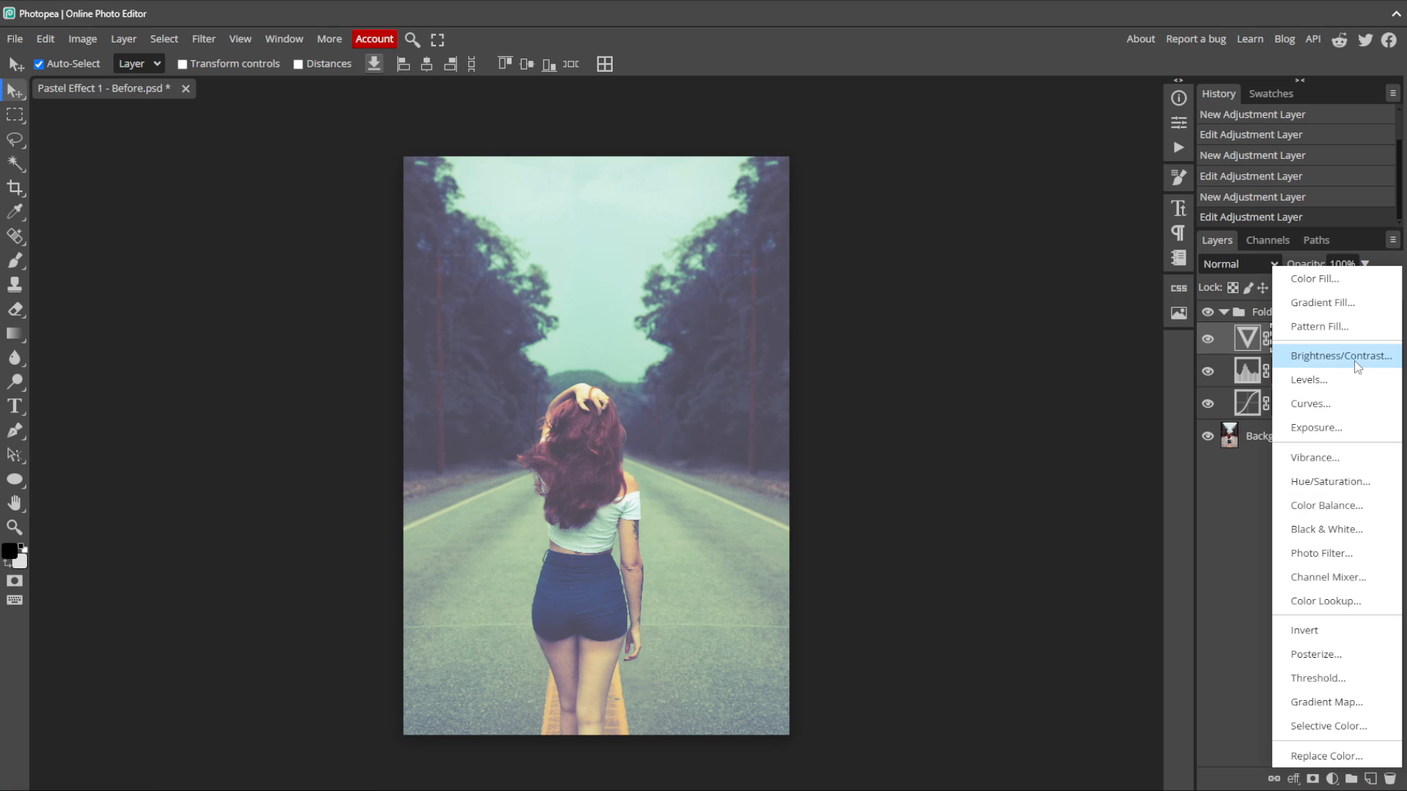
{"action": "left_click", "coordinate": [1338, 355]}
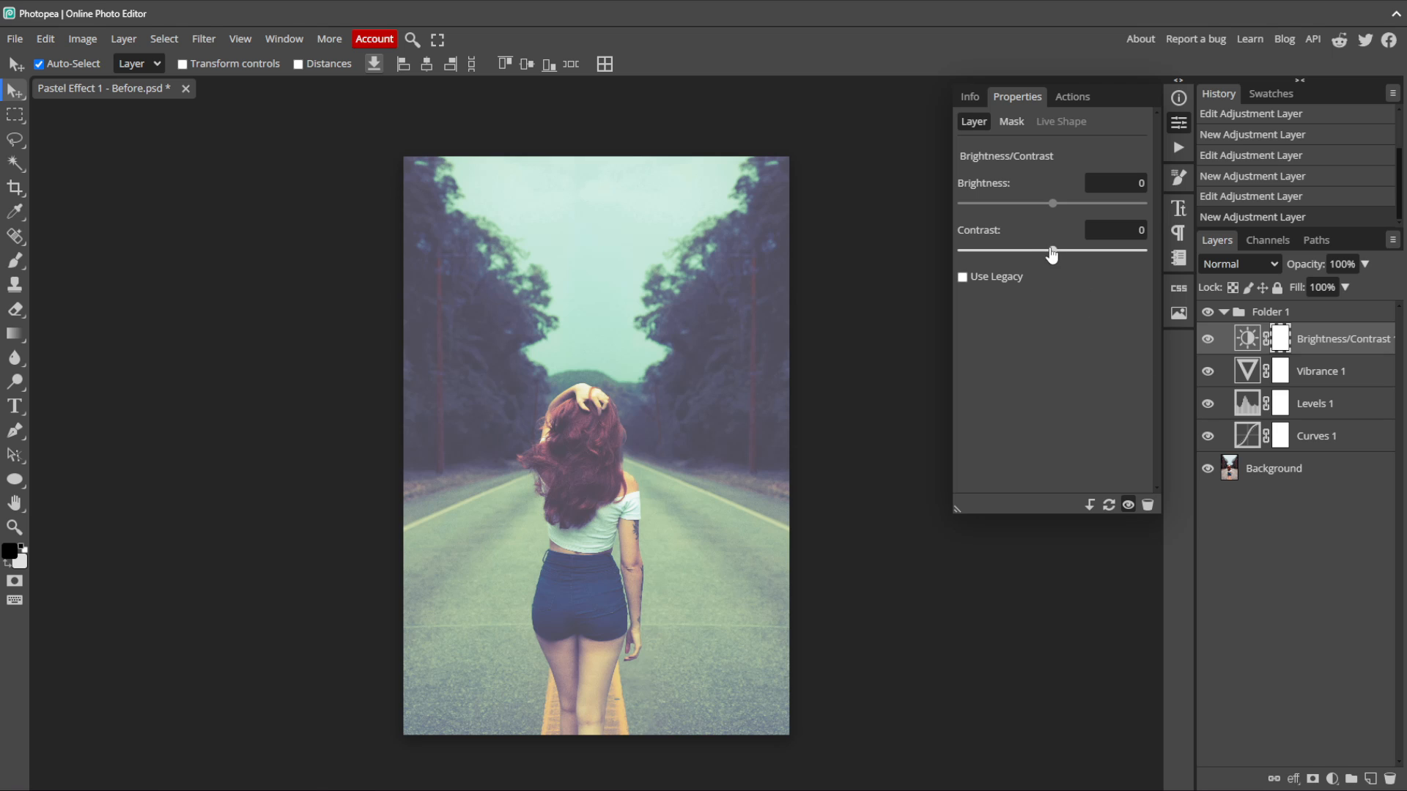
{"action": "left_click_drag", "start_coordinate": [1052, 251], "coordinate": [1073, 250]}
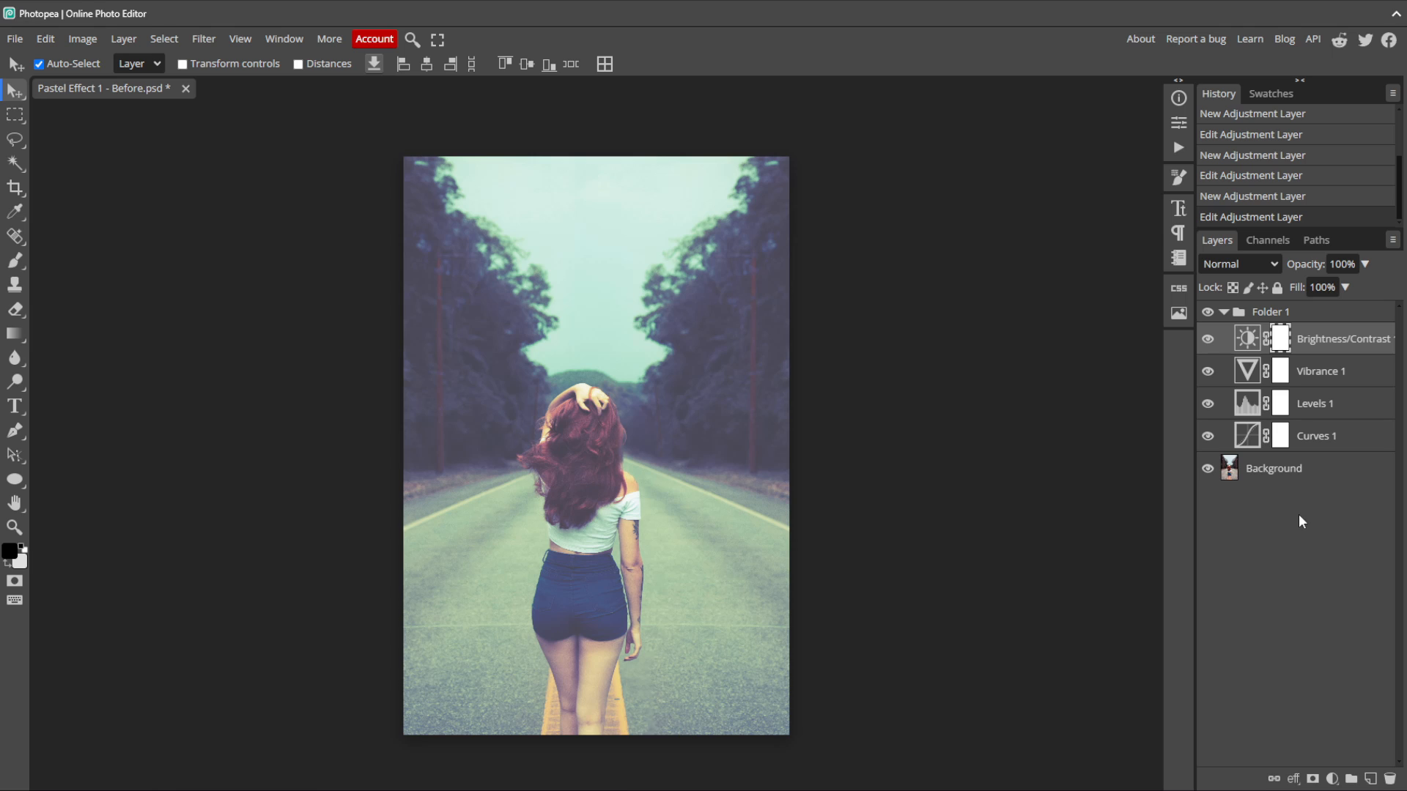
{"action": "mouse_move", "coordinate": [1321, 671]}
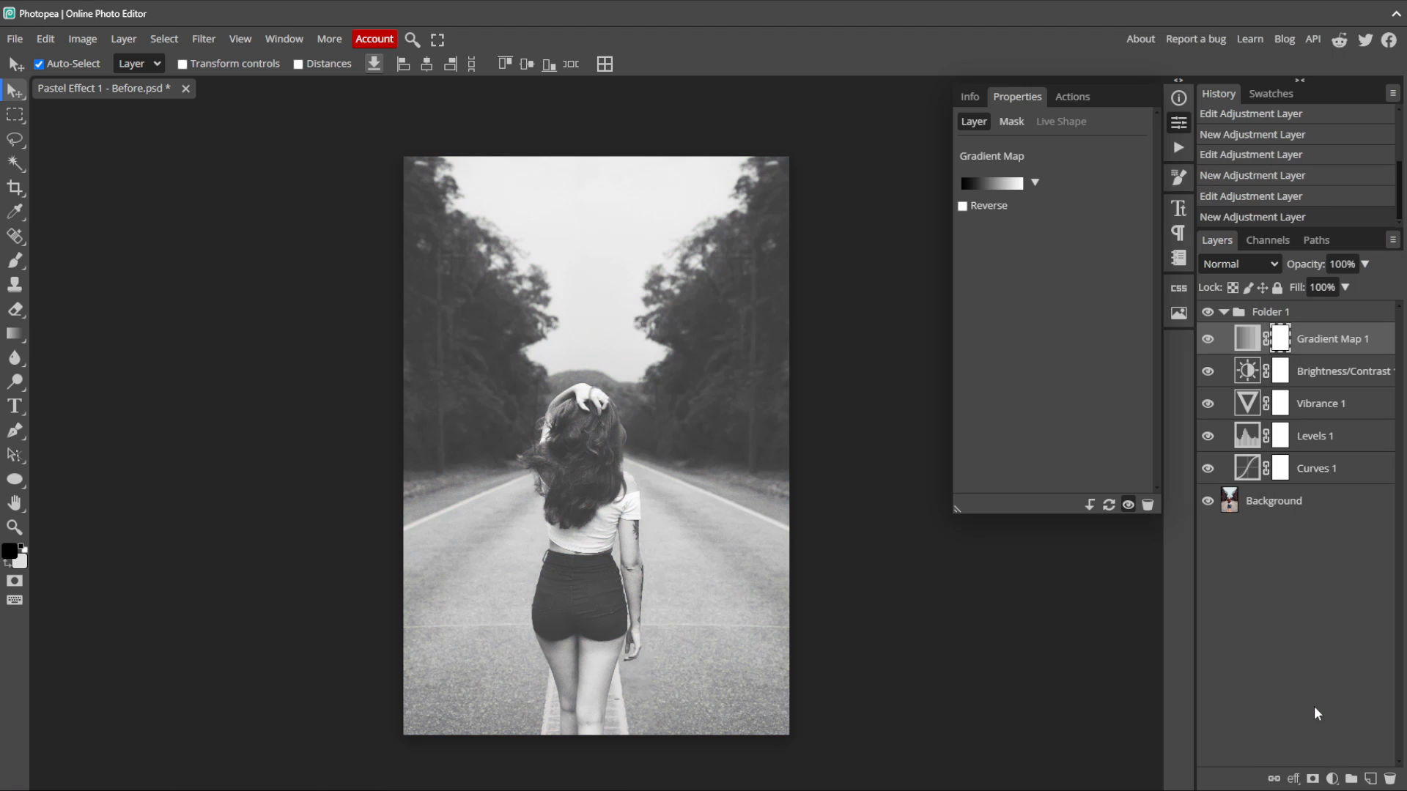
Step: Set the gradient map from #243190 dark blue shadows to #80be90 pale green highlights and apply it
{"action": "left_click", "coordinate": [994, 184]}
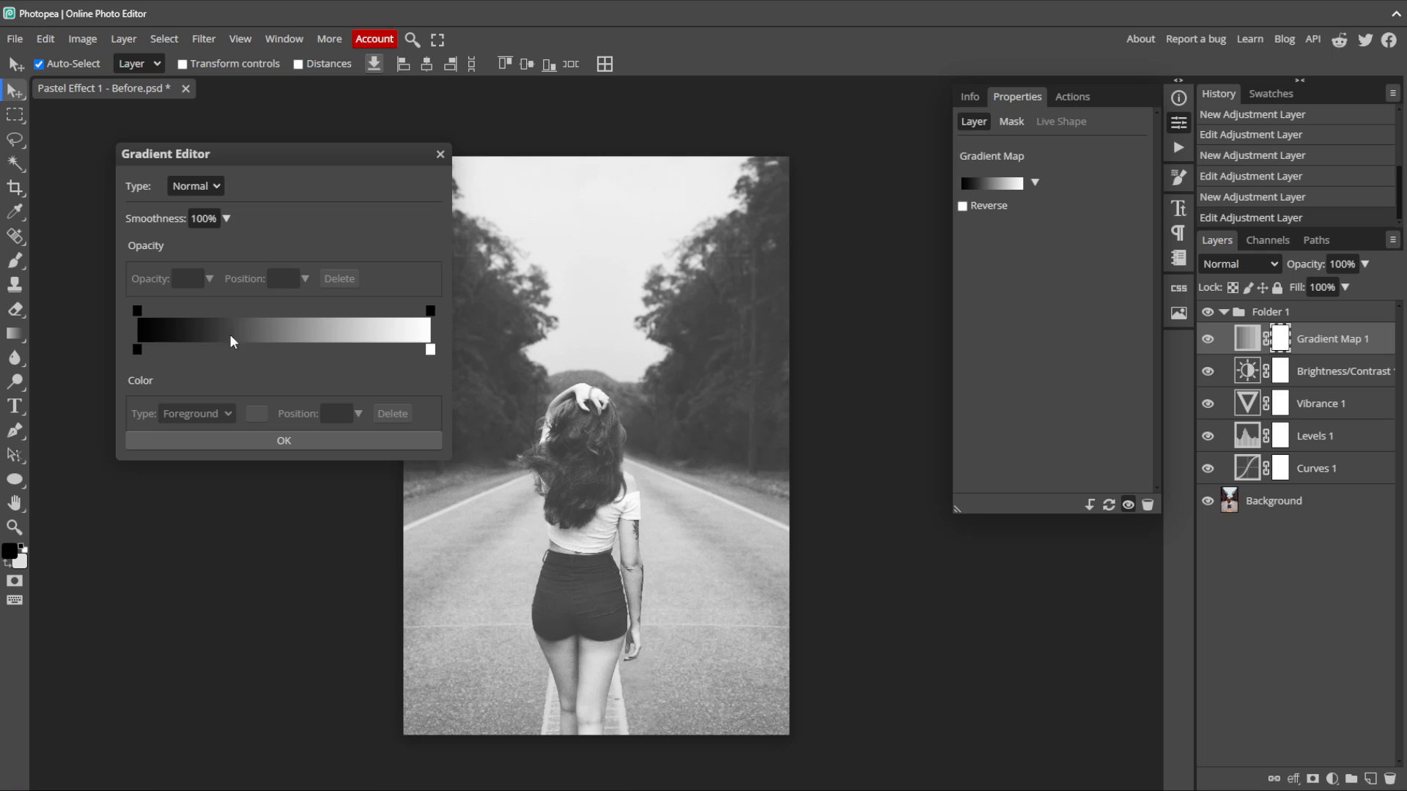
{"action": "left_click", "coordinate": [138, 349]}
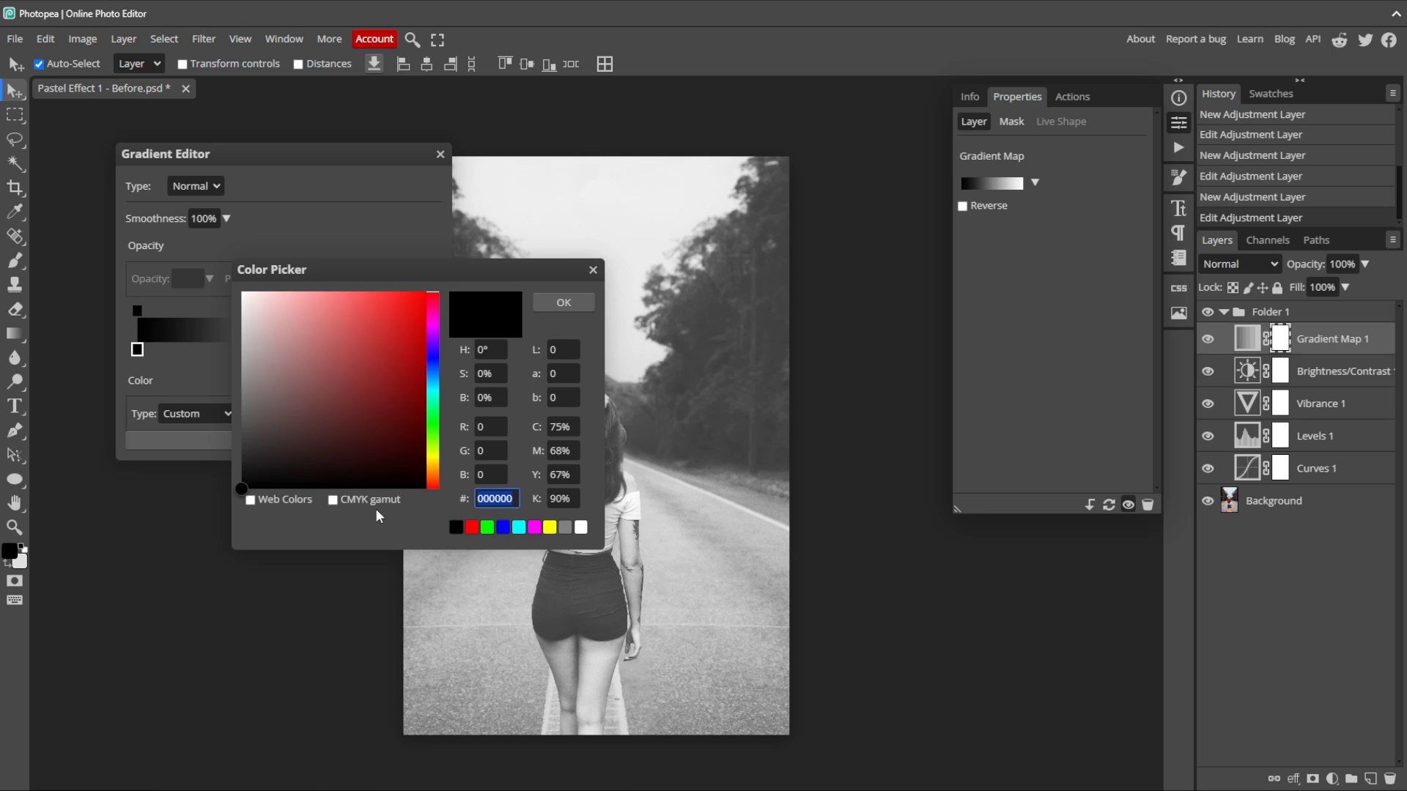
{"action": "type", "text": "243190"}
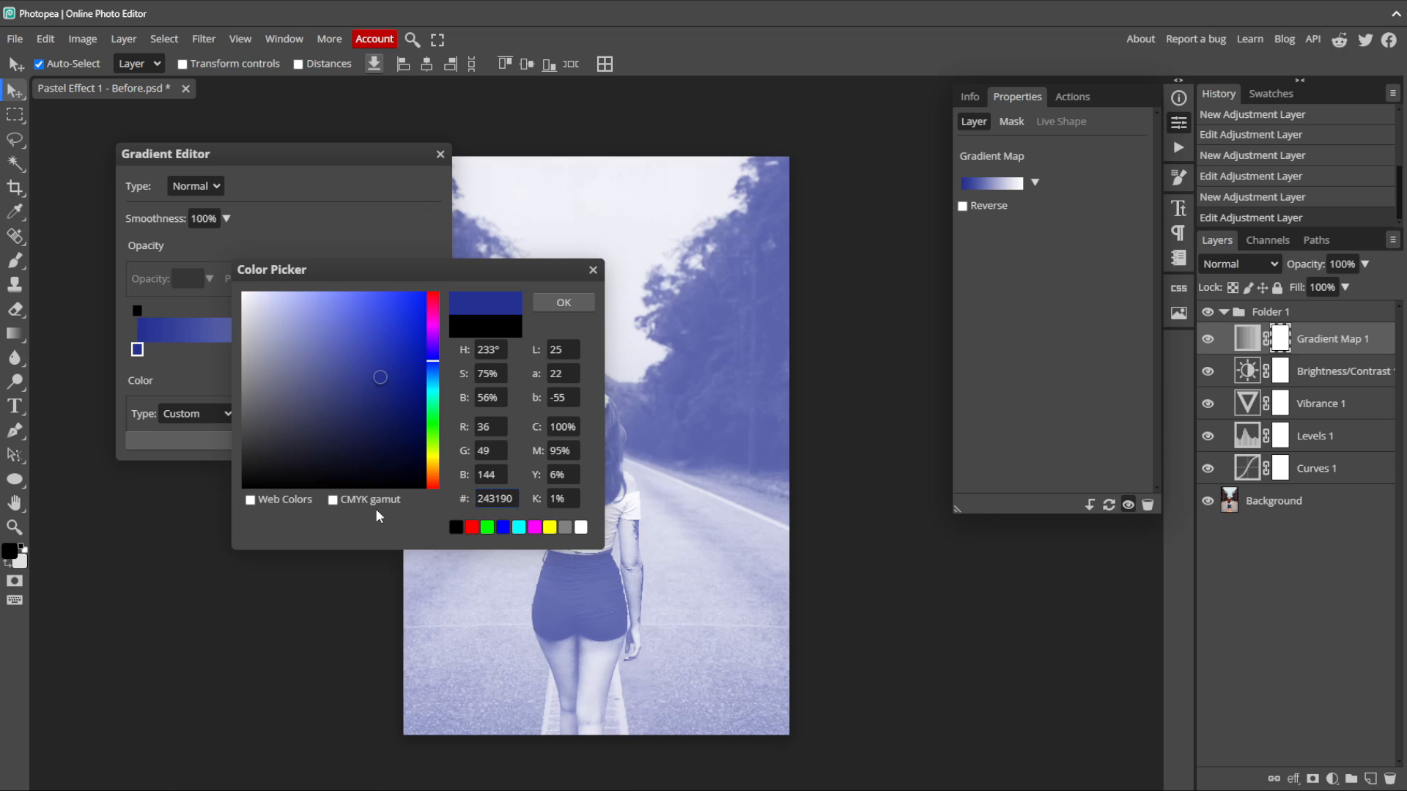
{"action": "left_click", "coordinate": [563, 302]}
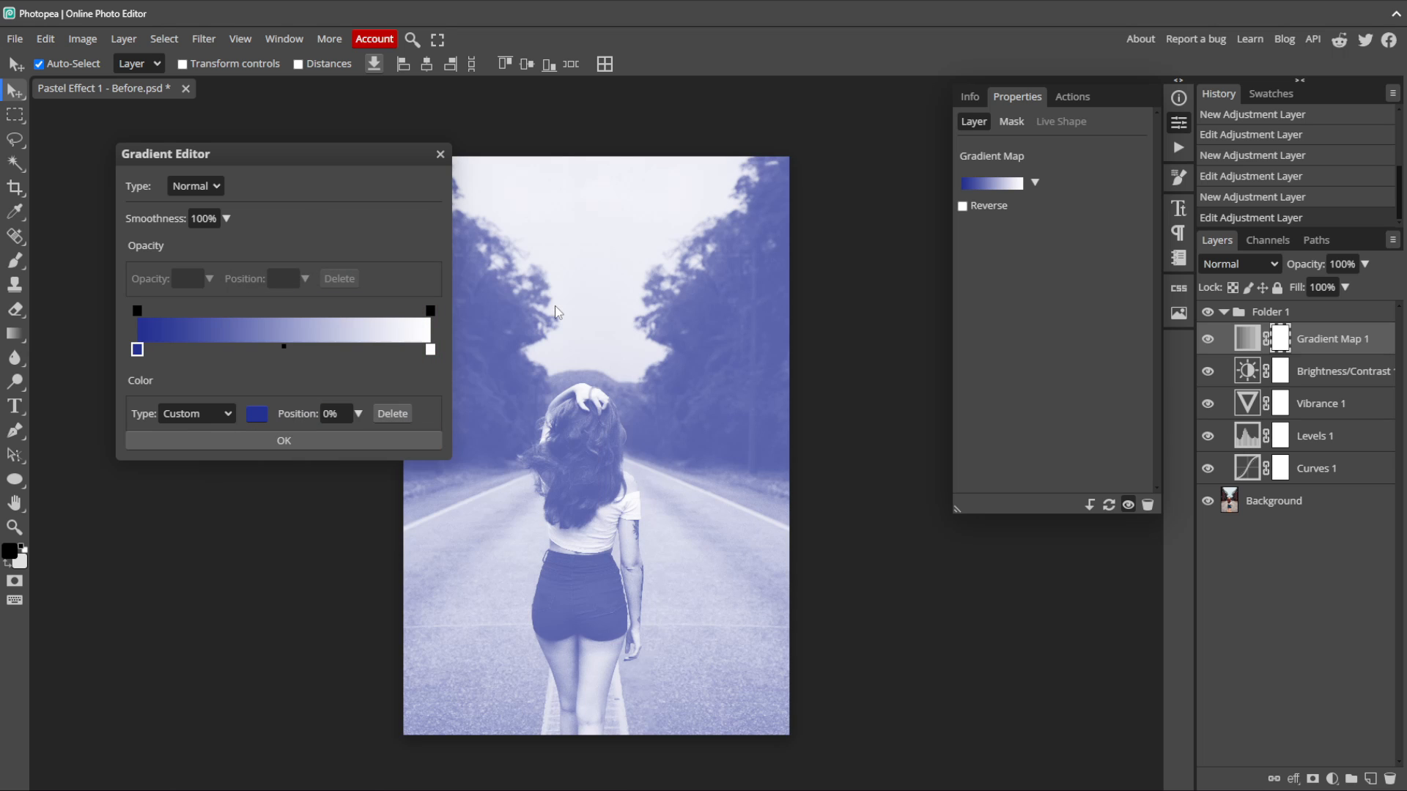
{"action": "left_click", "coordinate": [429, 349]}
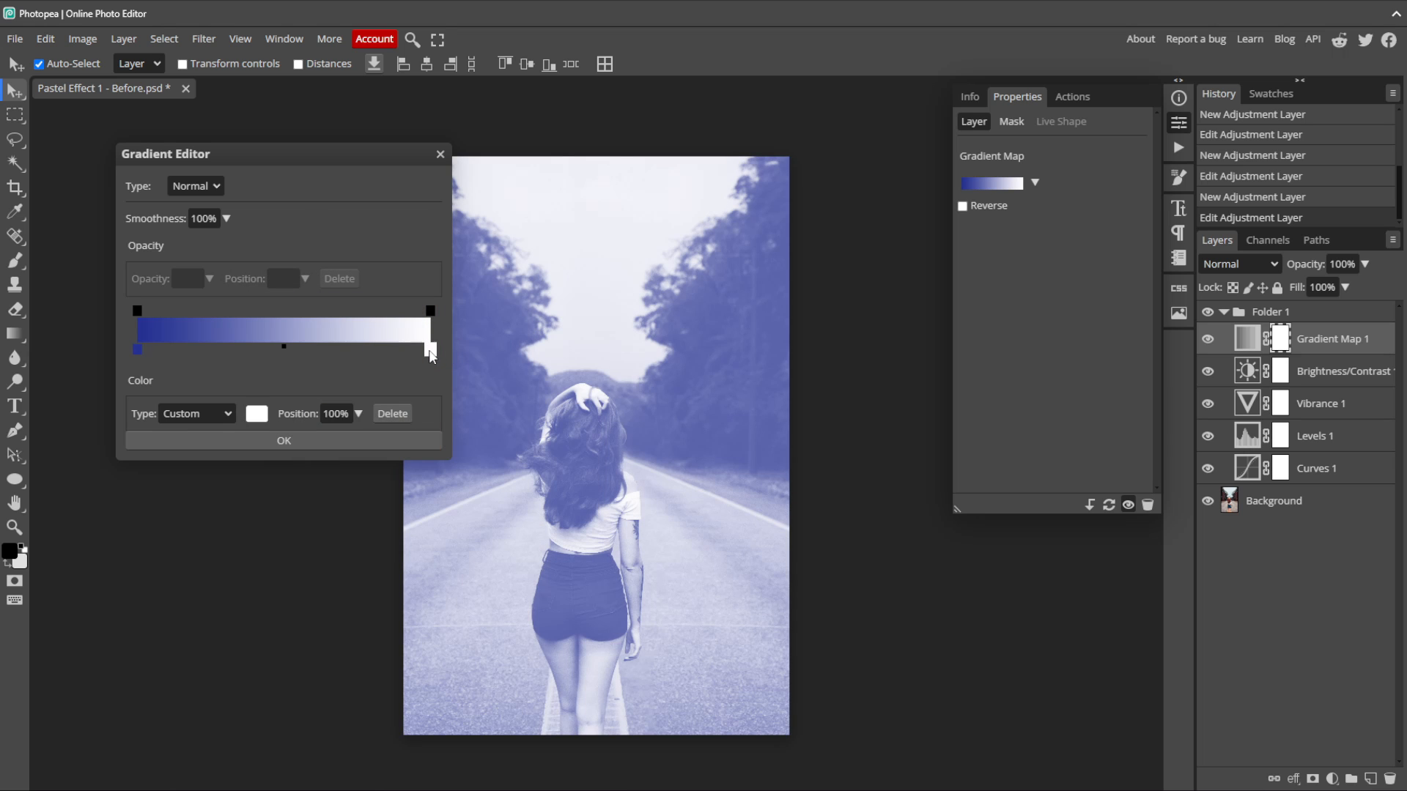
{"action": "left_click", "coordinate": [256, 413]}
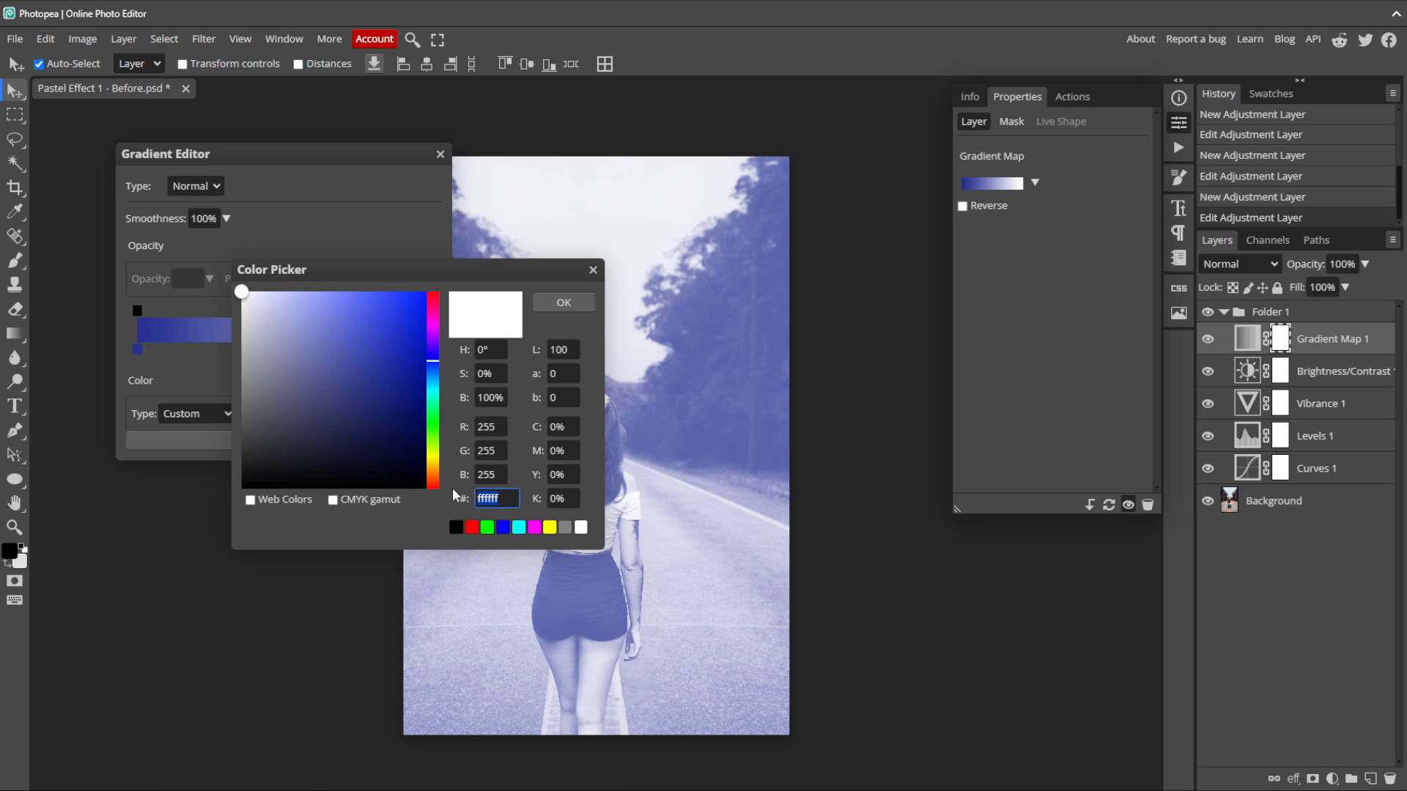
{"action": "type", "text": "80be90"}
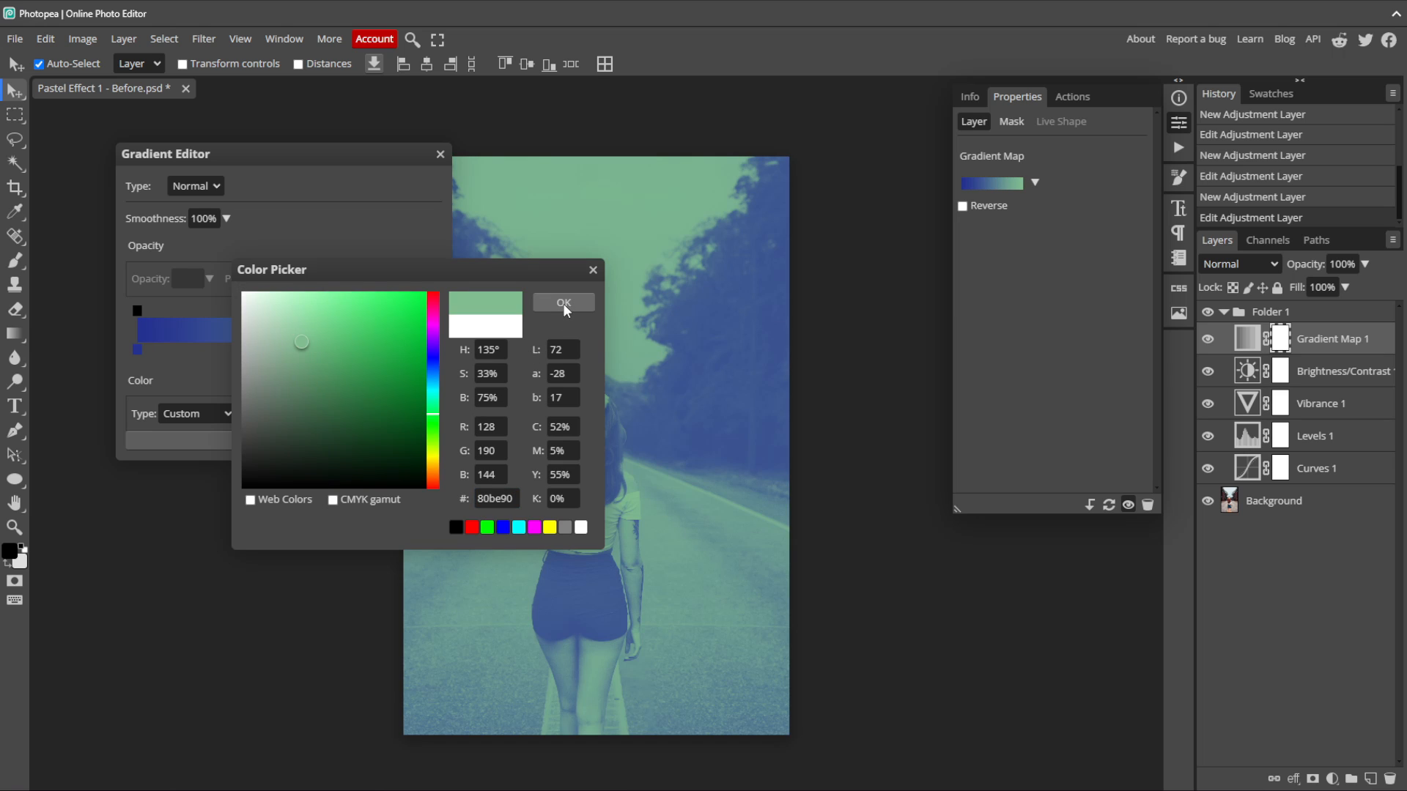
{"action": "left_click", "coordinate": [563, 302]}
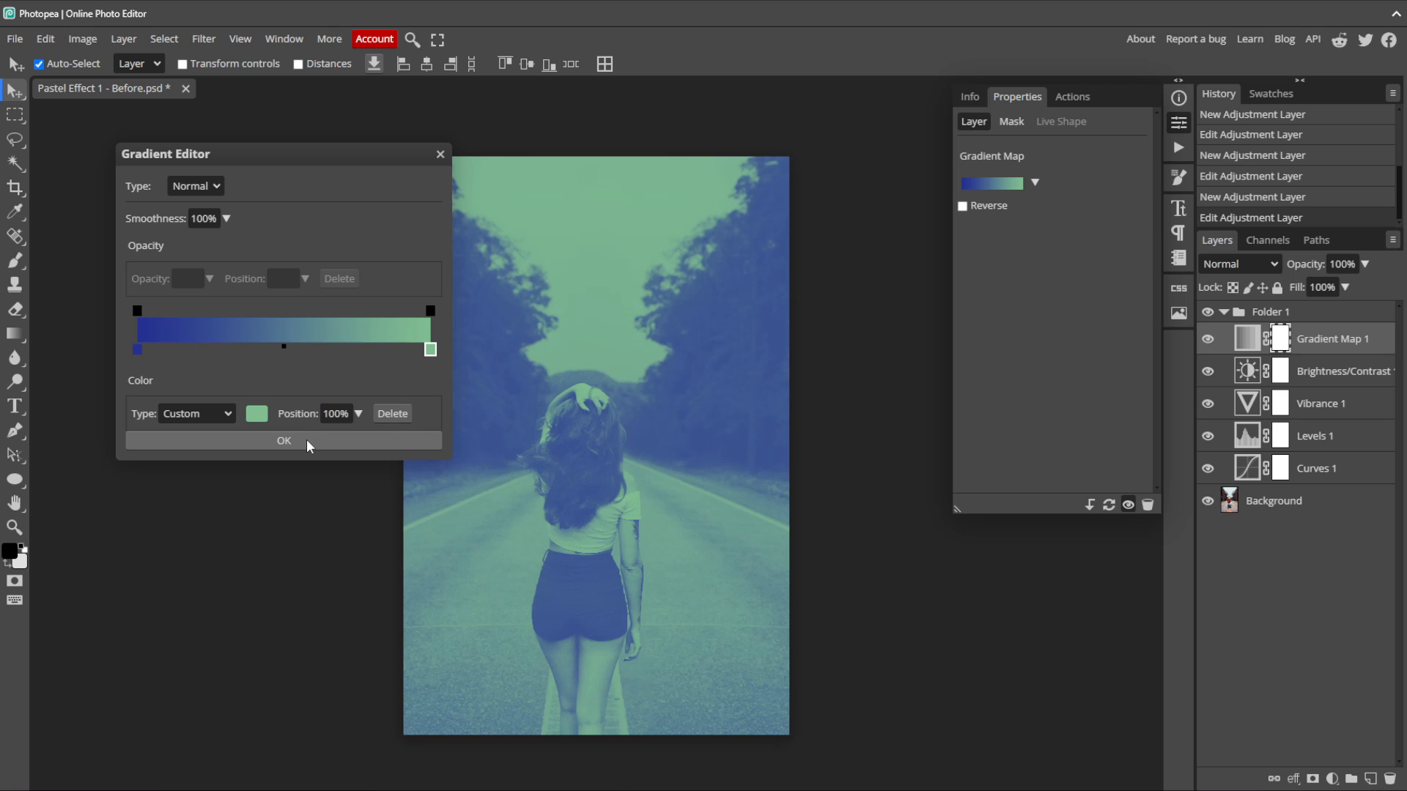
{"action": "left_click", "coordinate": [283, 439]}
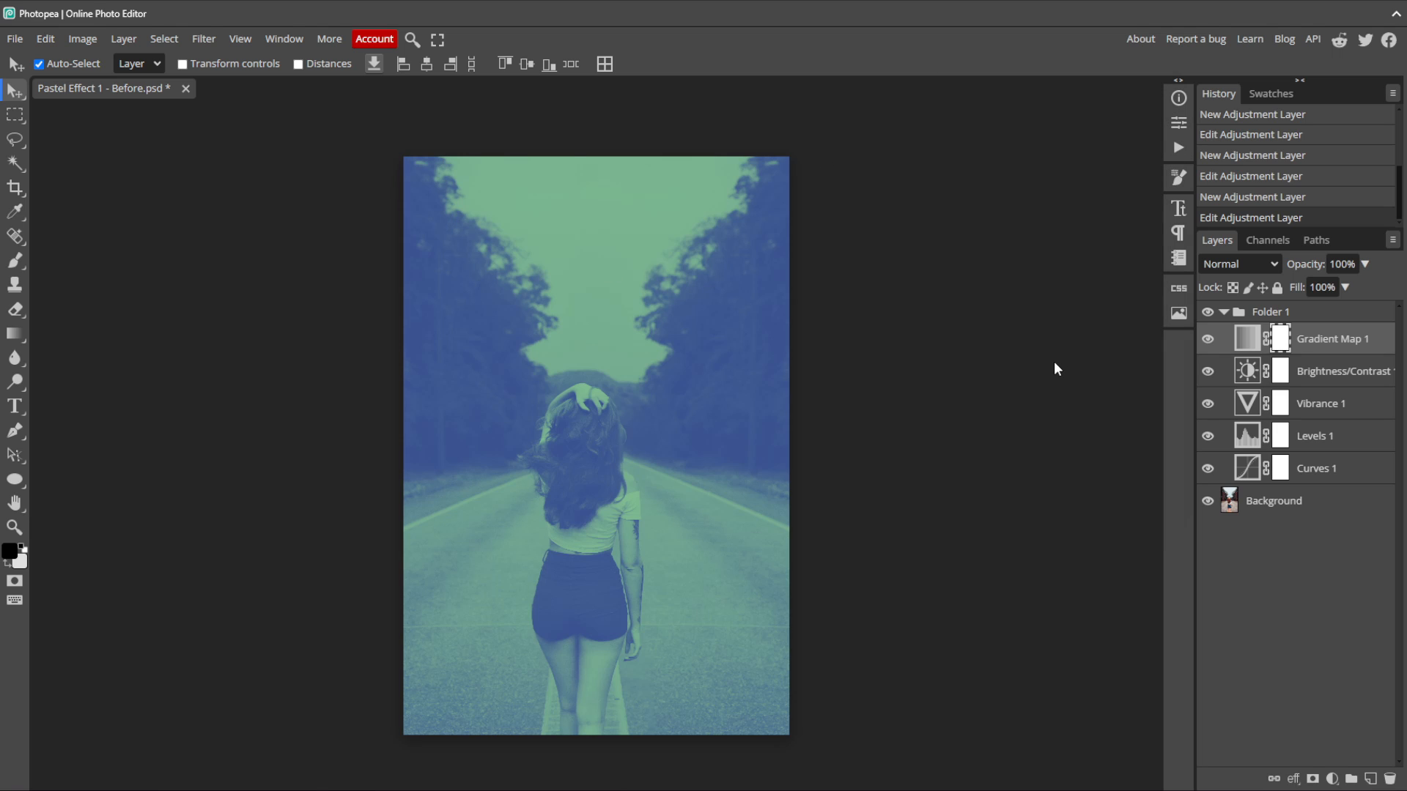
Step: Blend Gradient Map 1 in Soft Light and settle its opacity at 60%
{"action": "left_click", "coordinate": [1240, 264]}
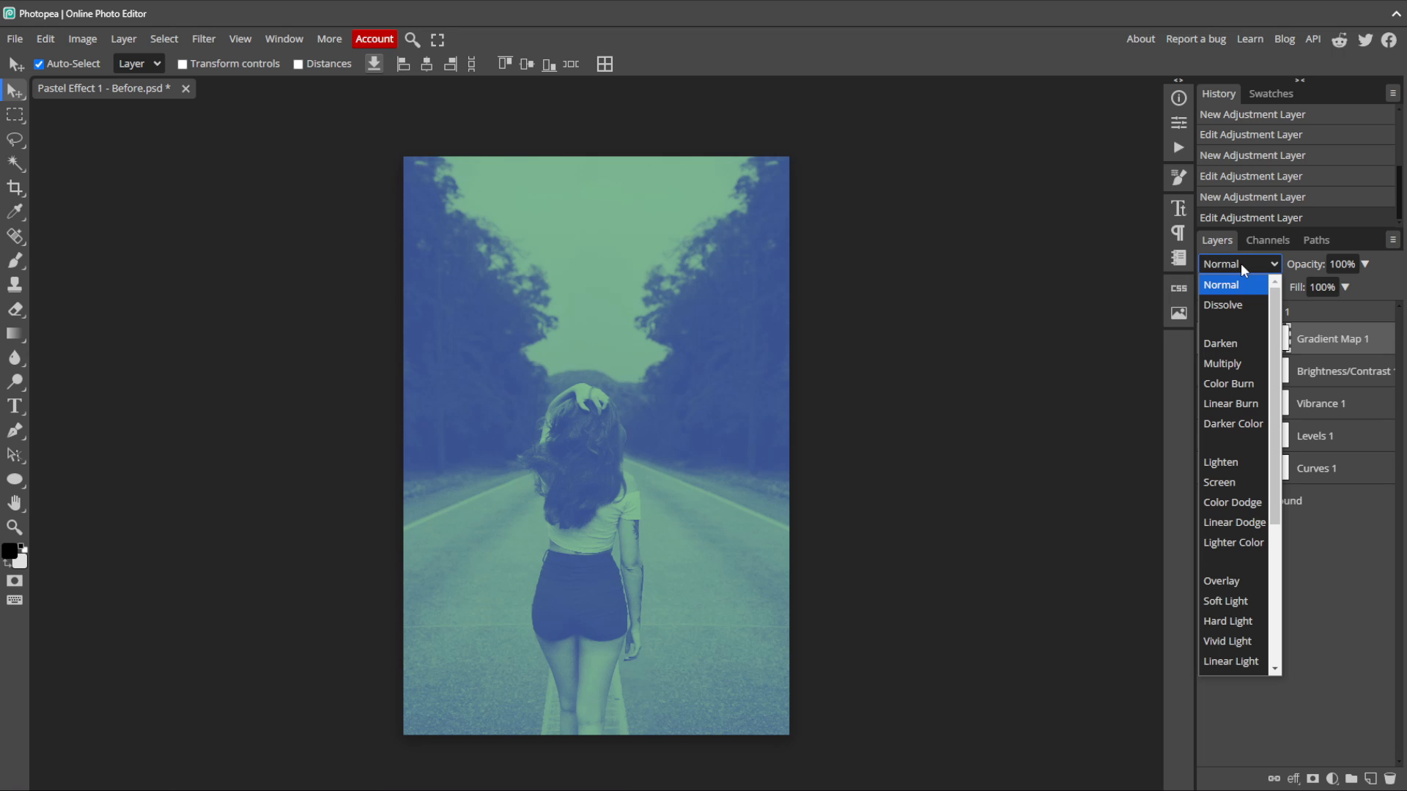
{"action": "mouse_move", "coordinate": [1247, 469]}
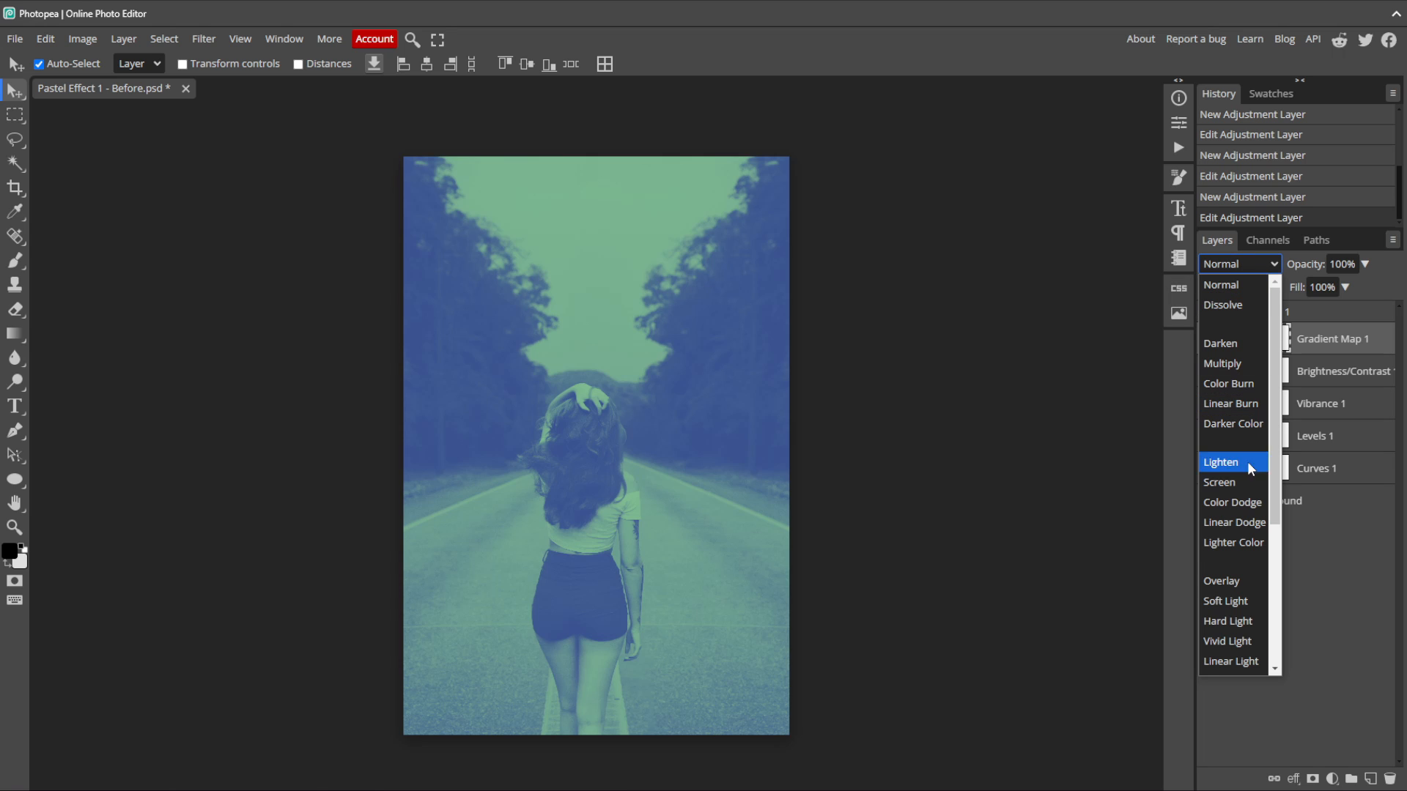
{"action": "left_click", "coordinate": [1225, 601]}
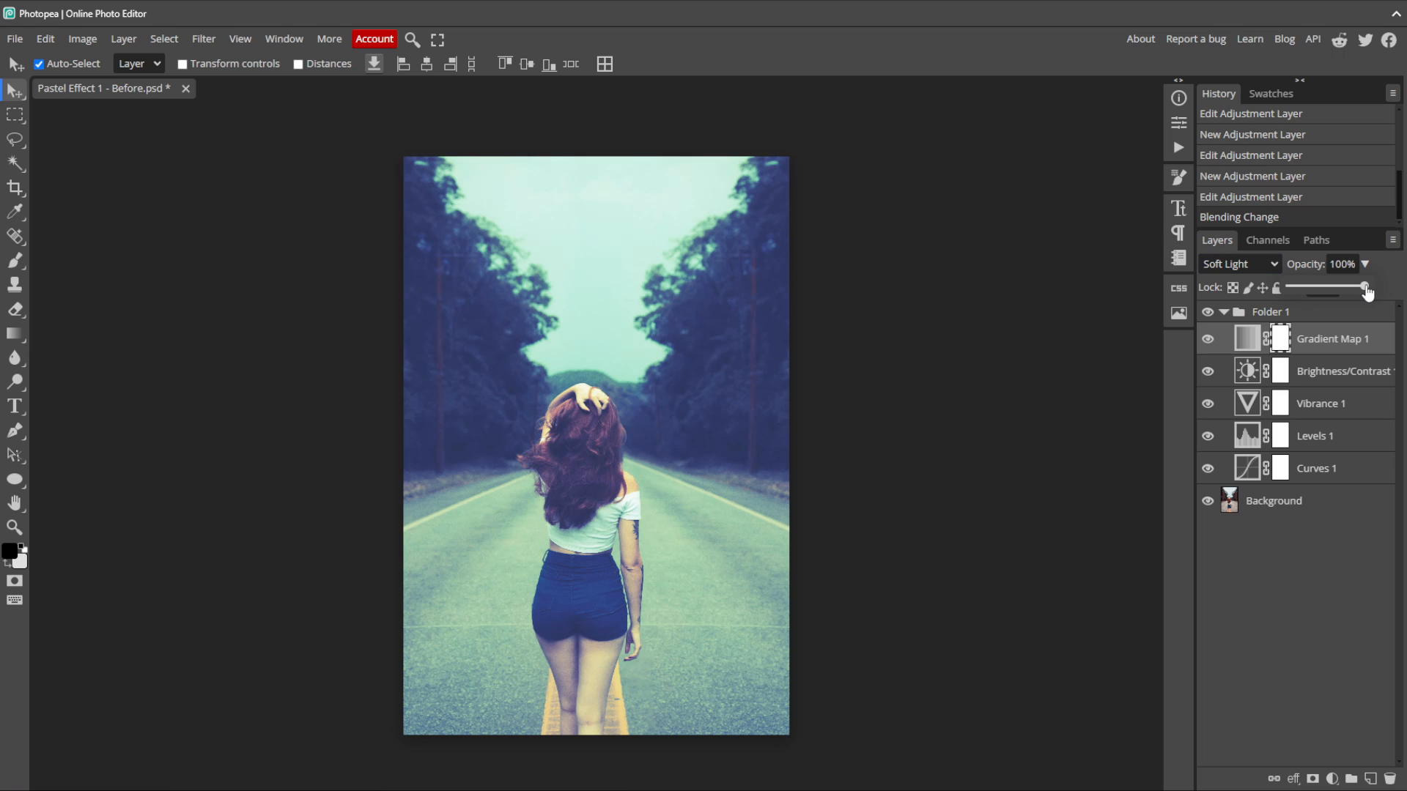
{"action": "left_click_drag", "start_coordinate": [1364, 287], "coordinate": [1289, 287]}
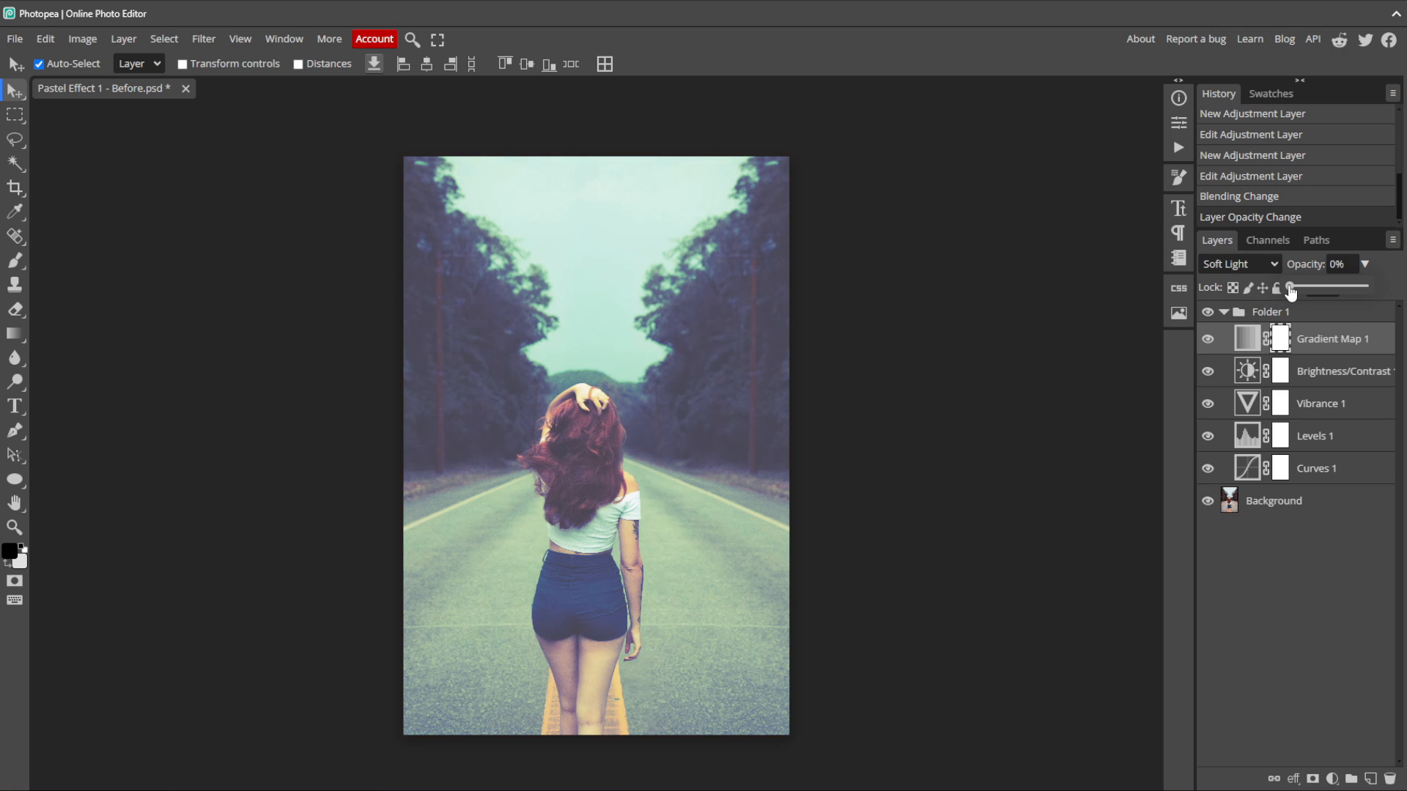
{"action": "left_click_drag", "start_coordinate": [1290, 286], "coordinate": [1317, 285]}
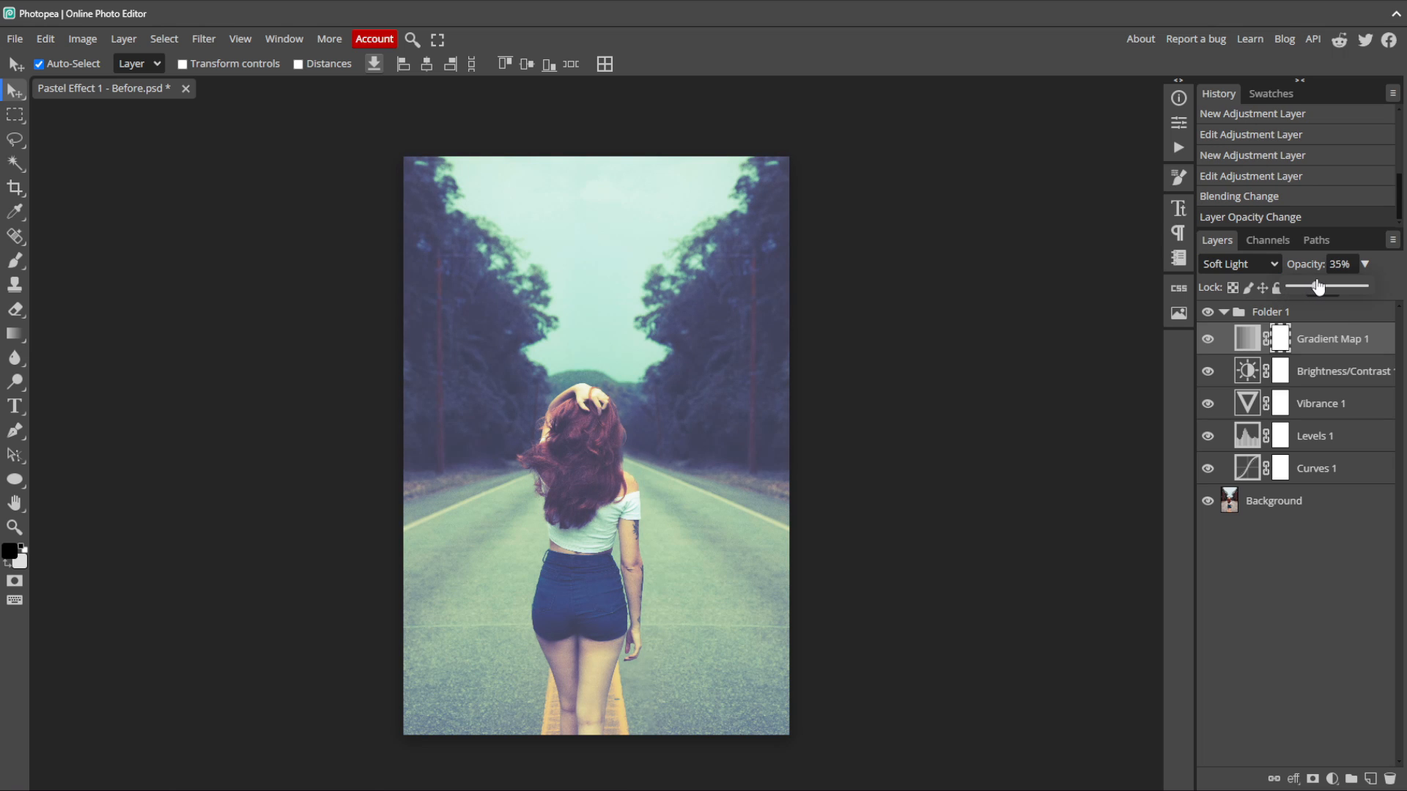
{"action": "left_click_drag", "start_coordinate": [1316, 286], "coordinate": [1331, 286]}
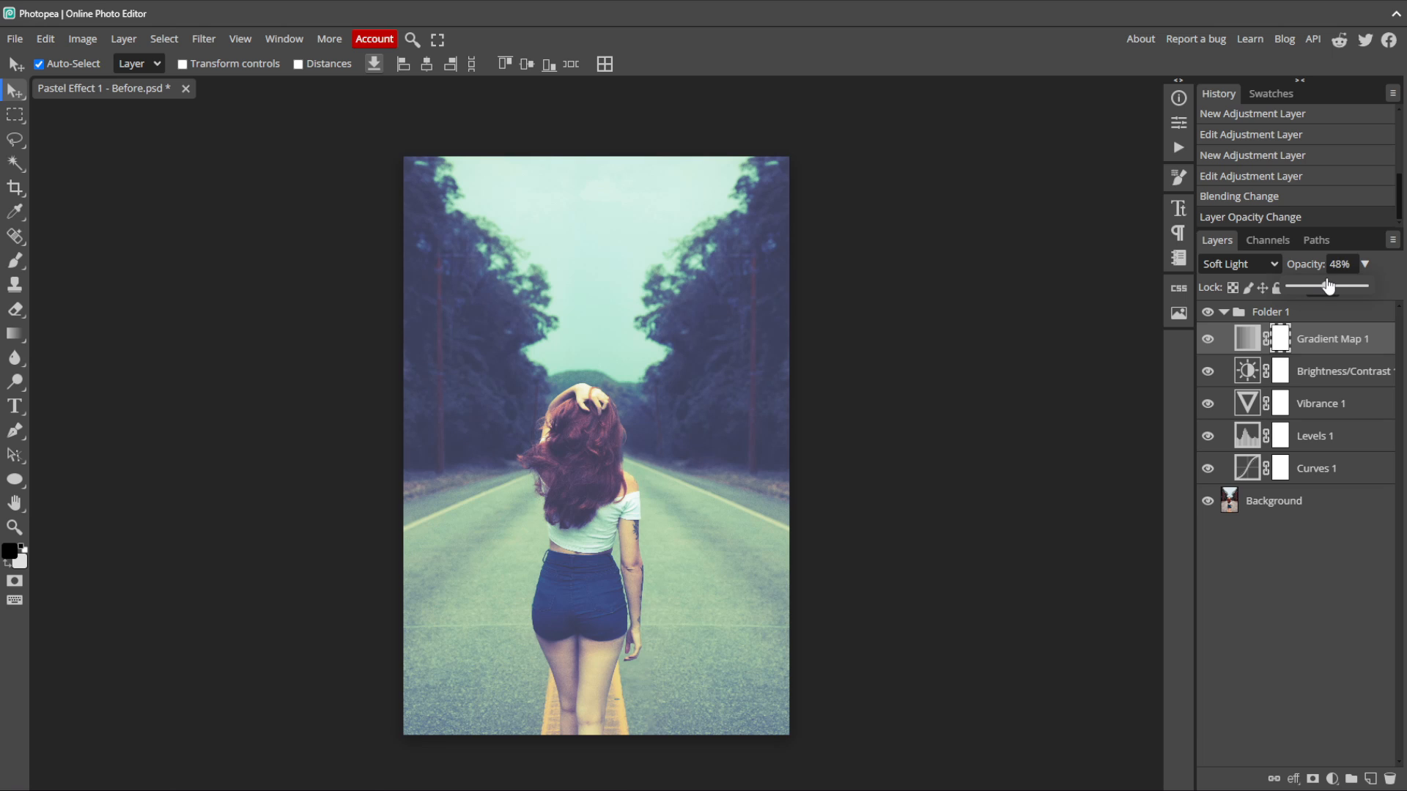
{"action": "left_click_drag", "start_coordinate": [1324, 286], "coordinate": [1337, 286]}
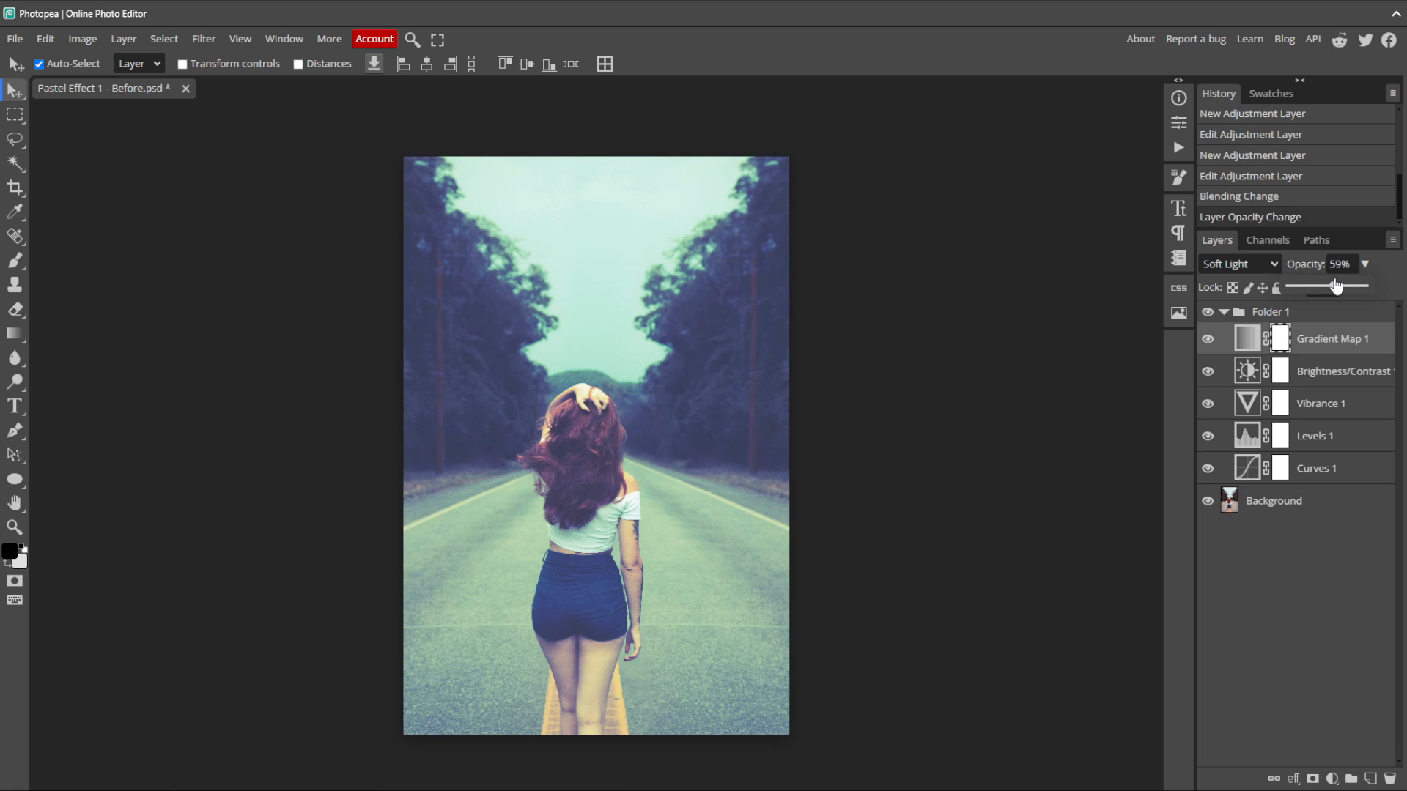
{"action": "left_click_drag", "start_coordinate": [1332, 285], "coordinate": [1337, 285]}
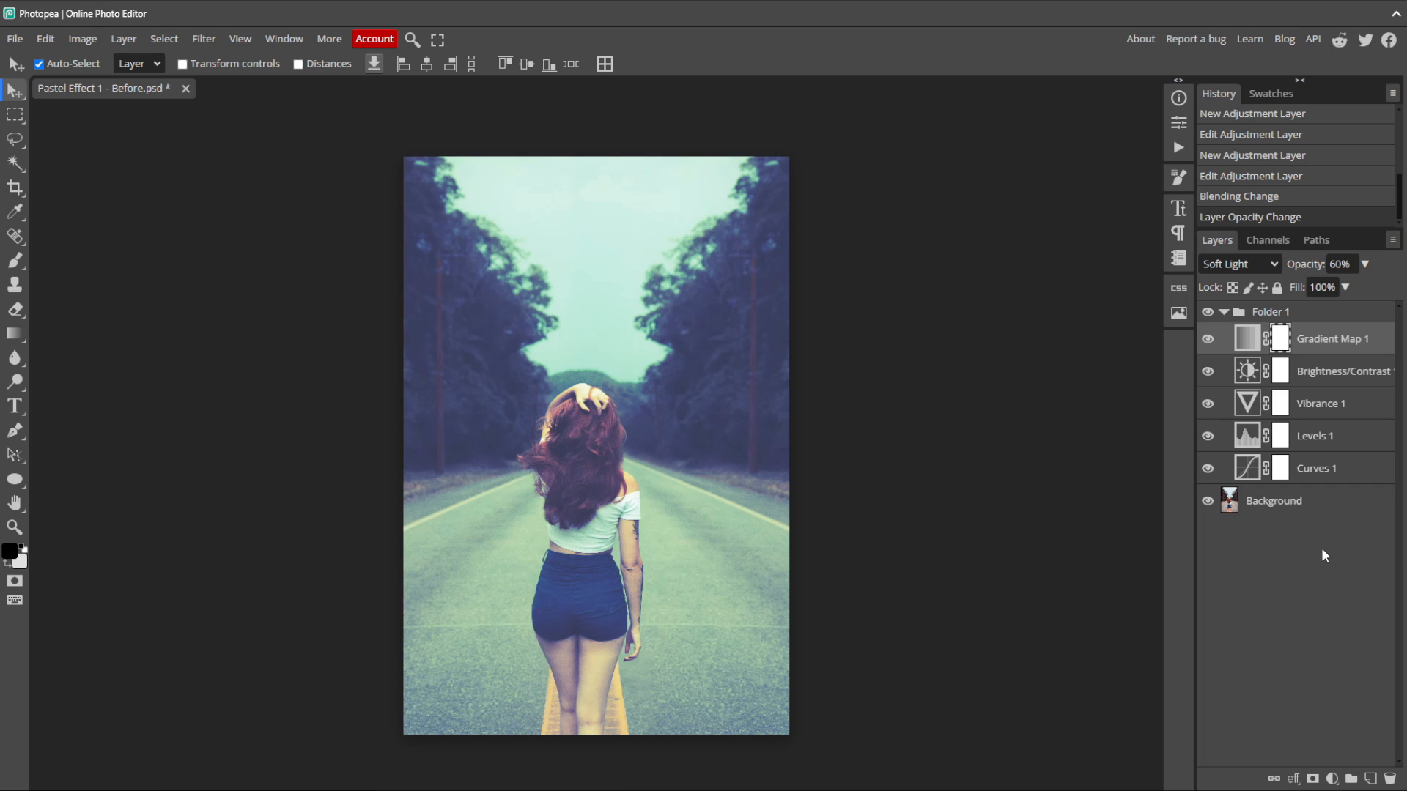
{"action": "mouse_move", "coordinate": [1293, 549]}
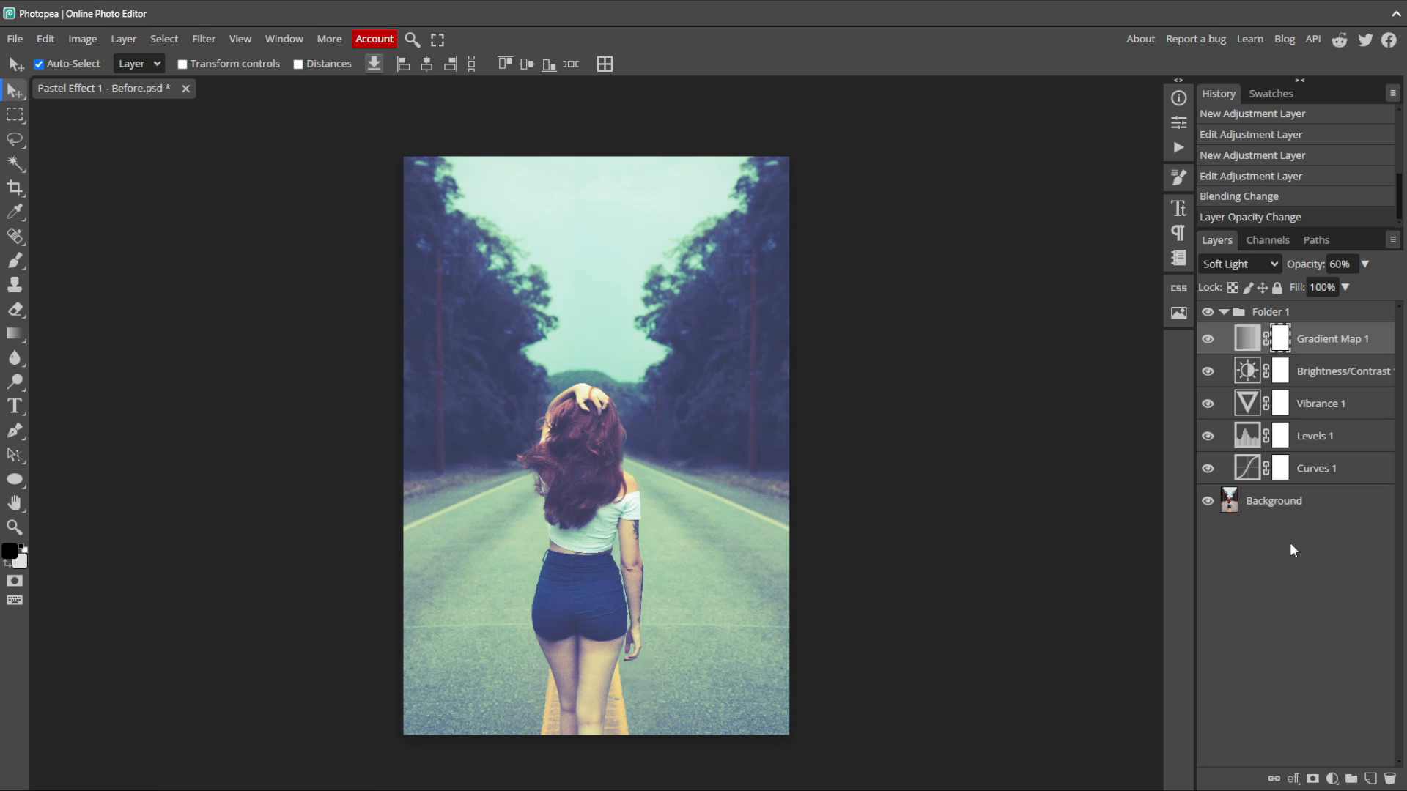
Step: Add a Gradient Fill layer set to a reversed radial style, white centre to black edges
{"action": "left_click", "coordinate": [1334, 780]}
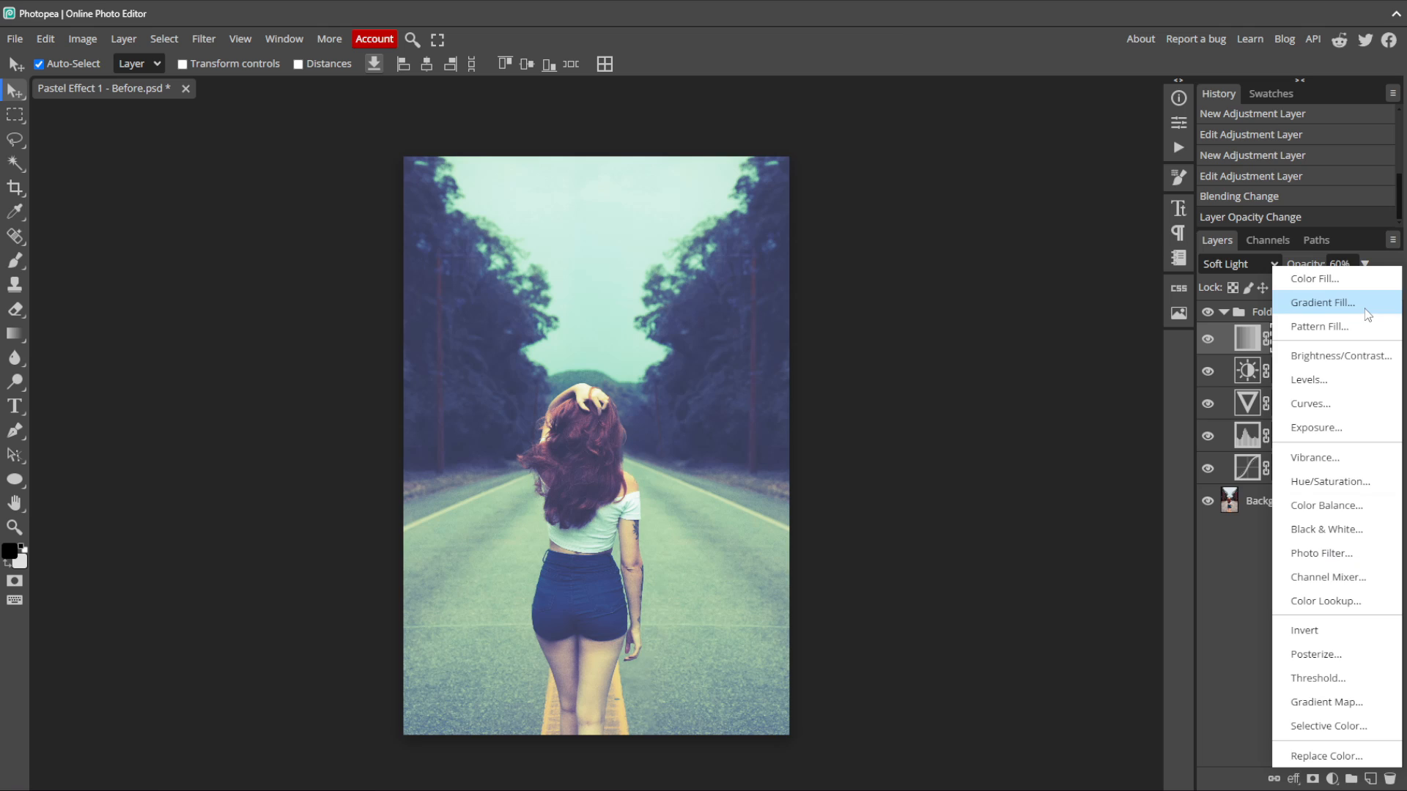
{"action": "left_click", "coordinate": [1322, 302]}
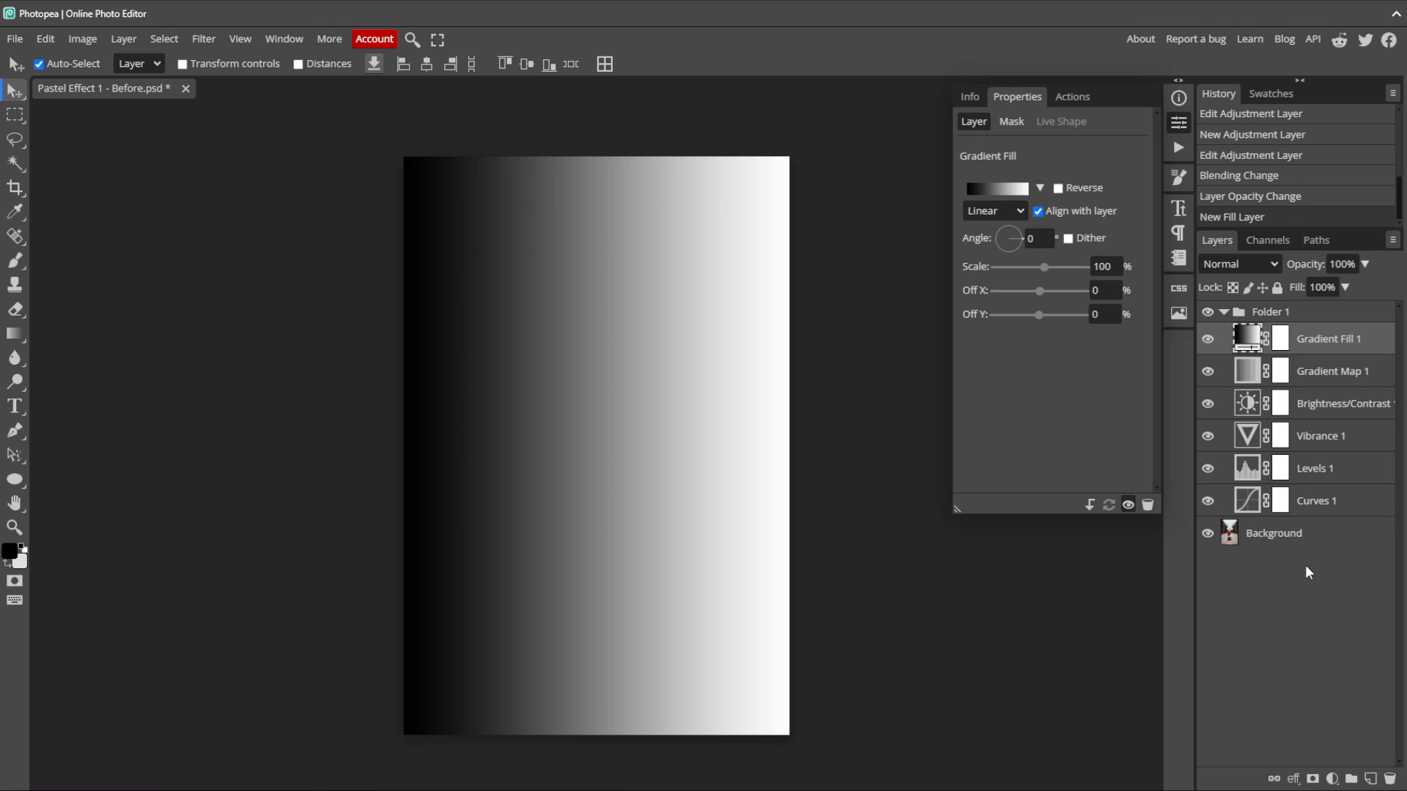
{"action": "mouse_move", "coordinate": [1249, 495]}
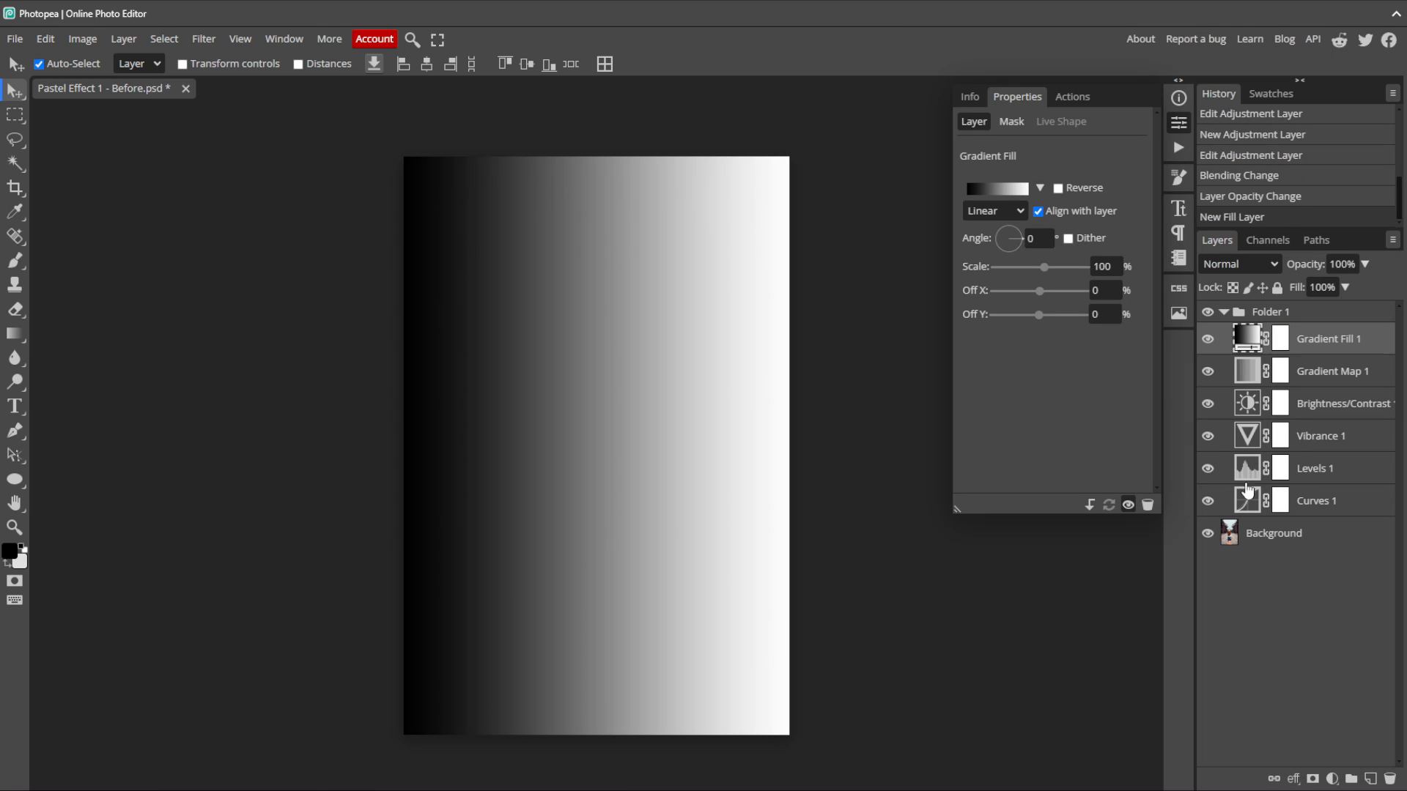
{"action": "left_click", "coordinate": [995, 211]}
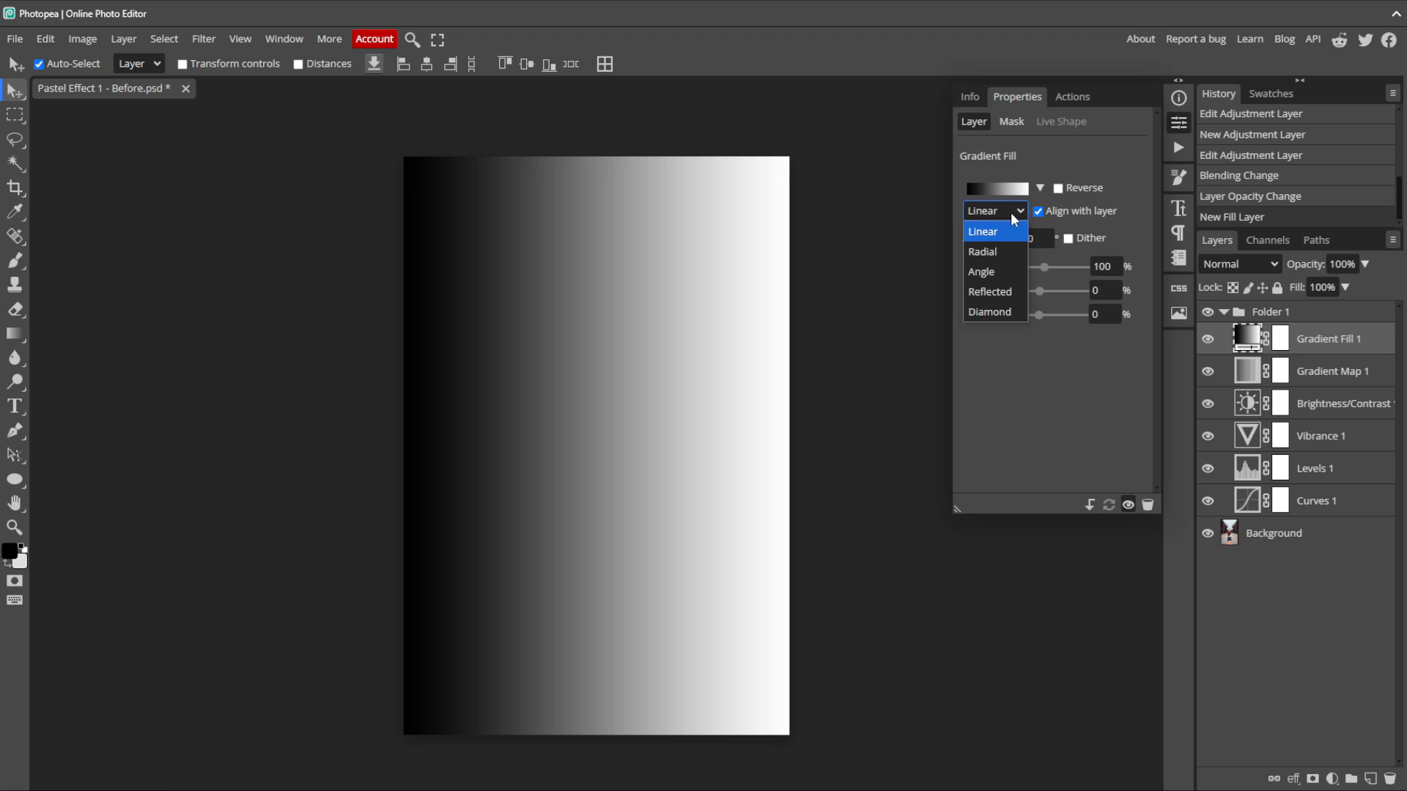
{"action": "mouse_move", "coordinate": [994, 252]}
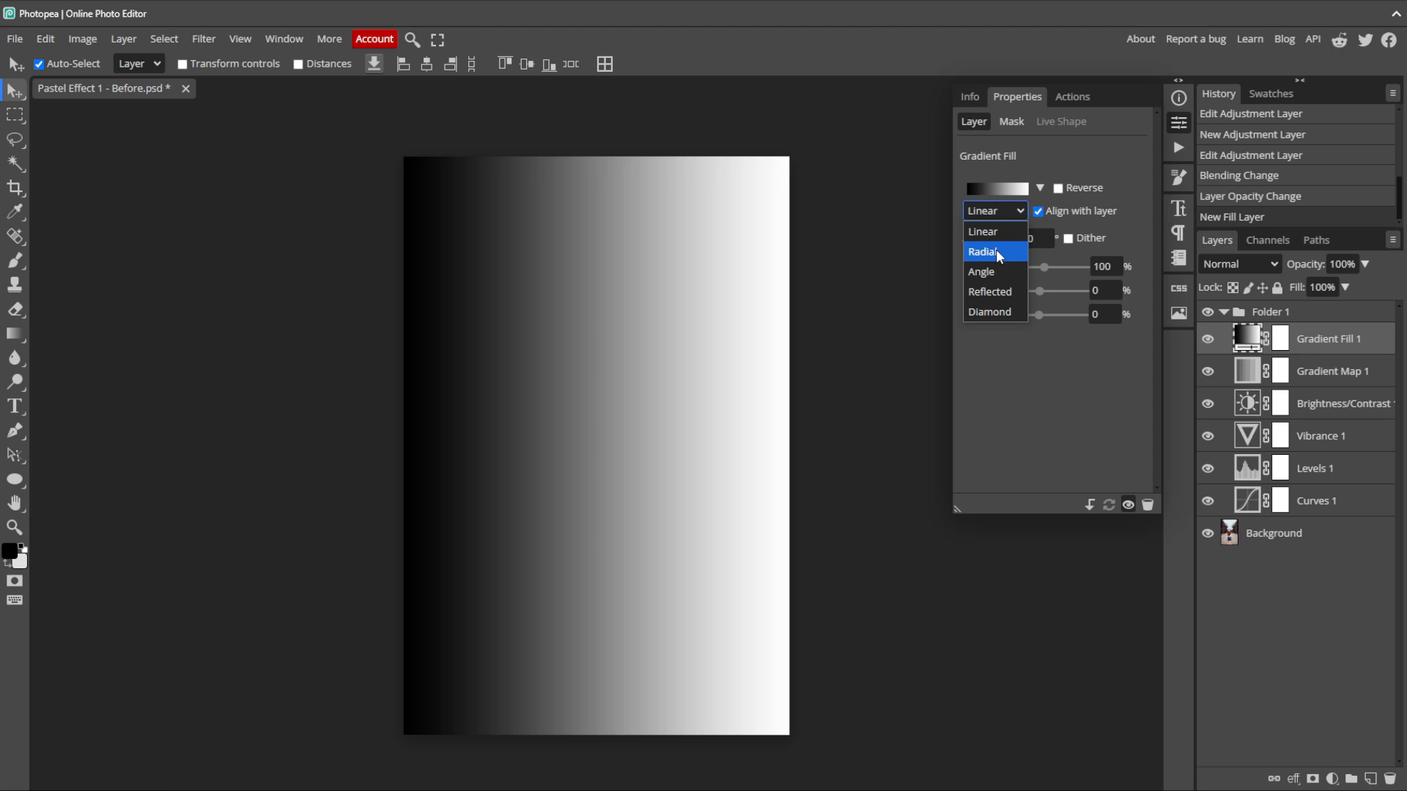
{"action": "left_click", "coordinate": [991, 252]}
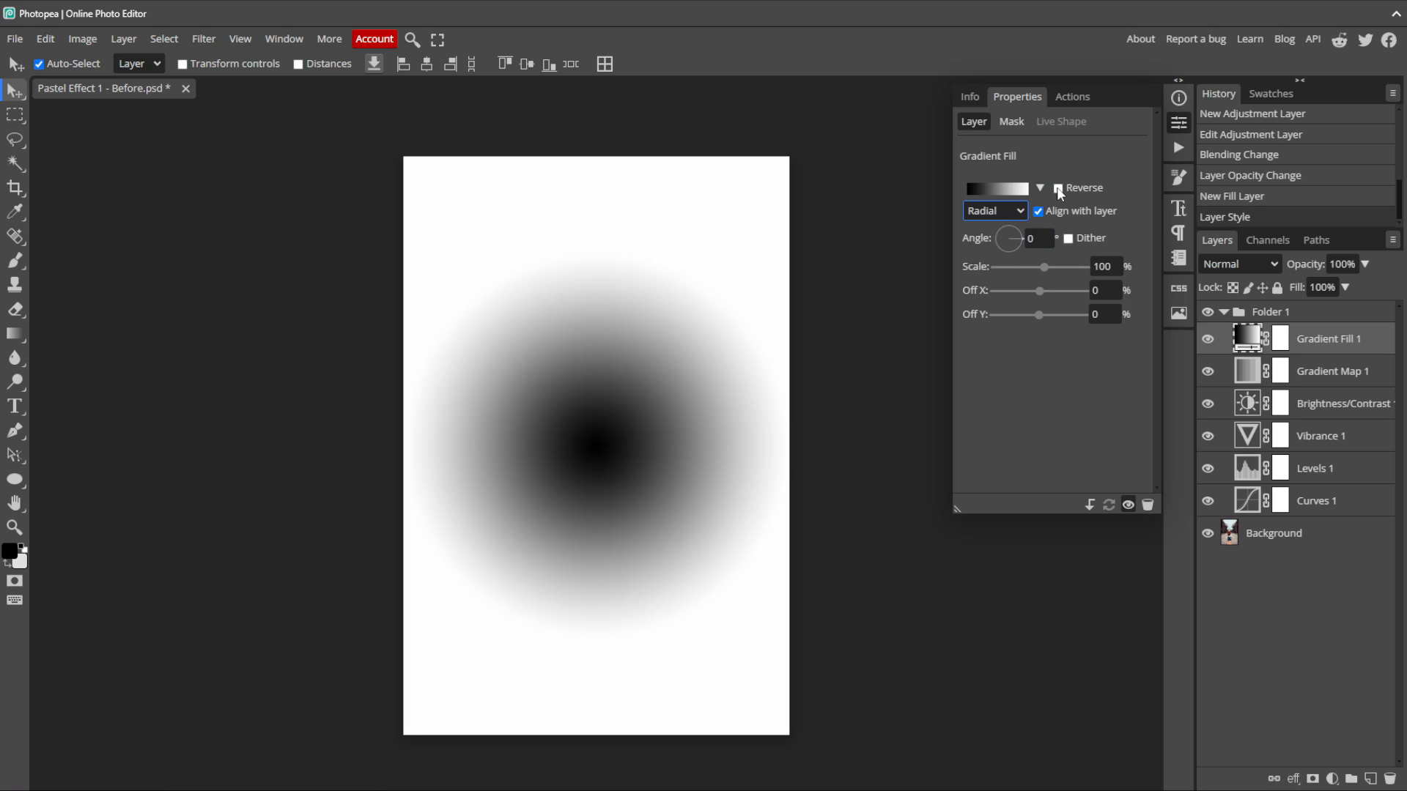
{"action": "left_click", "coordinate": [1059, 188]}
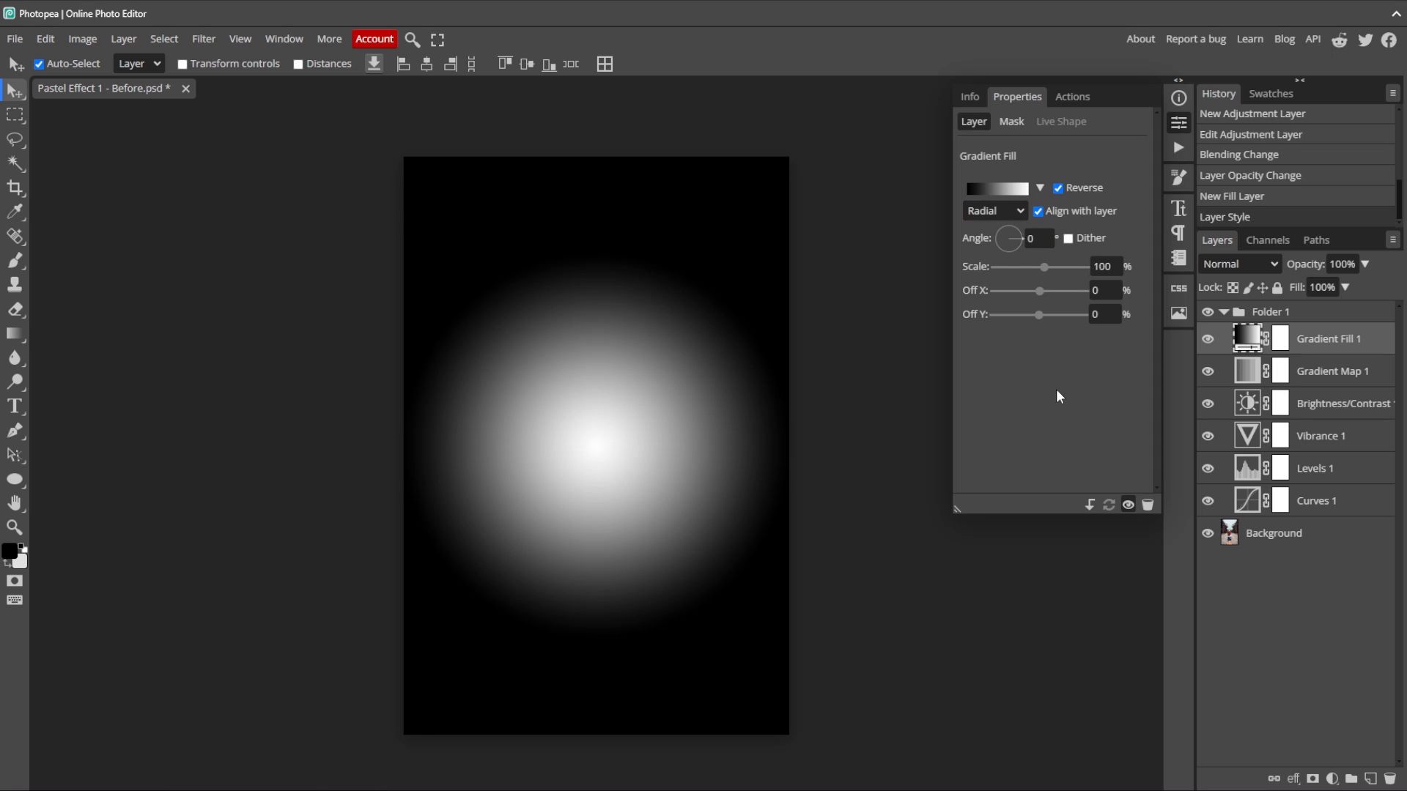
{"action": "left_click", "coordinate": [1240, 264]}
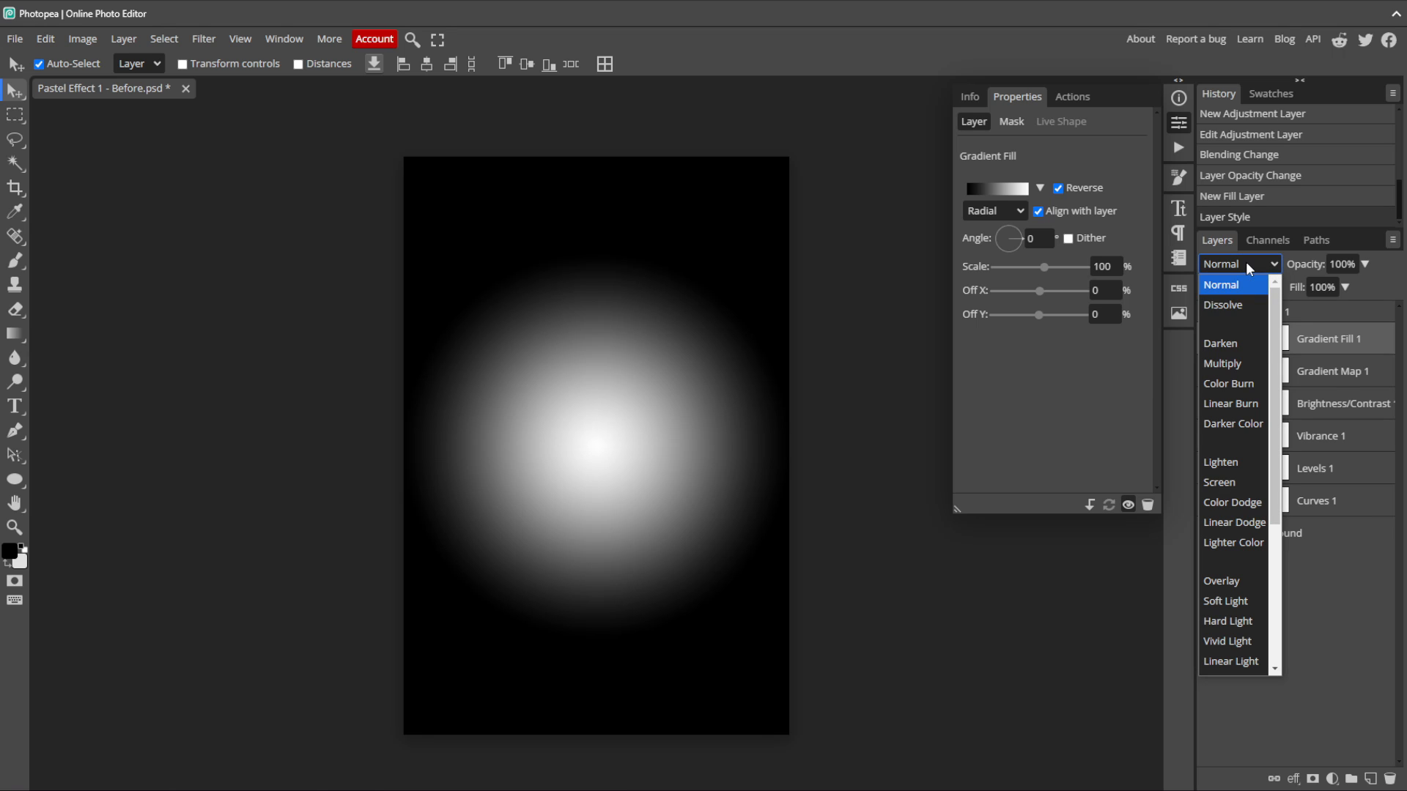
Step: Blend the gradient fill in Darken mode at 50% opacity
{"action": "left_click", "coordinate": [1220, 343]}
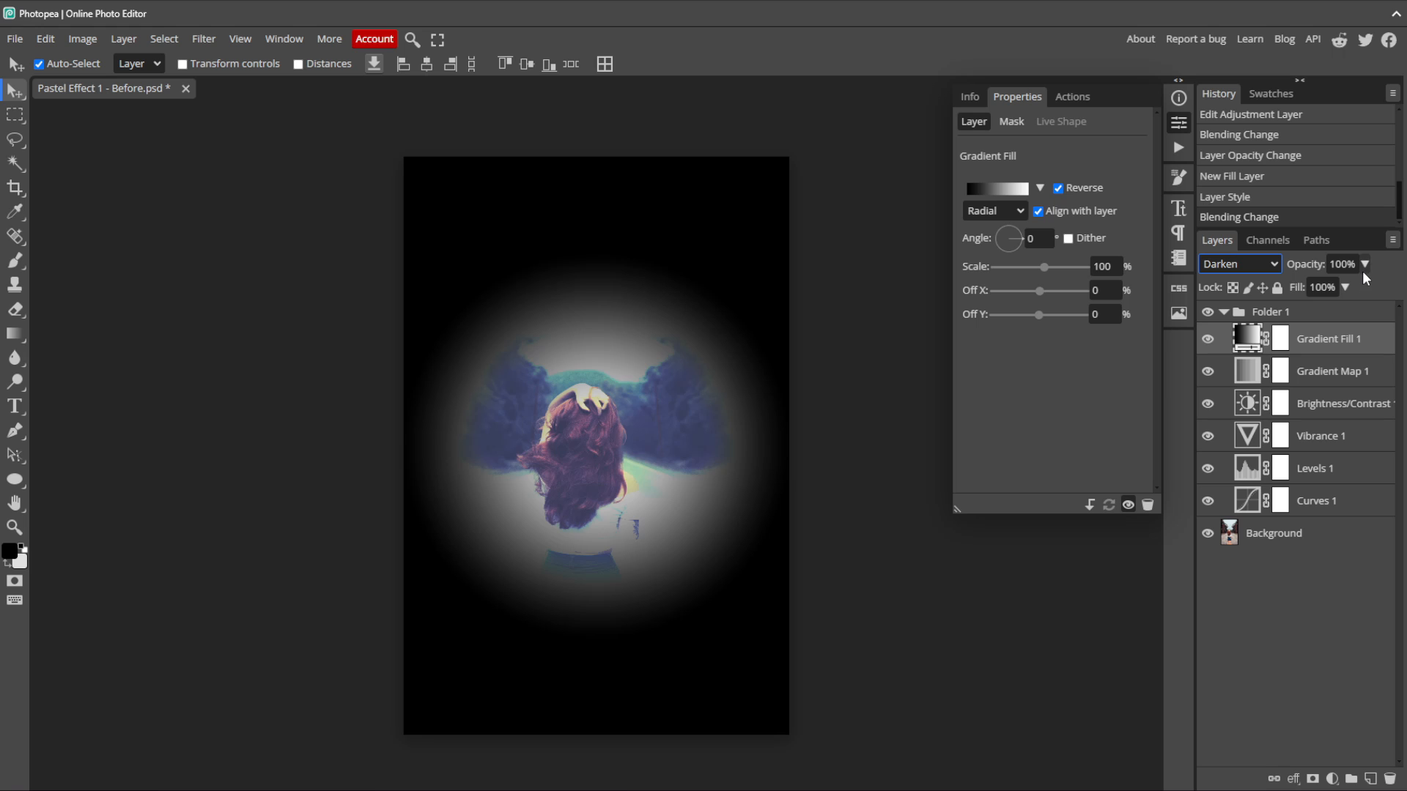
{"action": "left_click_drag", "start_coordinate": [1360, 288], "coordinate": [1337, 287]}
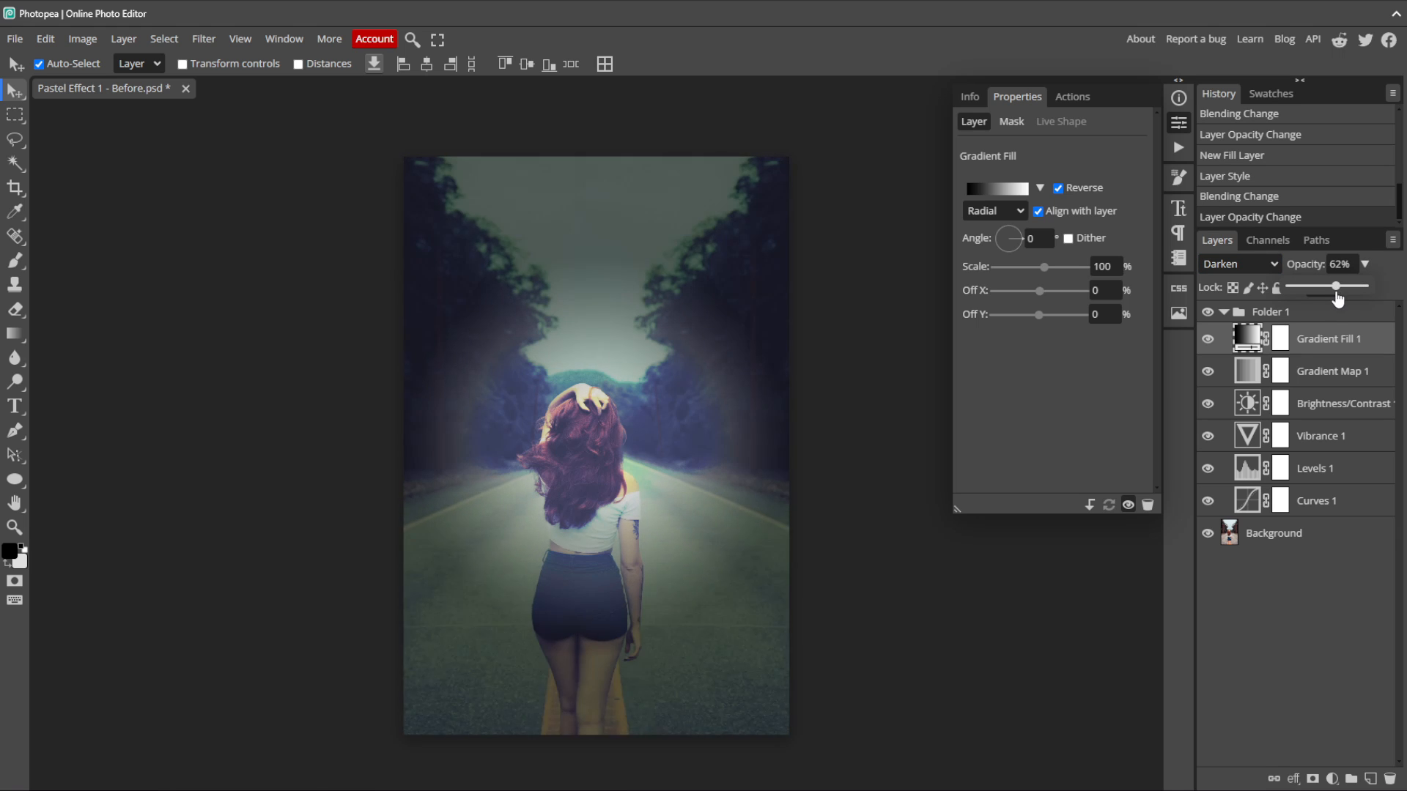
{"action": "left_click_drag", "start_coordinate": [1337, 286], "coordinate": [1328, 286]}
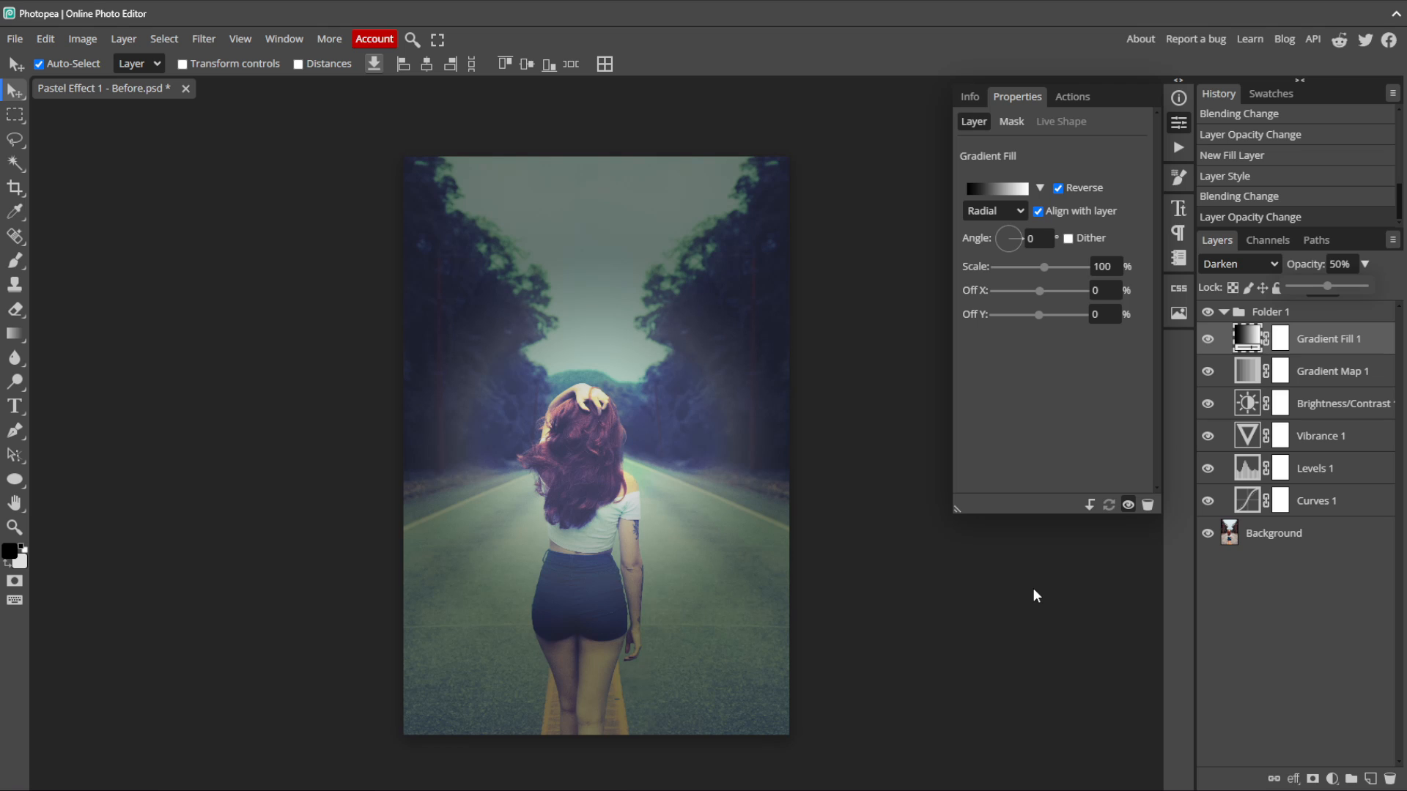
{"action": "mouse_move", "coordinate": [1041, 289]}
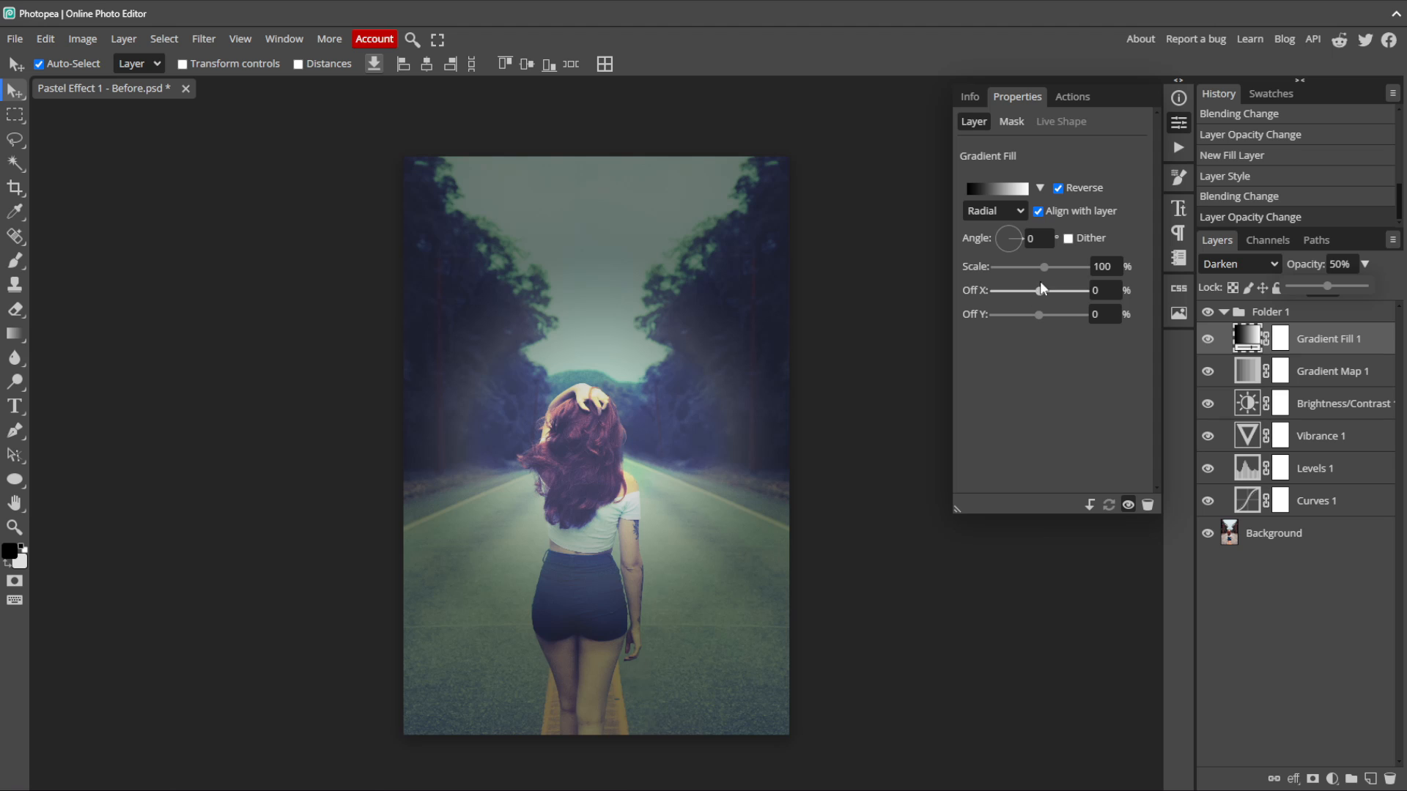
Step: Scale the radial vignette to about 205% and fade its opacity to 21%
{"action": "left_click_drag", "start_coordinate": [1044, 266], "coordinate": [1032, 267]}
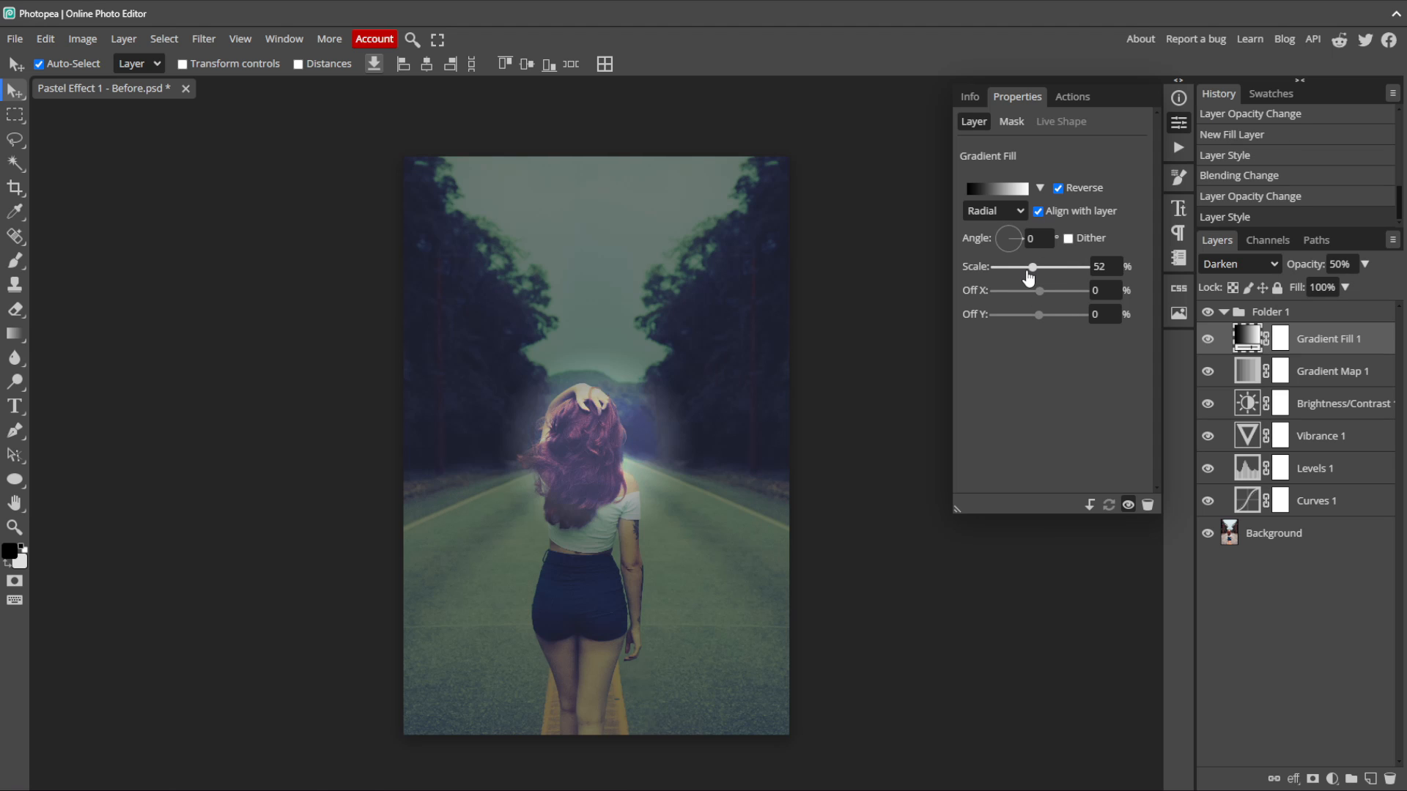
{"action": "left_click_drag", "start_coordinate": [1034, 267], "coordinate": [1029, 267]}
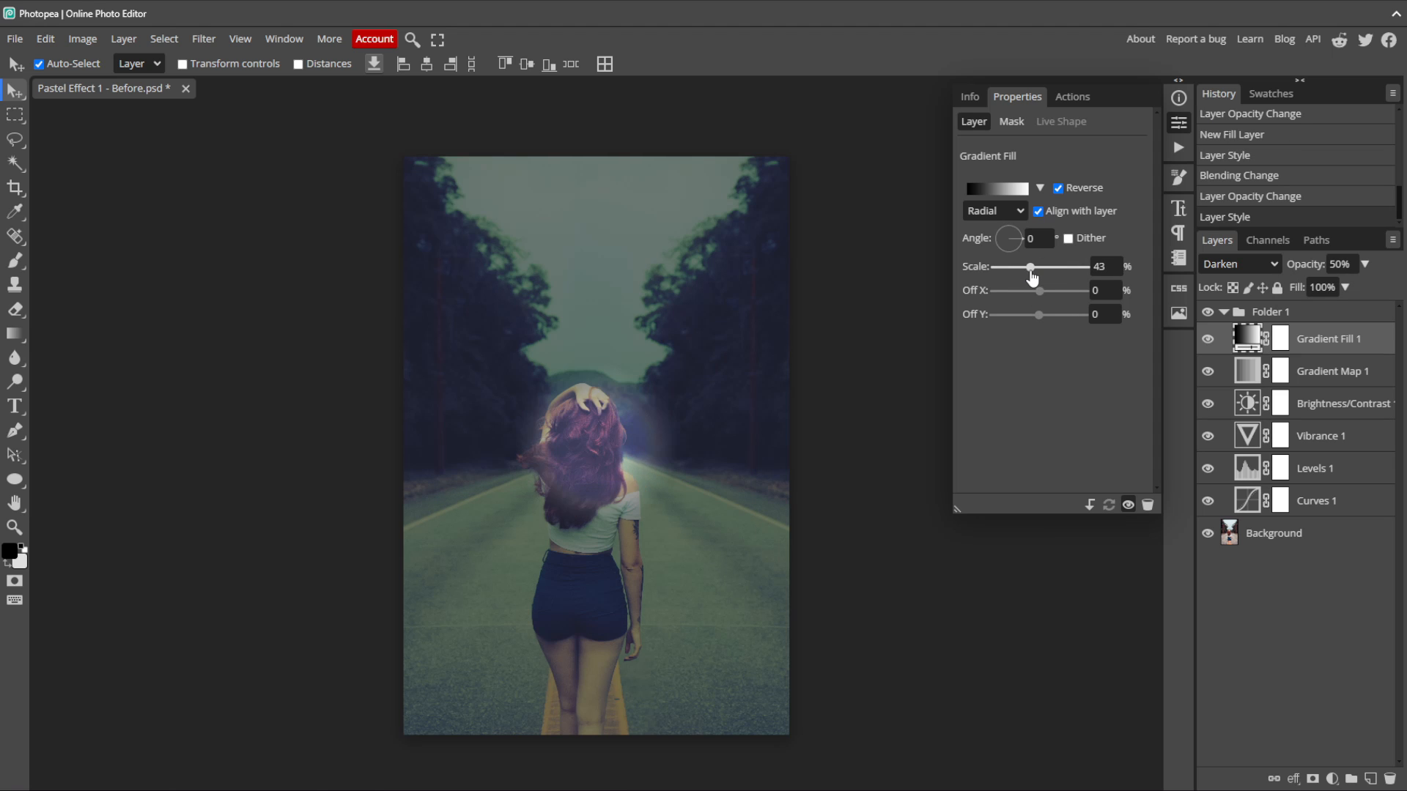
{"action": "left_click_drag", "start_coordinate": [1029, 266], "coordinate": [1044, 267]}
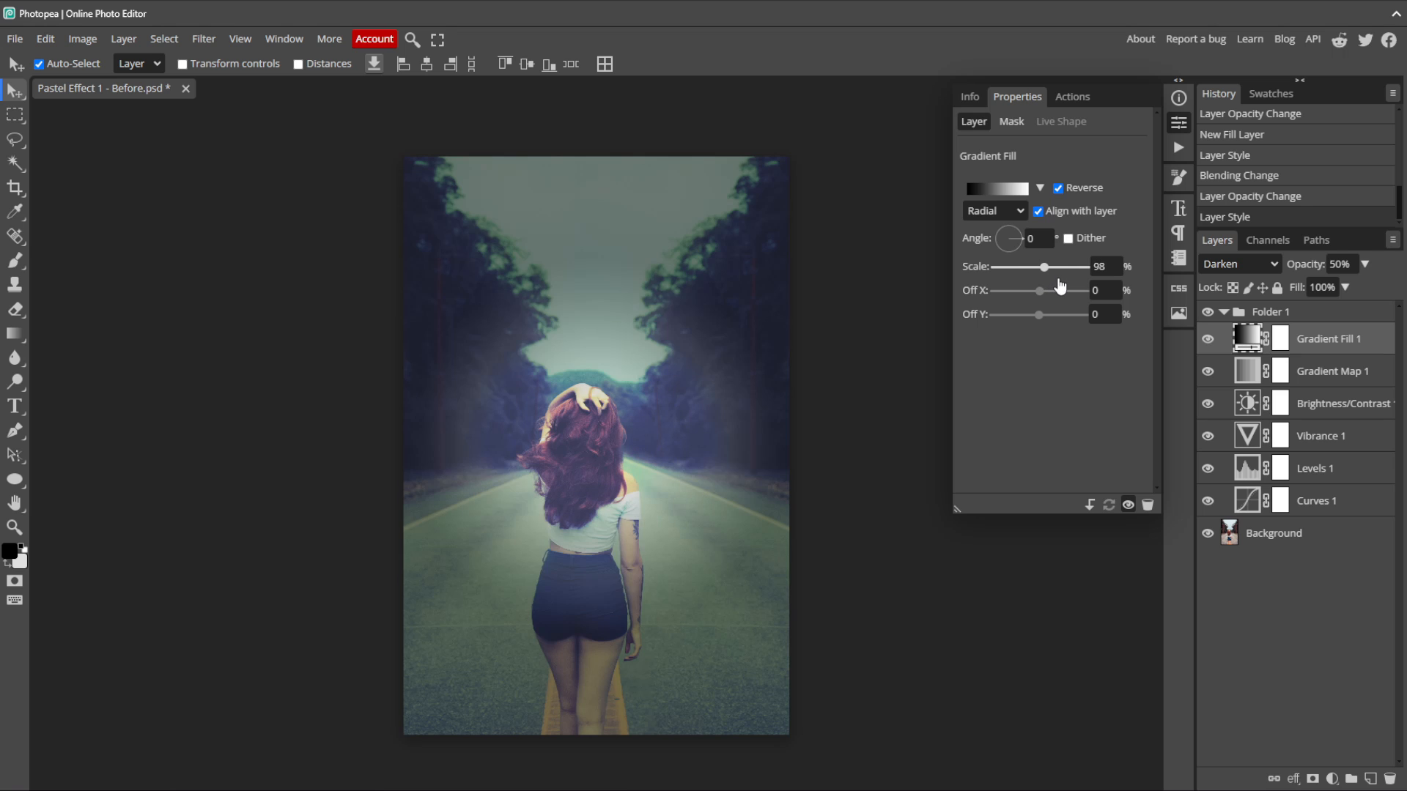
{"action": "left_click_drag", "start_coordinate": [1044, 267], "coordinate": [1064, 266]}
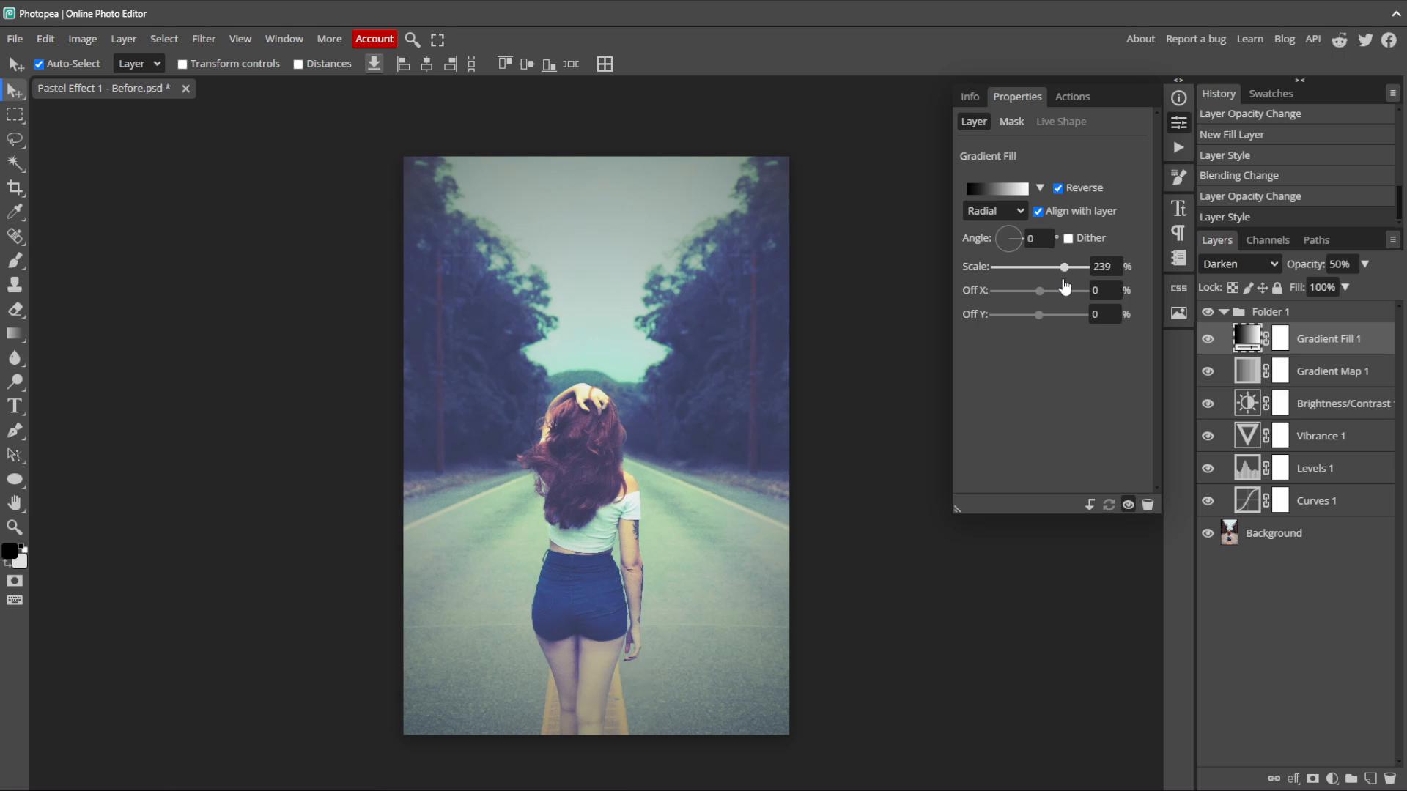
{"action": "left_click_drag", "start_coordinate": [1066, 267], "coordinate": [1061, 267]}
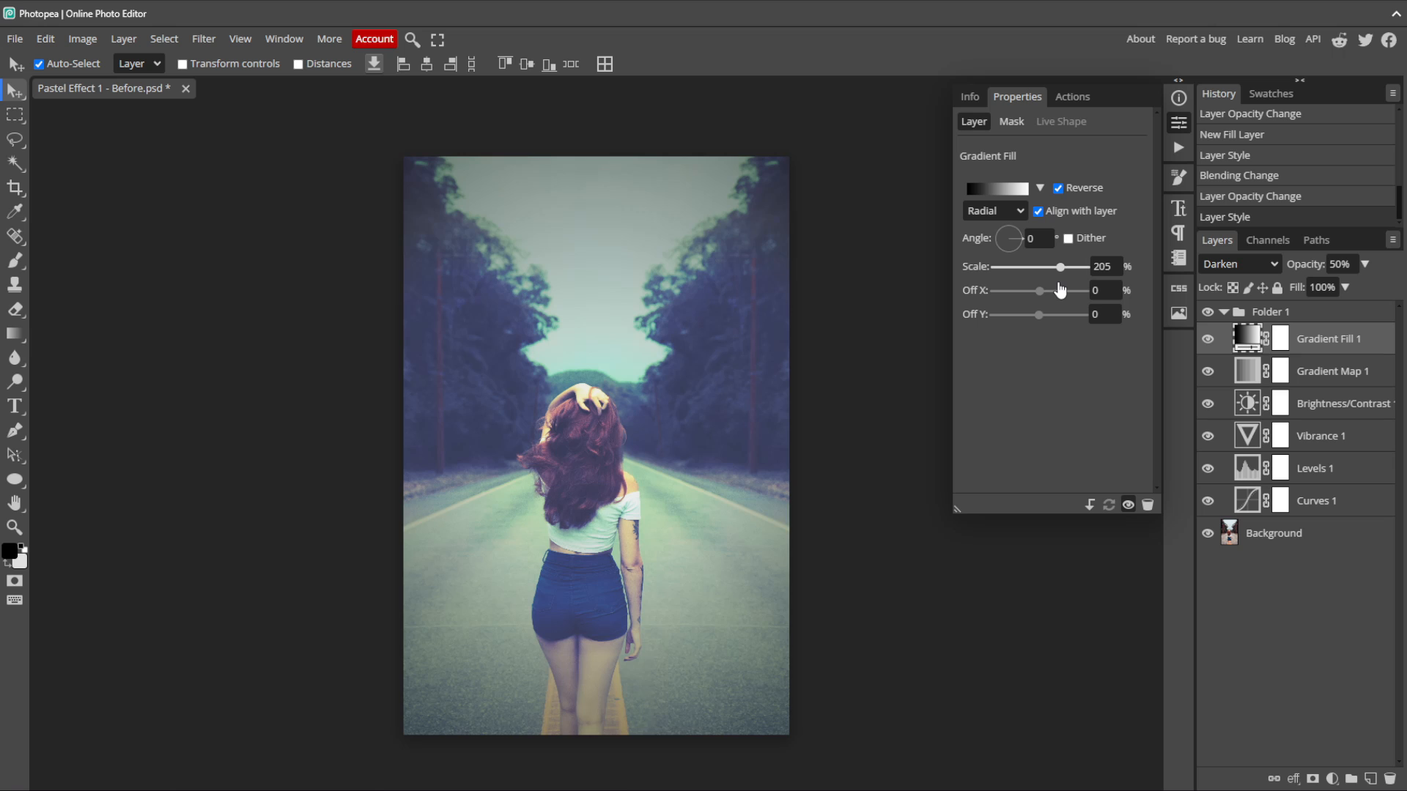
{"action": "left_click_drag", "start_coordinate": [1064, 267], "coordinate": [1058, 267]}
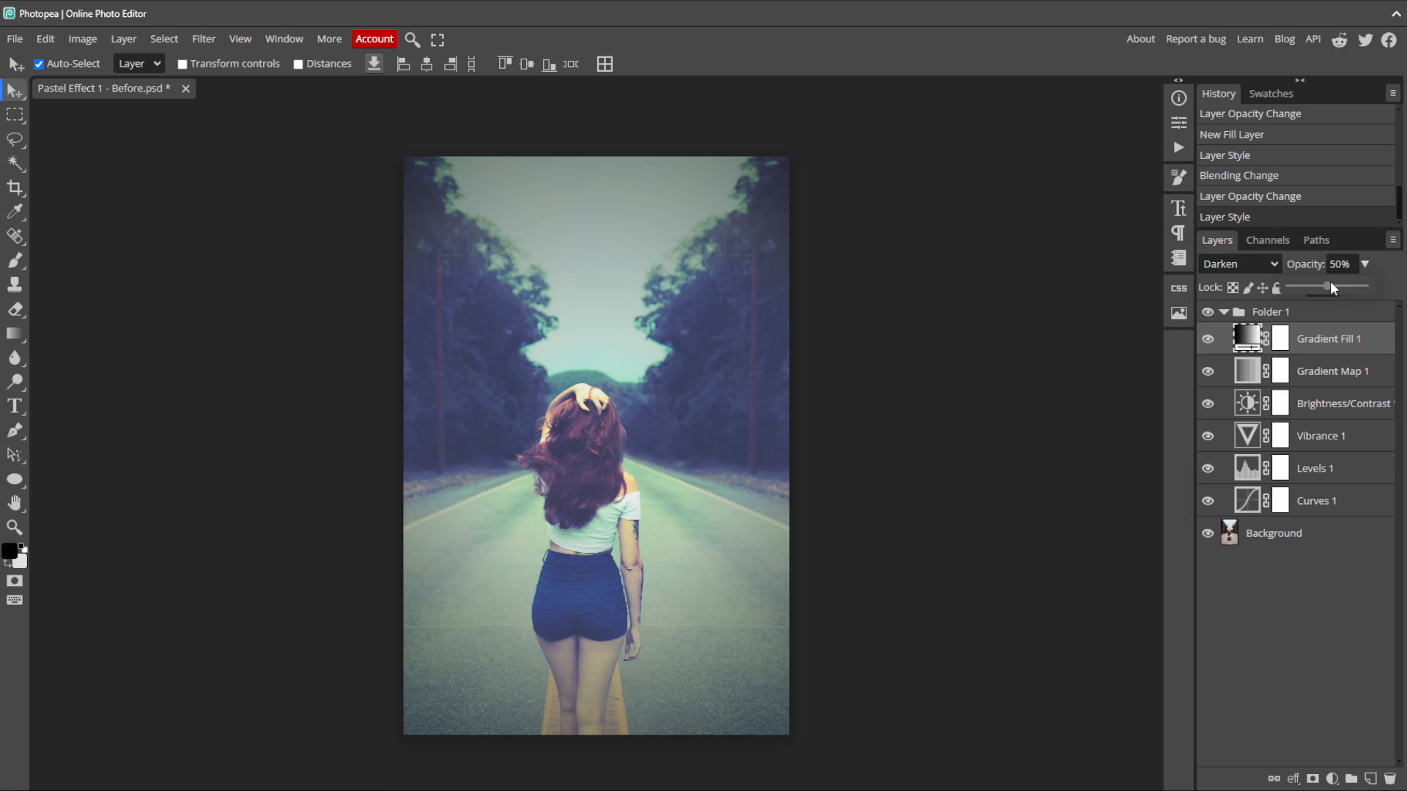
{"action": "left_click_drag", "start_coordinate": [1319, 286], "coordinate": [1305, 290]}
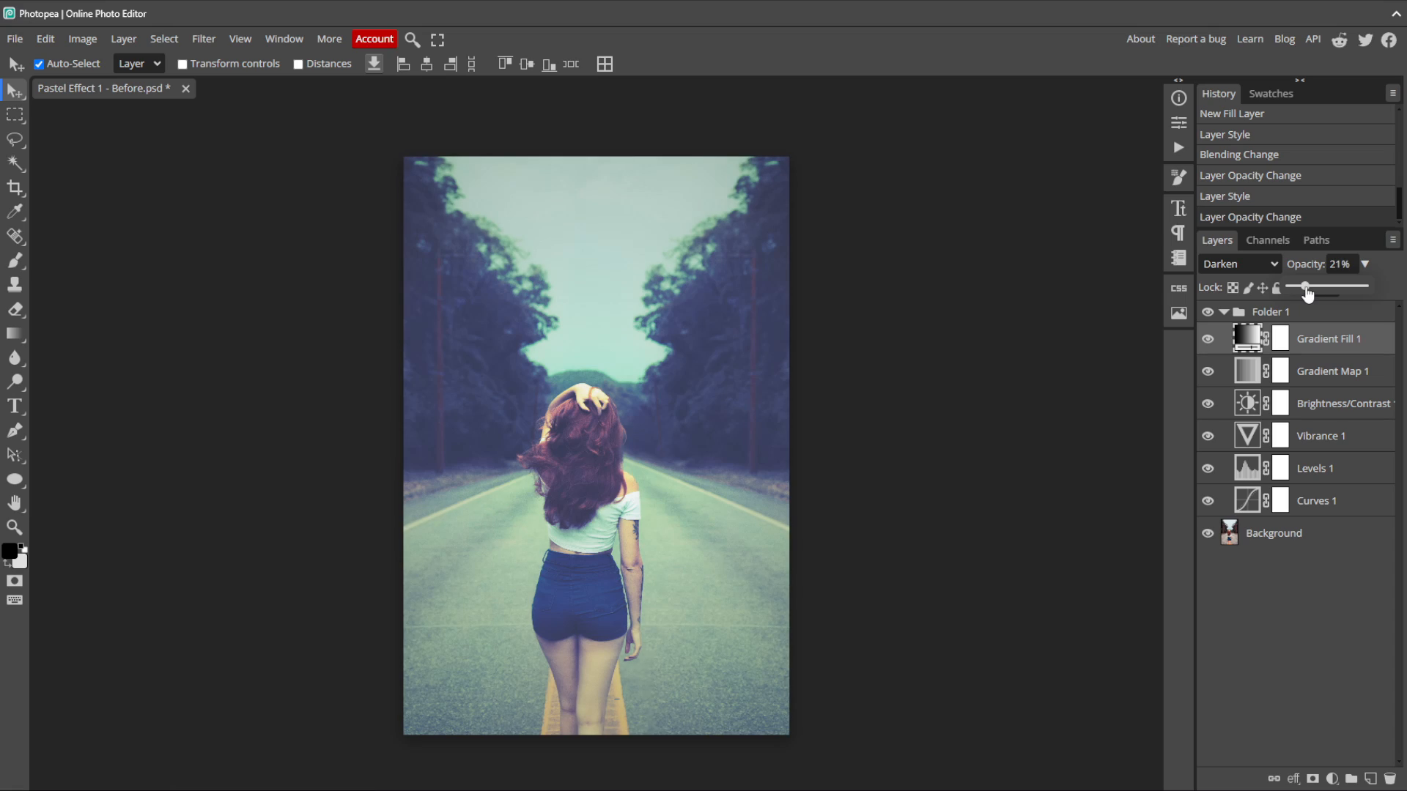